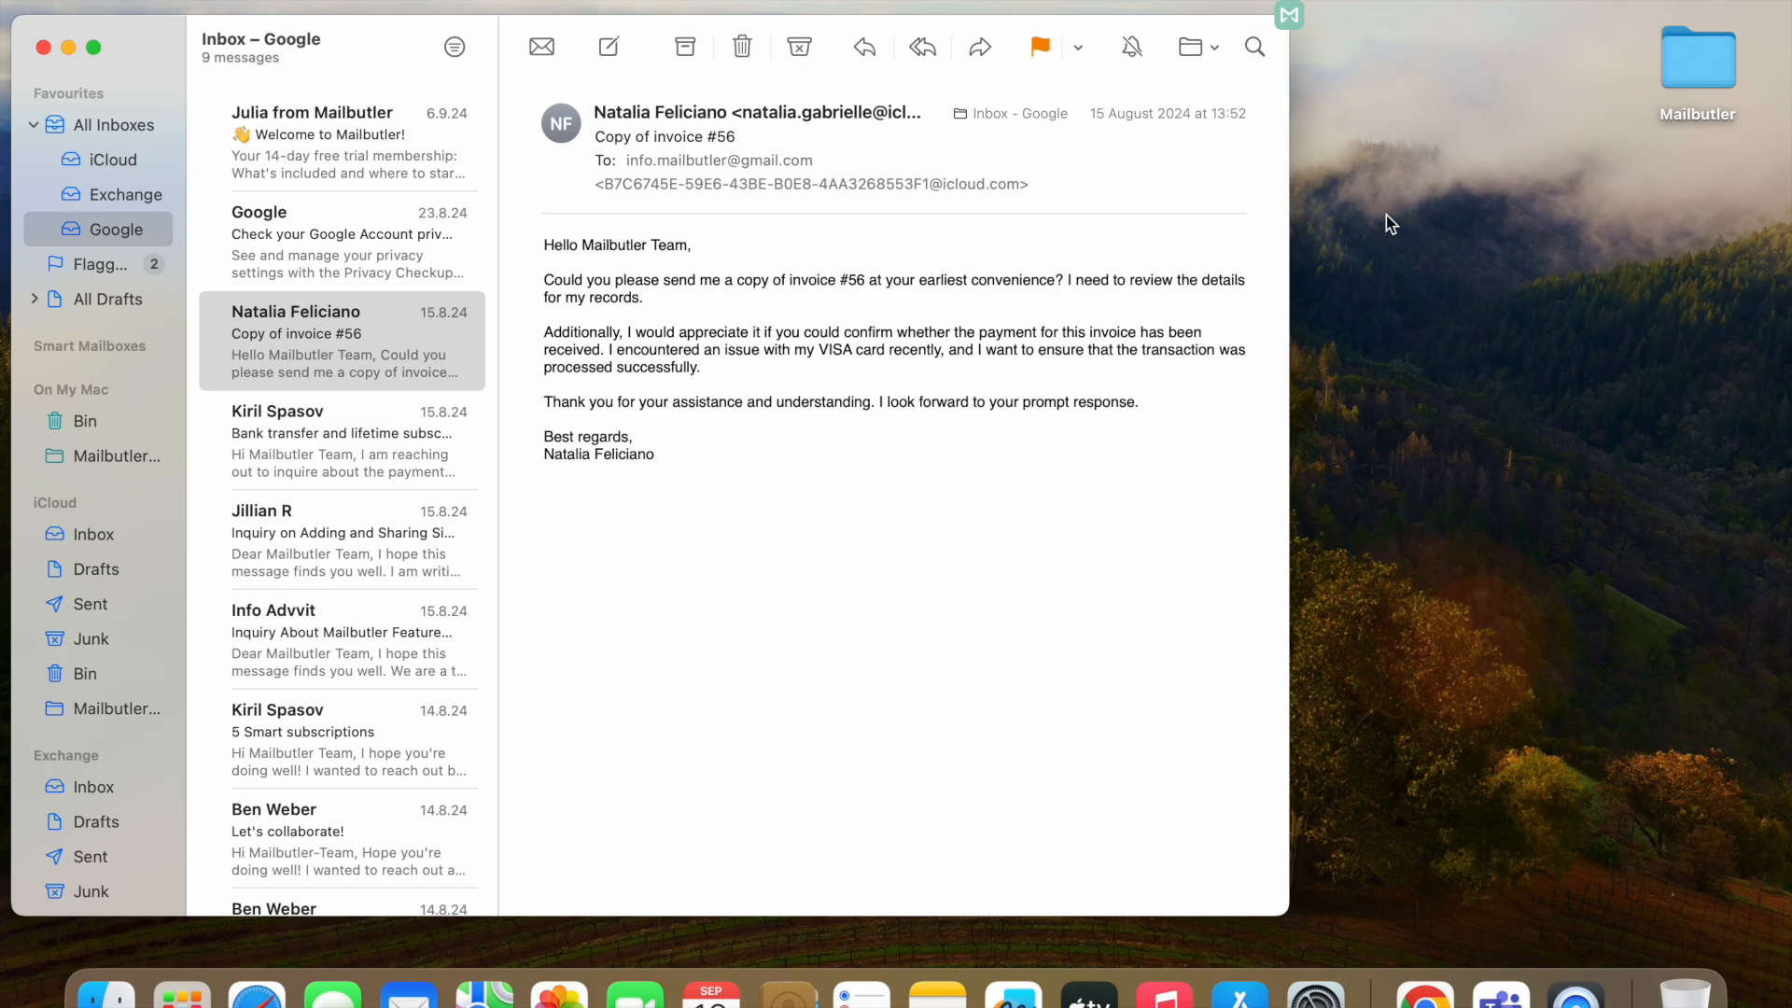
mouse_move(1307, 43)
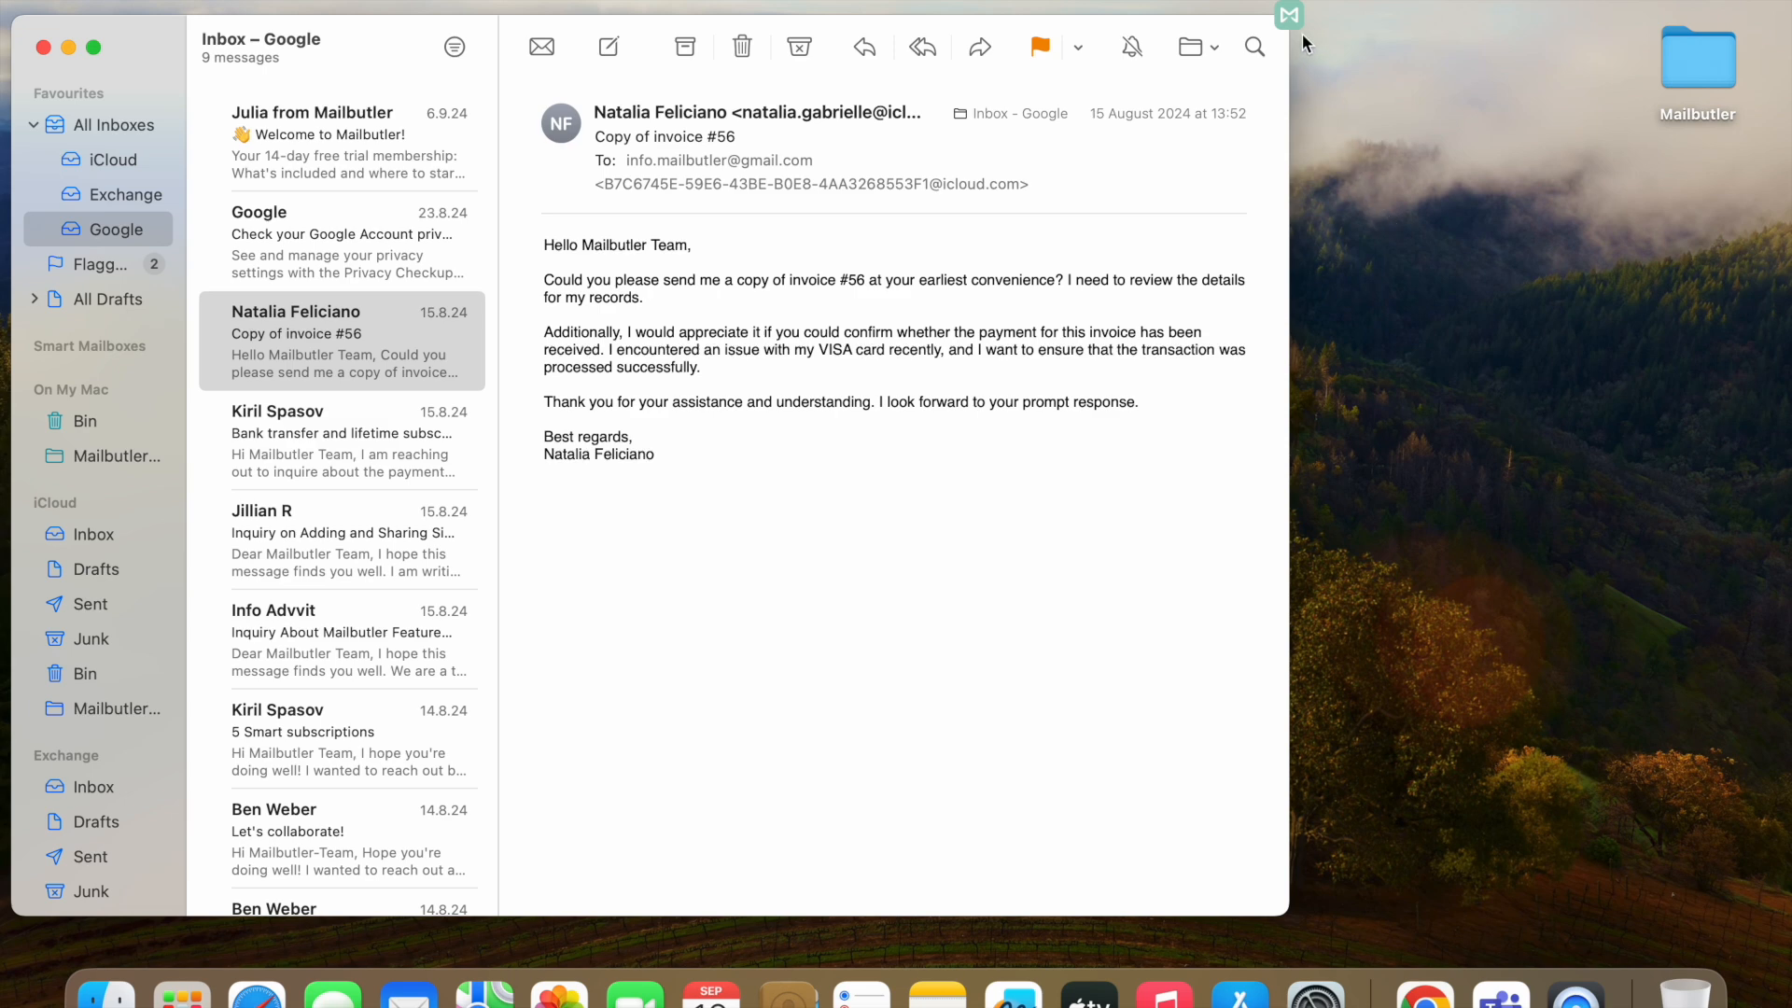
mouse_move(1296, 28)
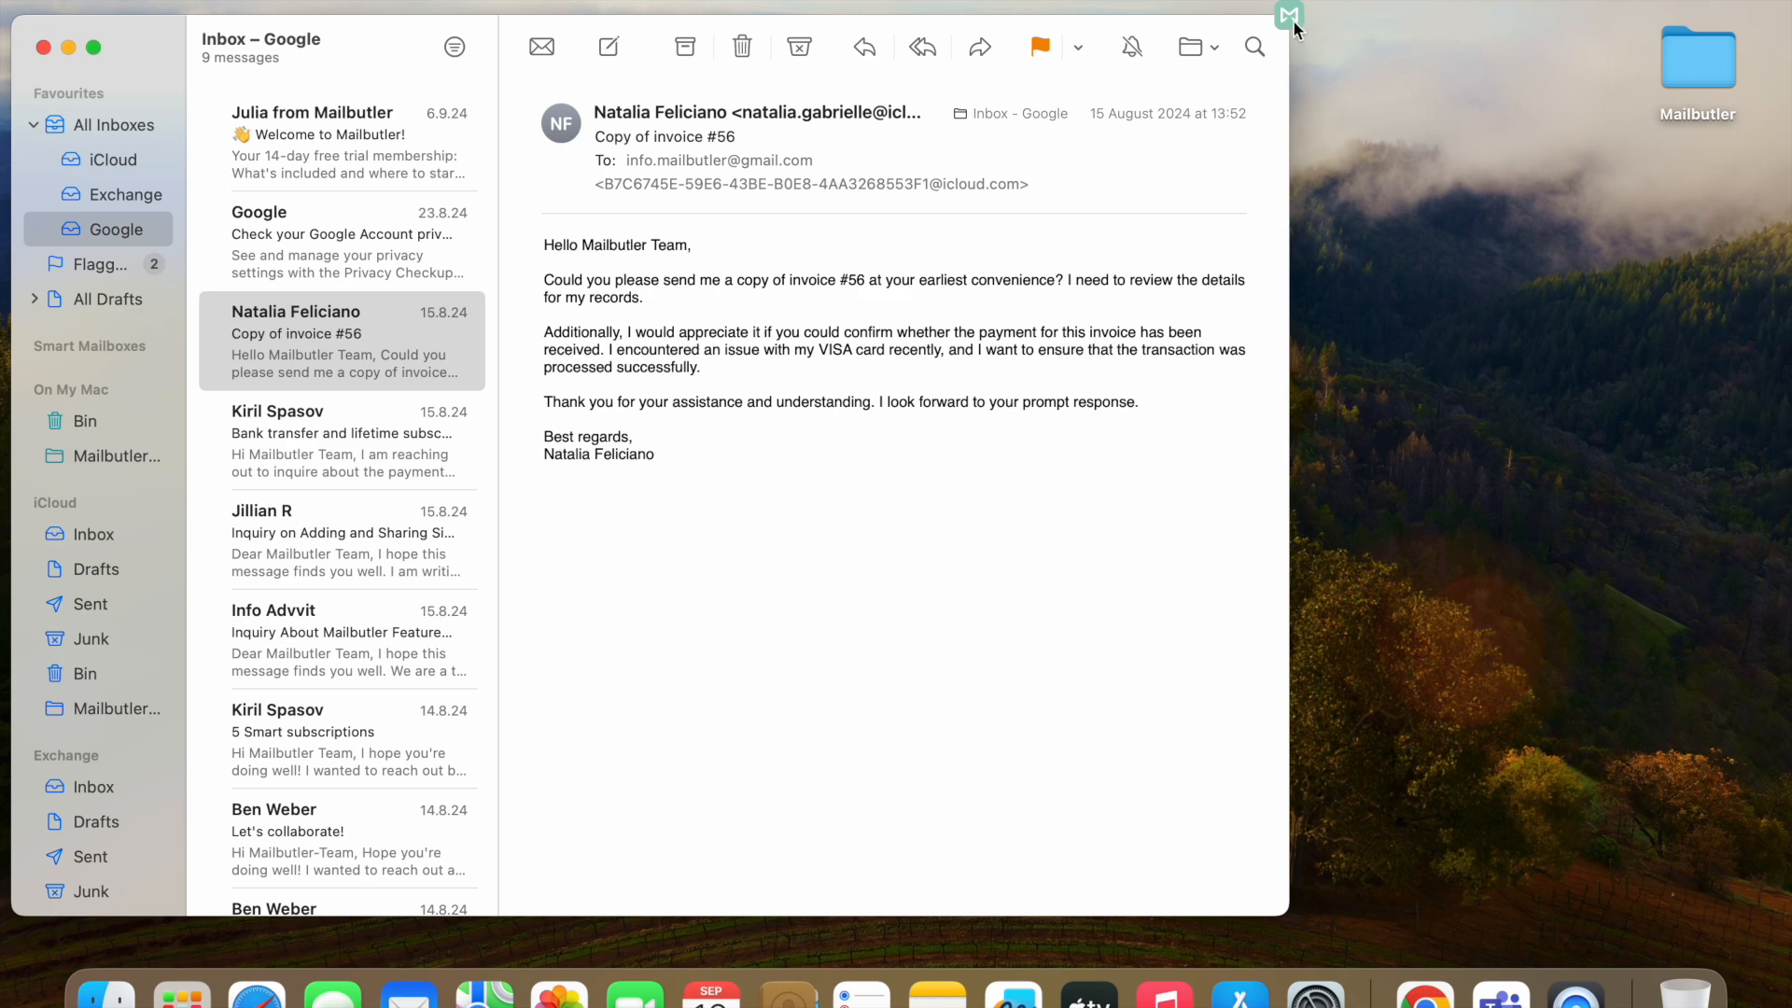
click(1292, 16)
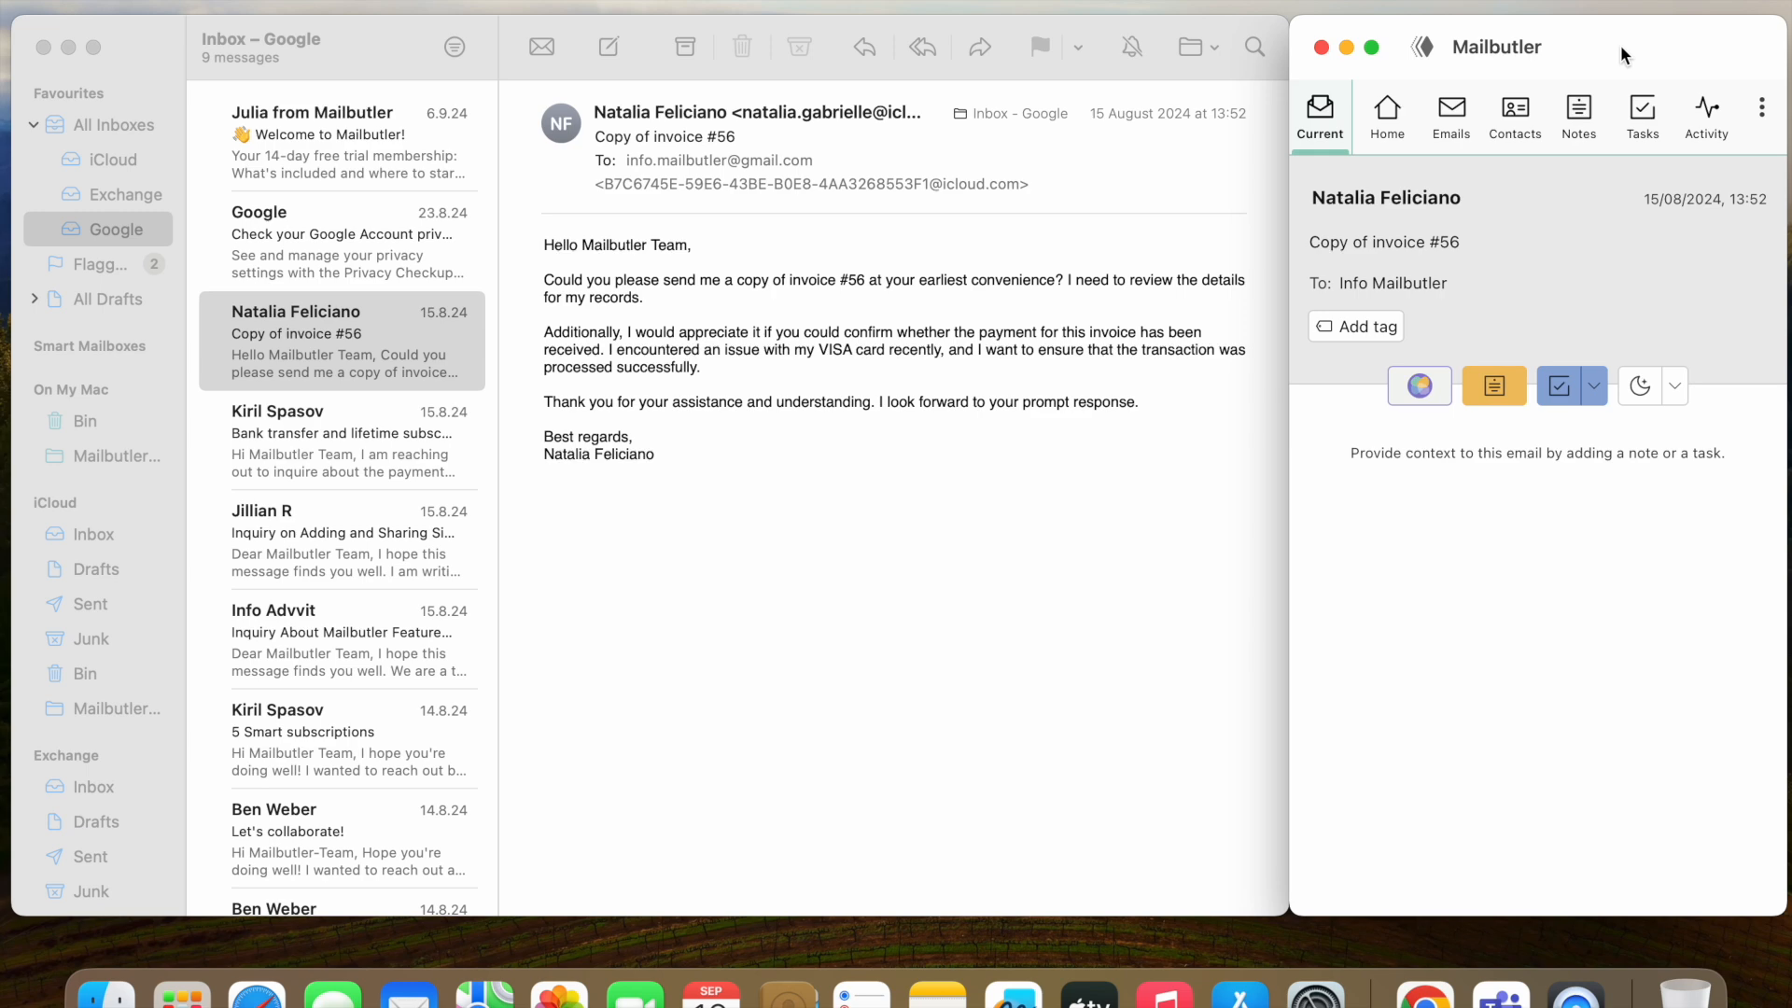
mouse_move(1408, 69)
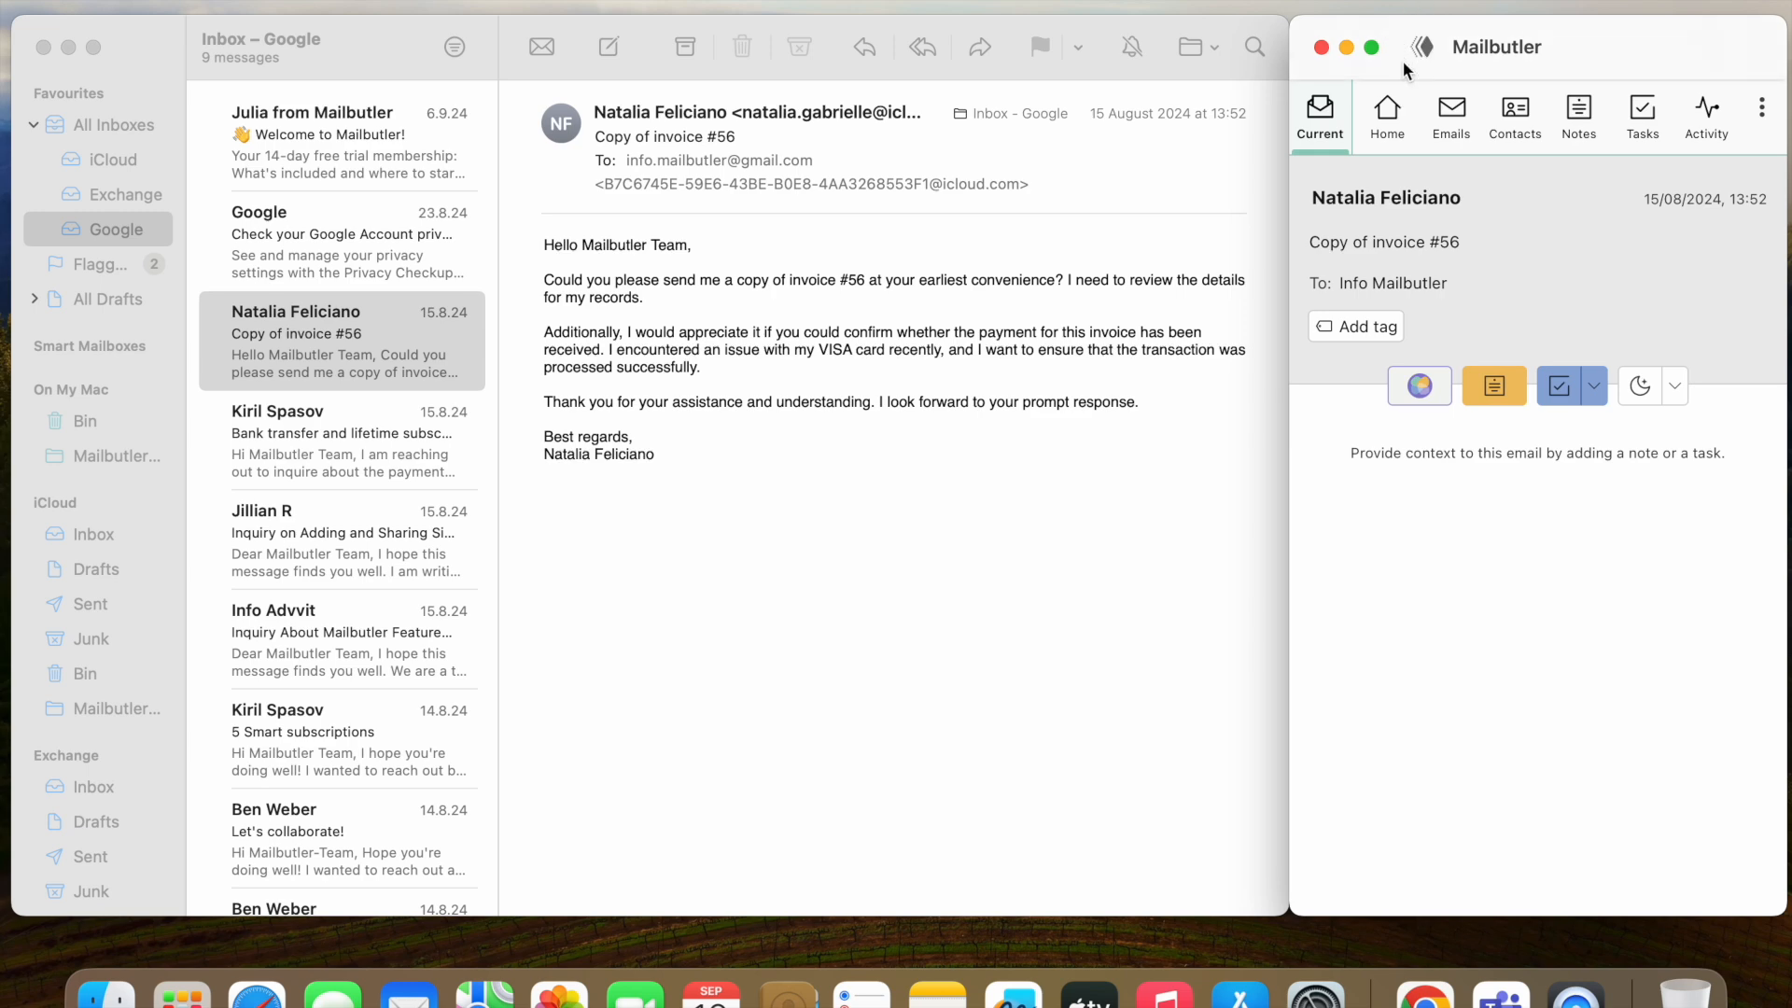
mouse_move(1488, 54)
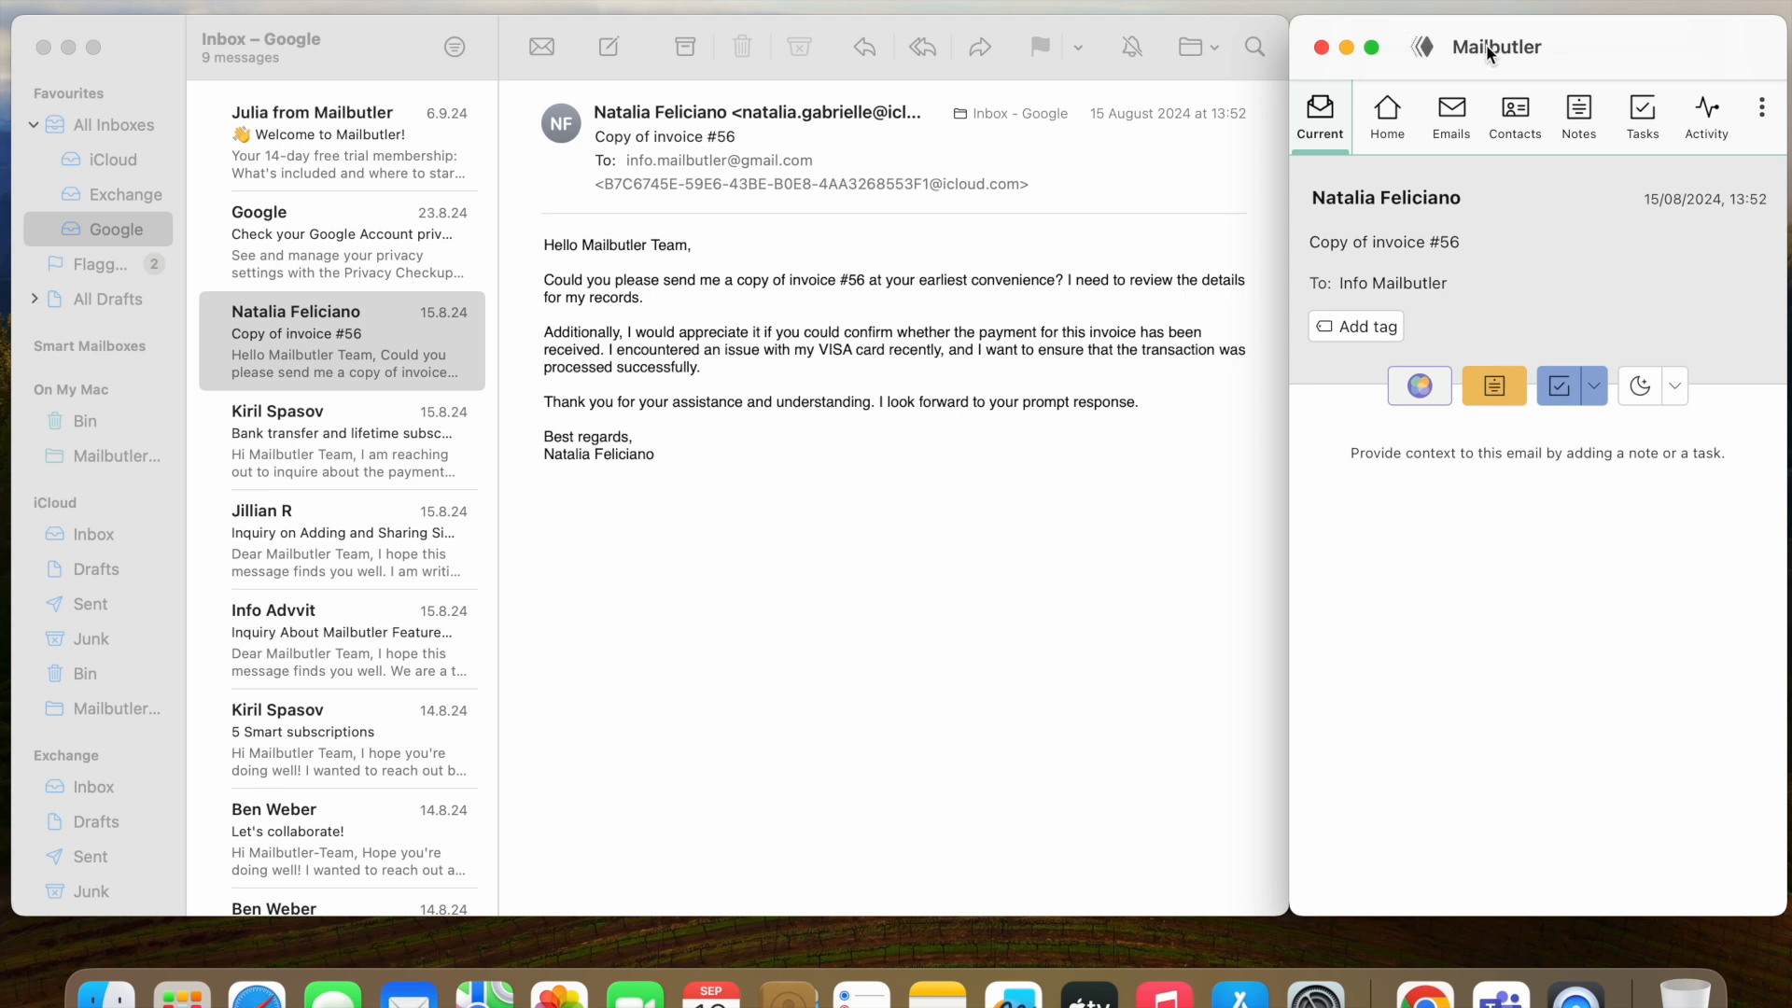
mouse_move(1667, 54)
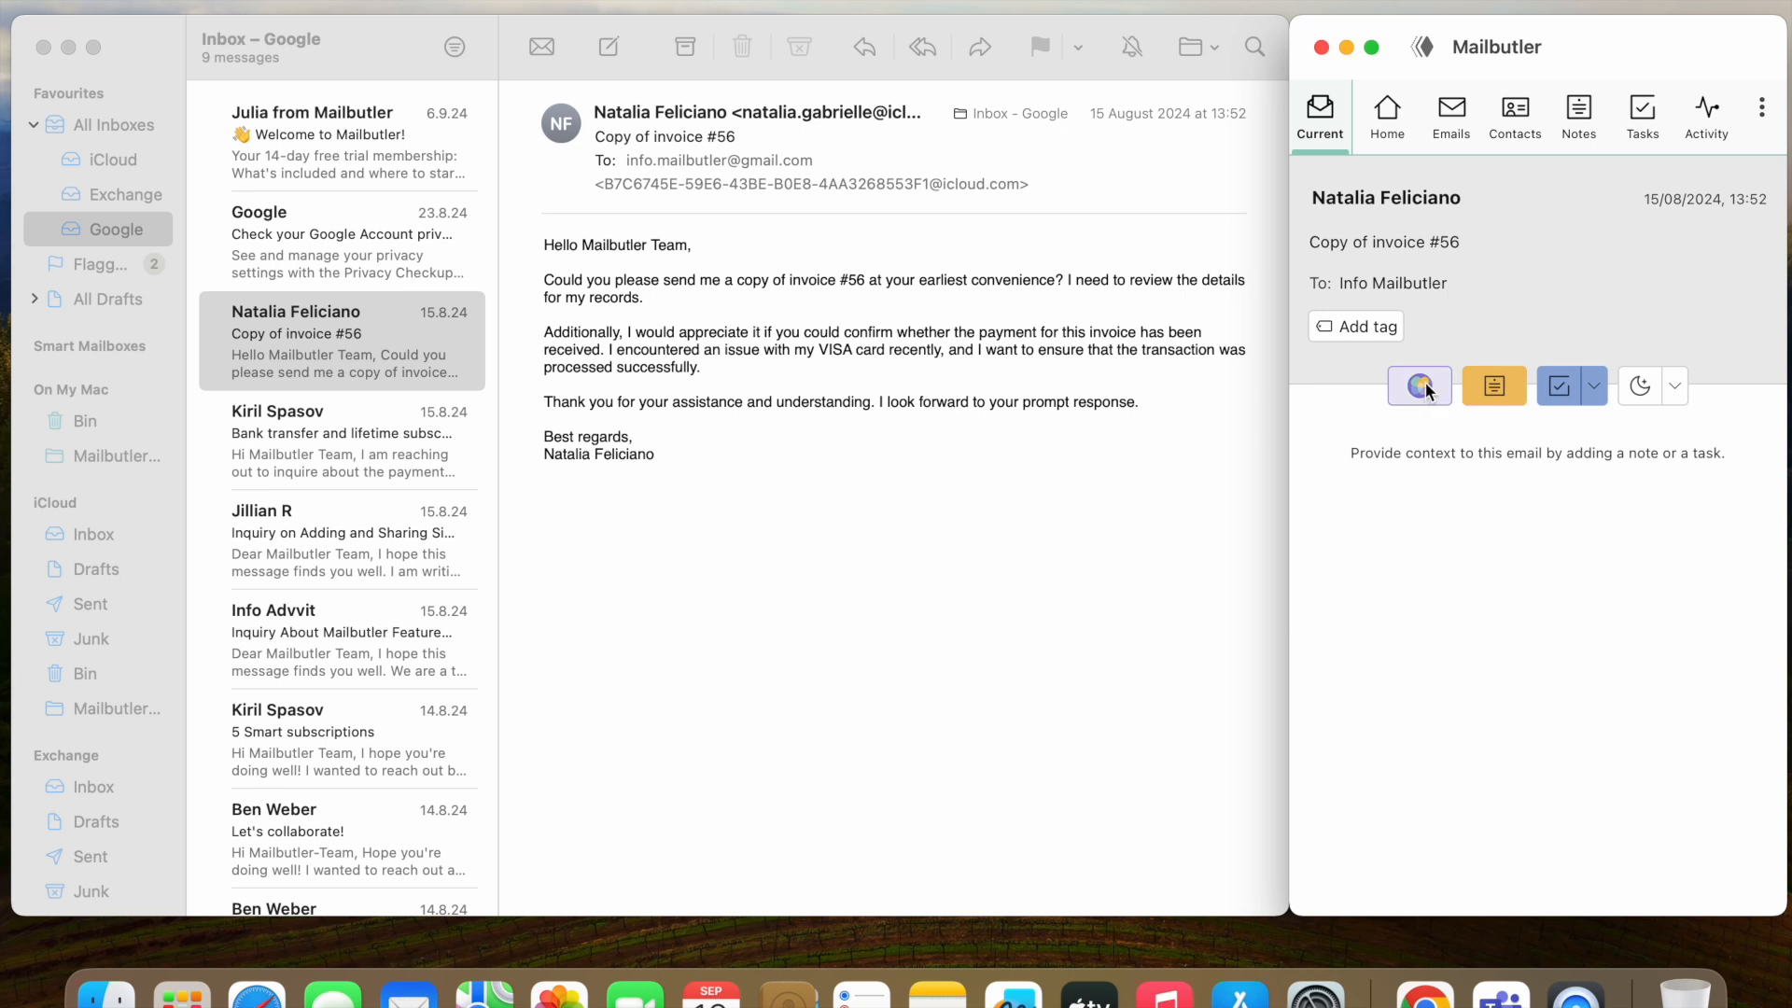
Step: Try the note, task and snooze tools, then tag the email as 'important'
click(1494, 385)
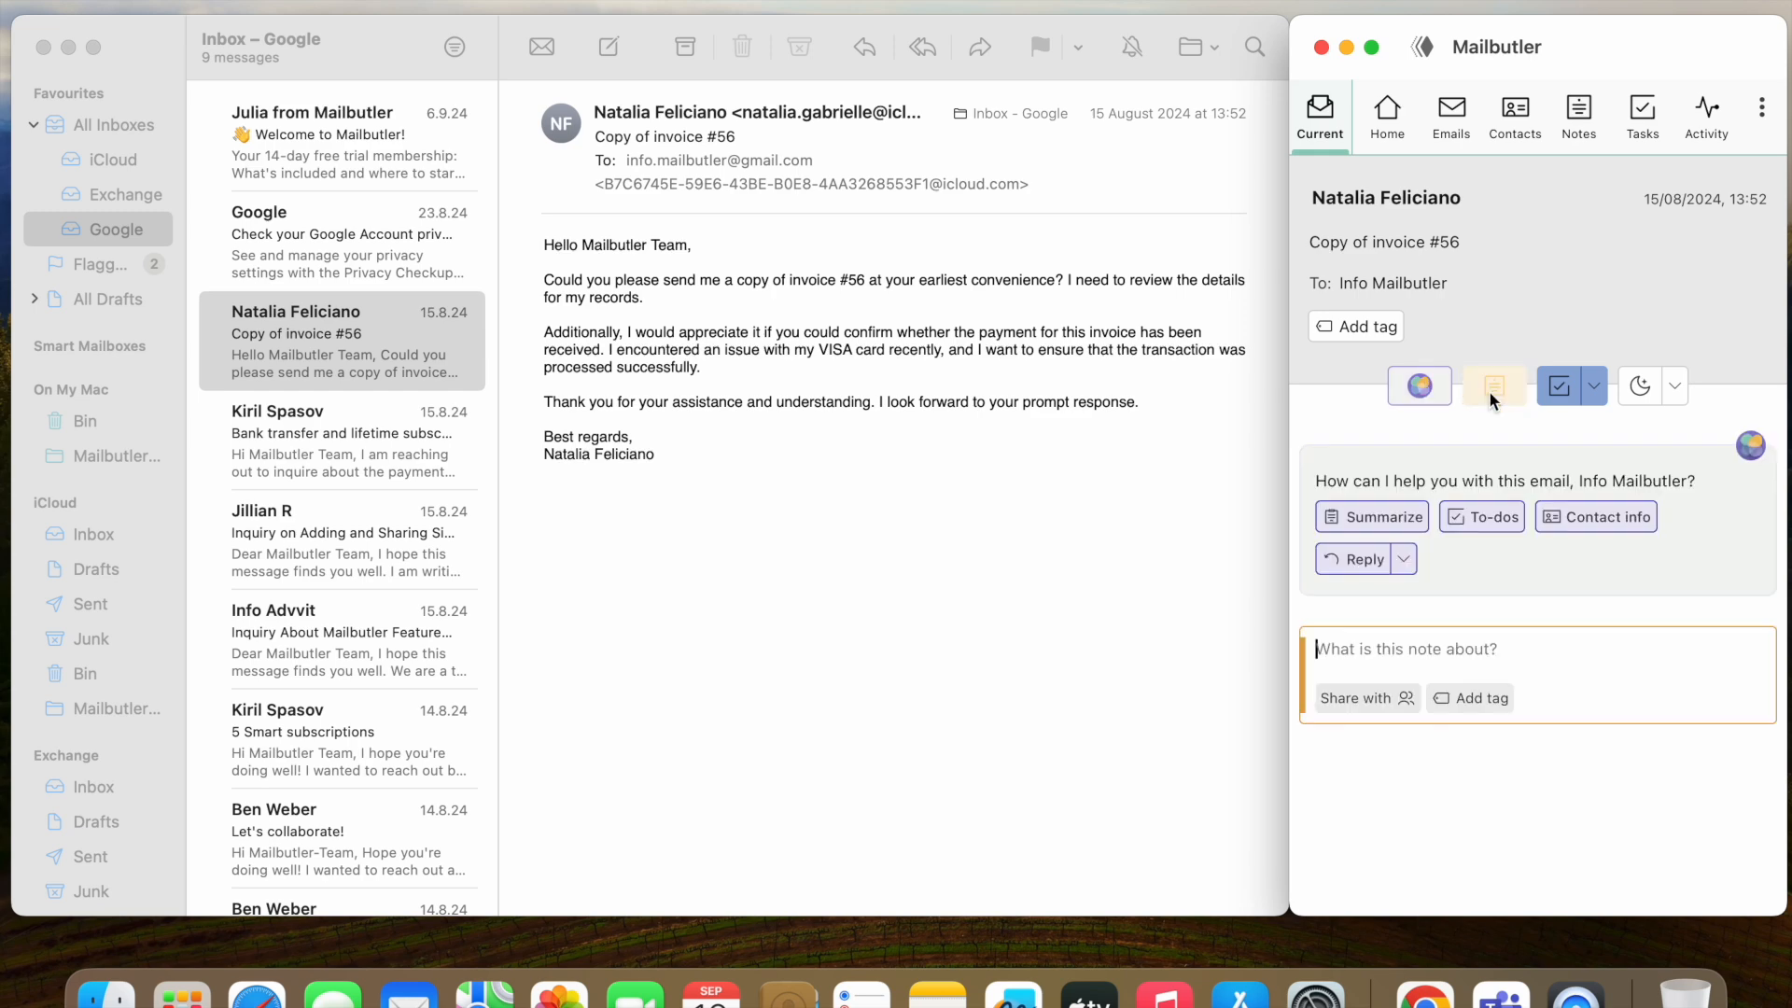
click(1559, 384)
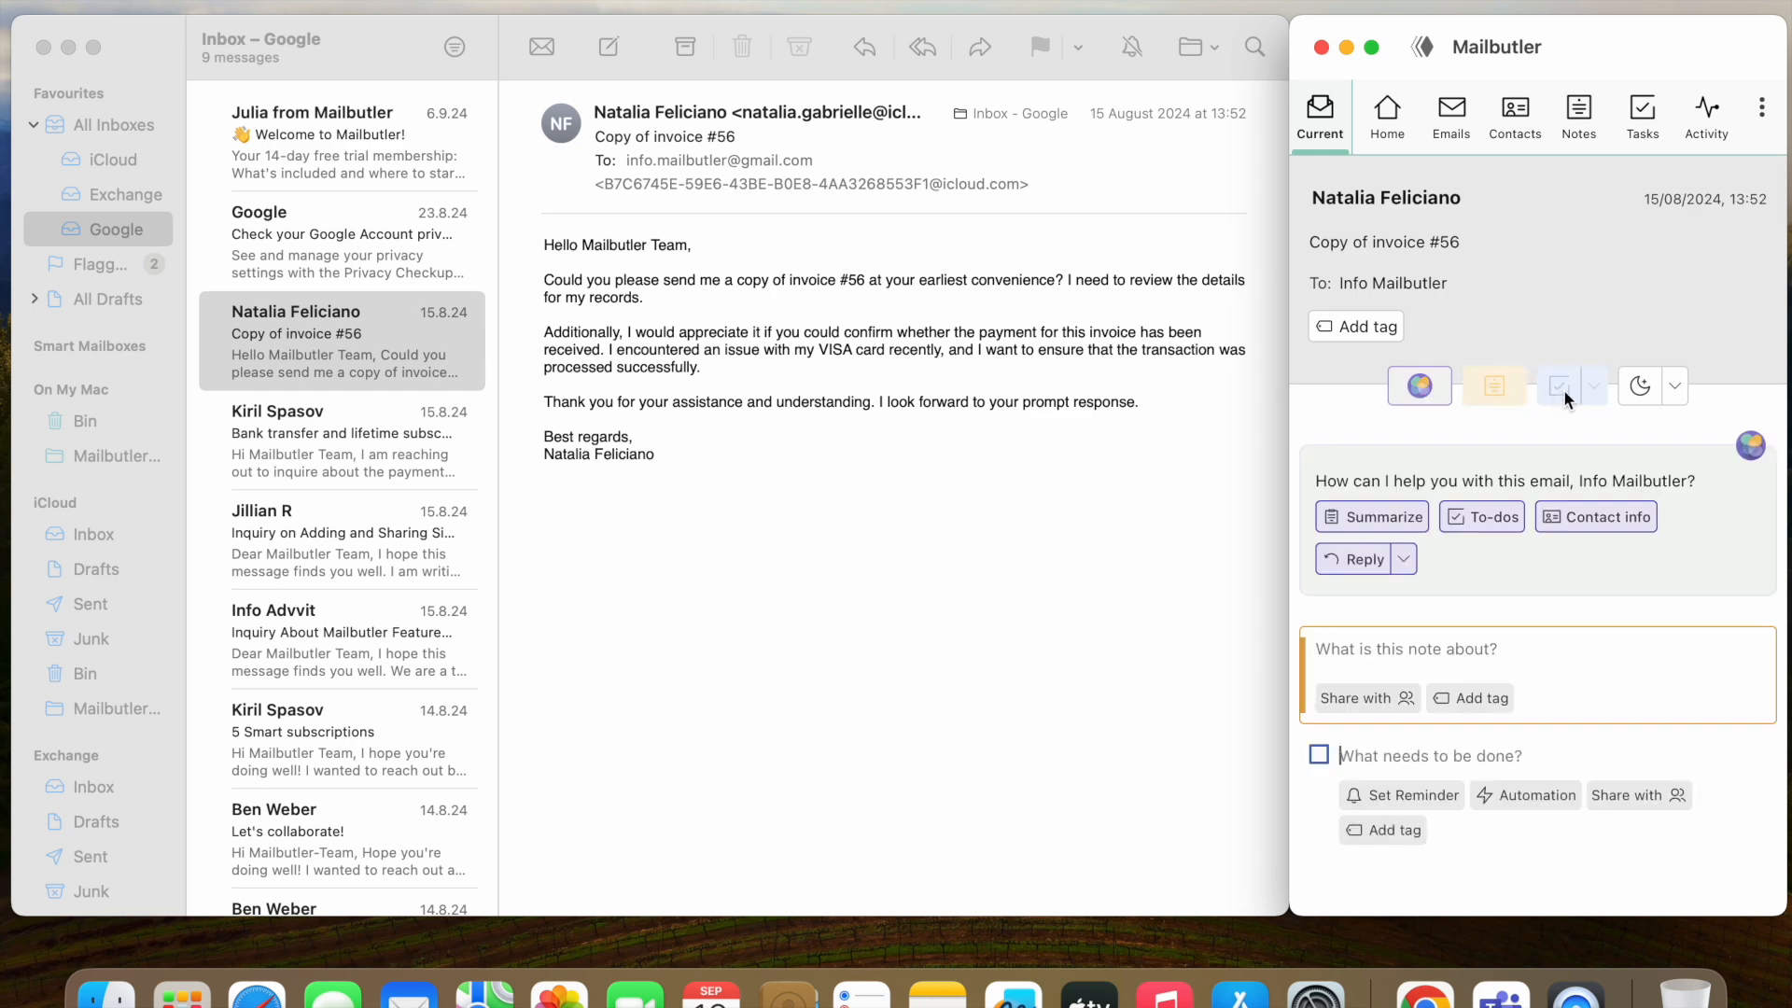
click(1673, 385)
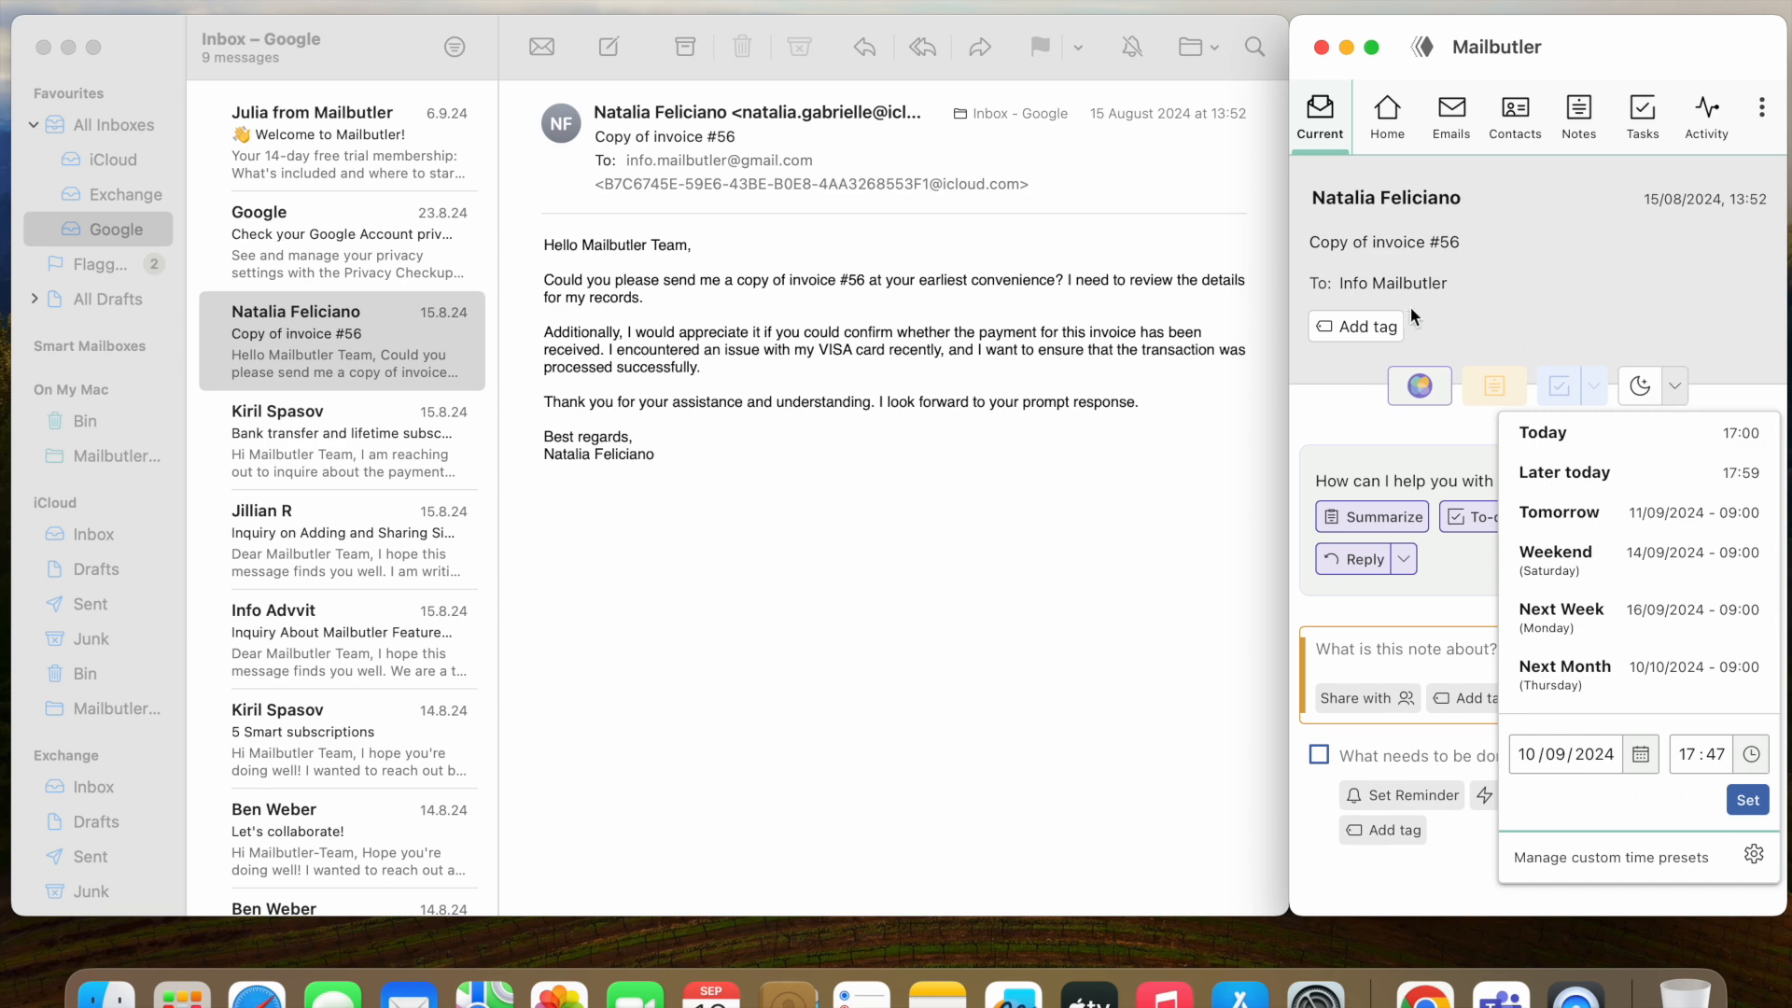
click(1366, 324)
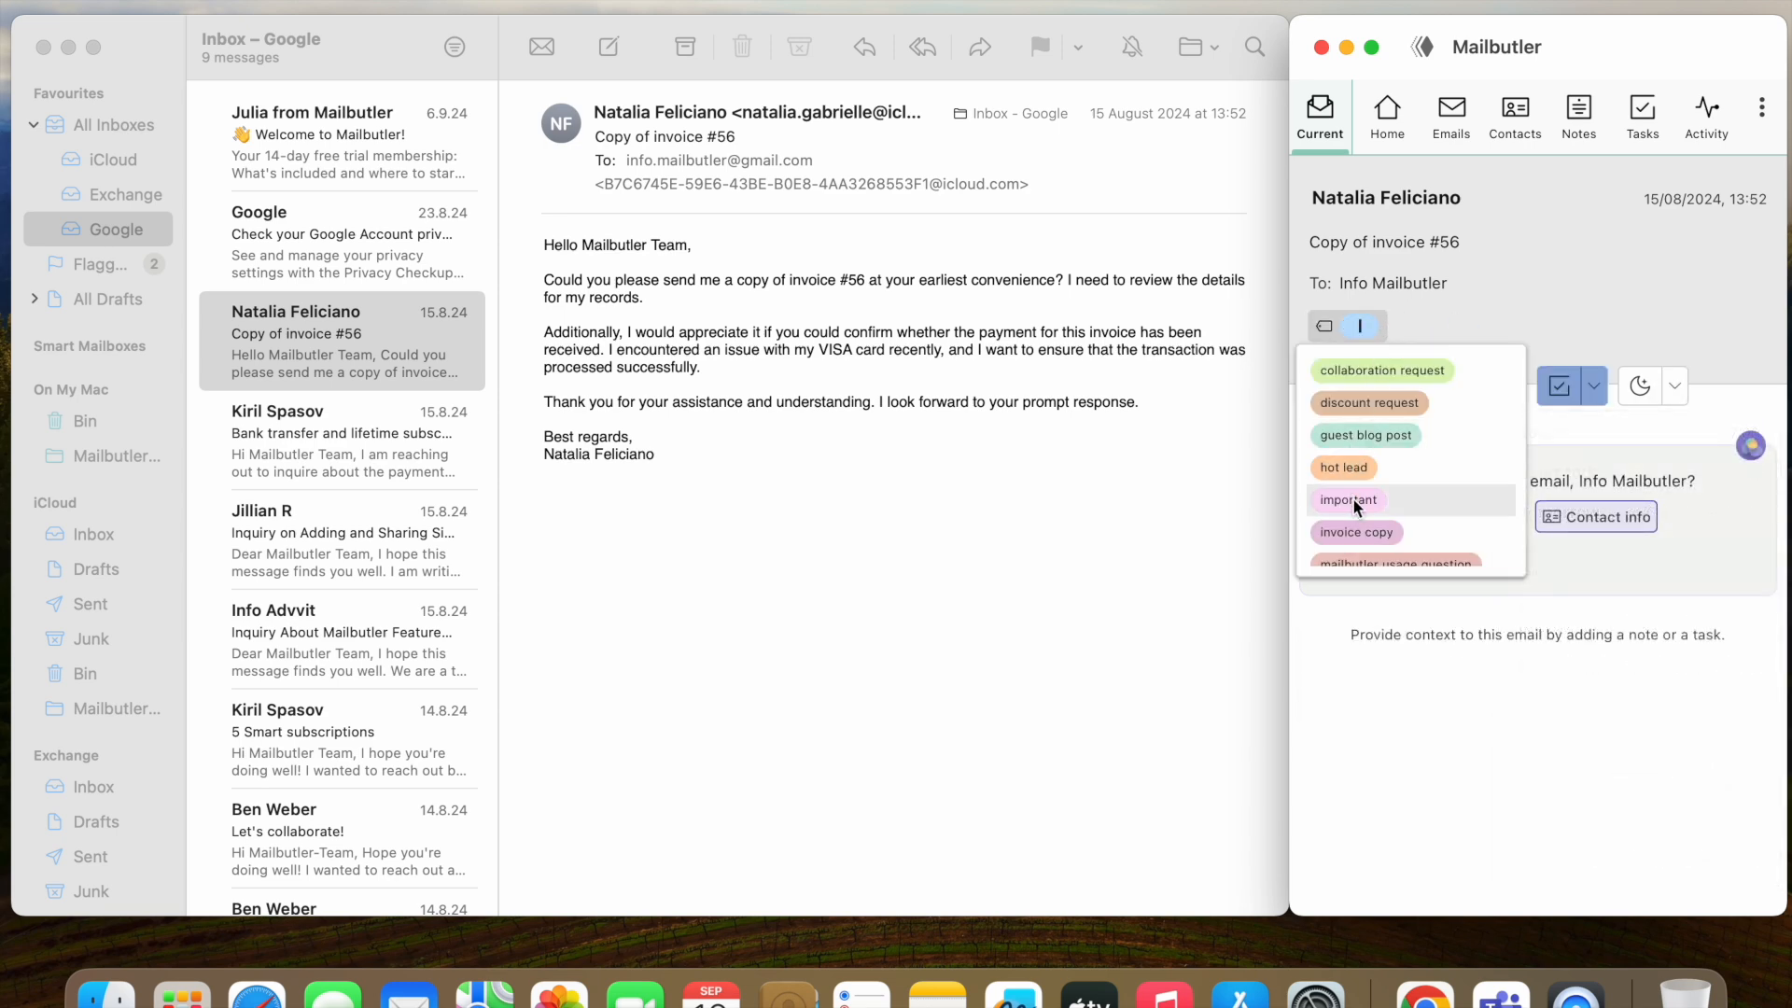
click(1346, 501)
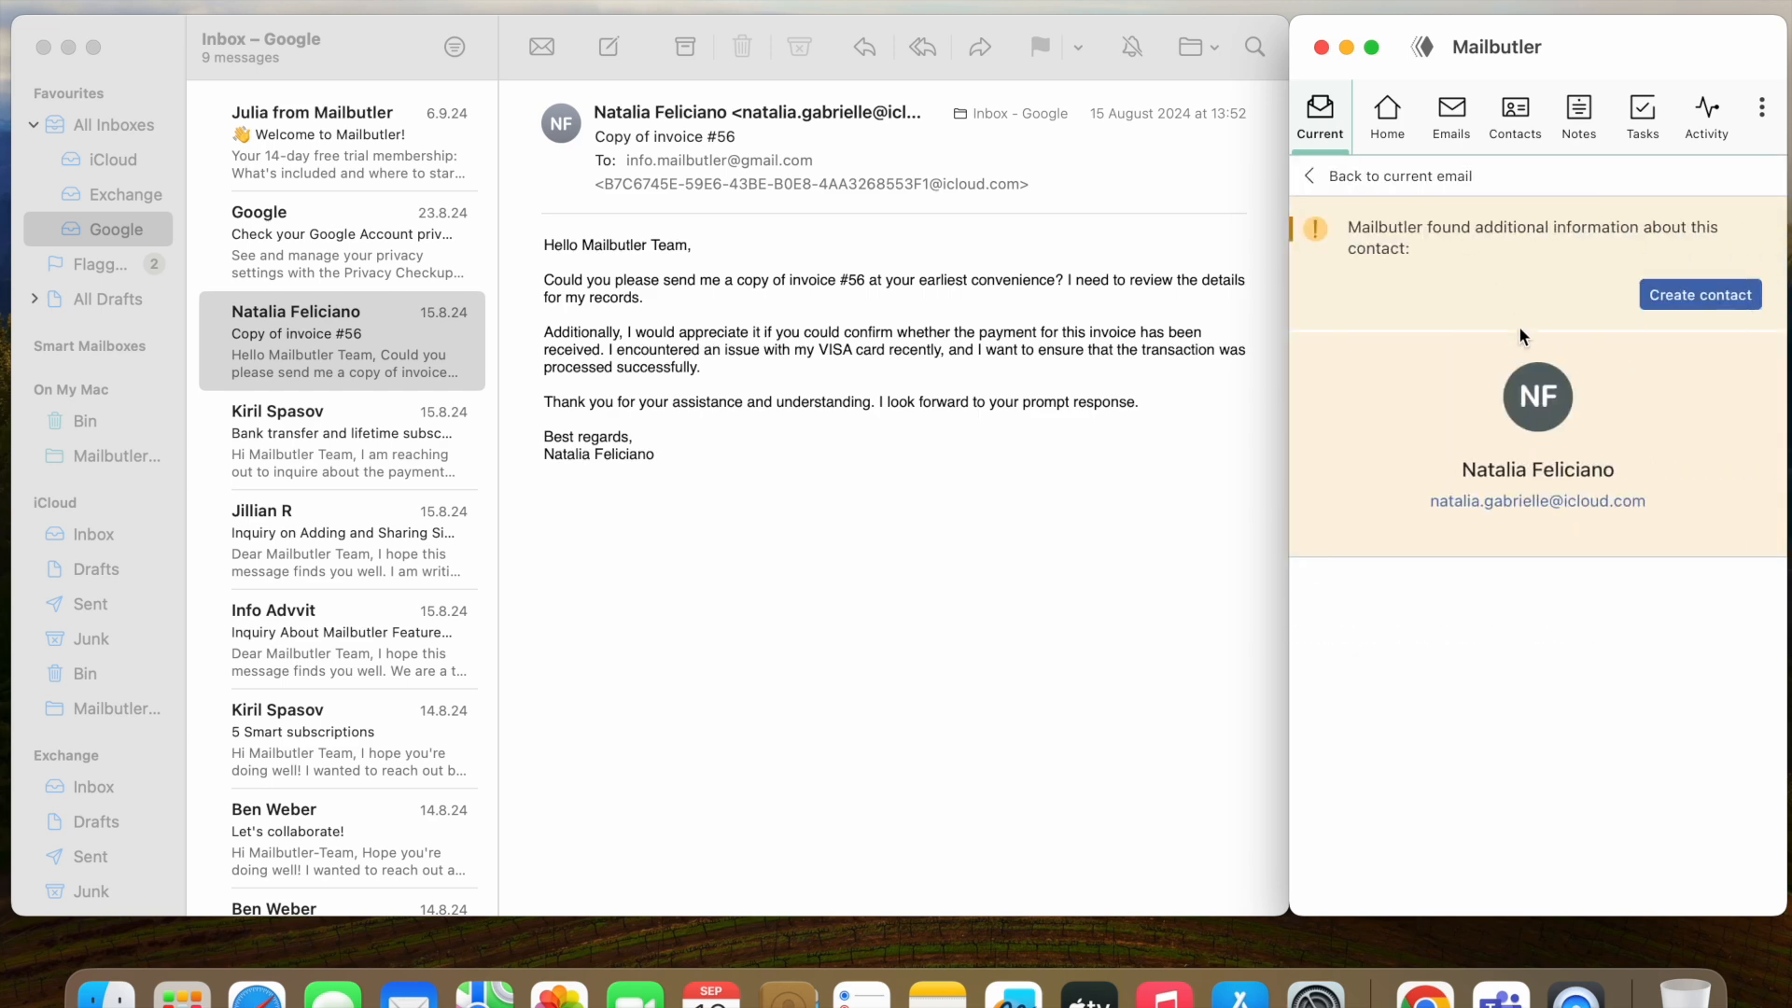
mouse_move(1585, 595)
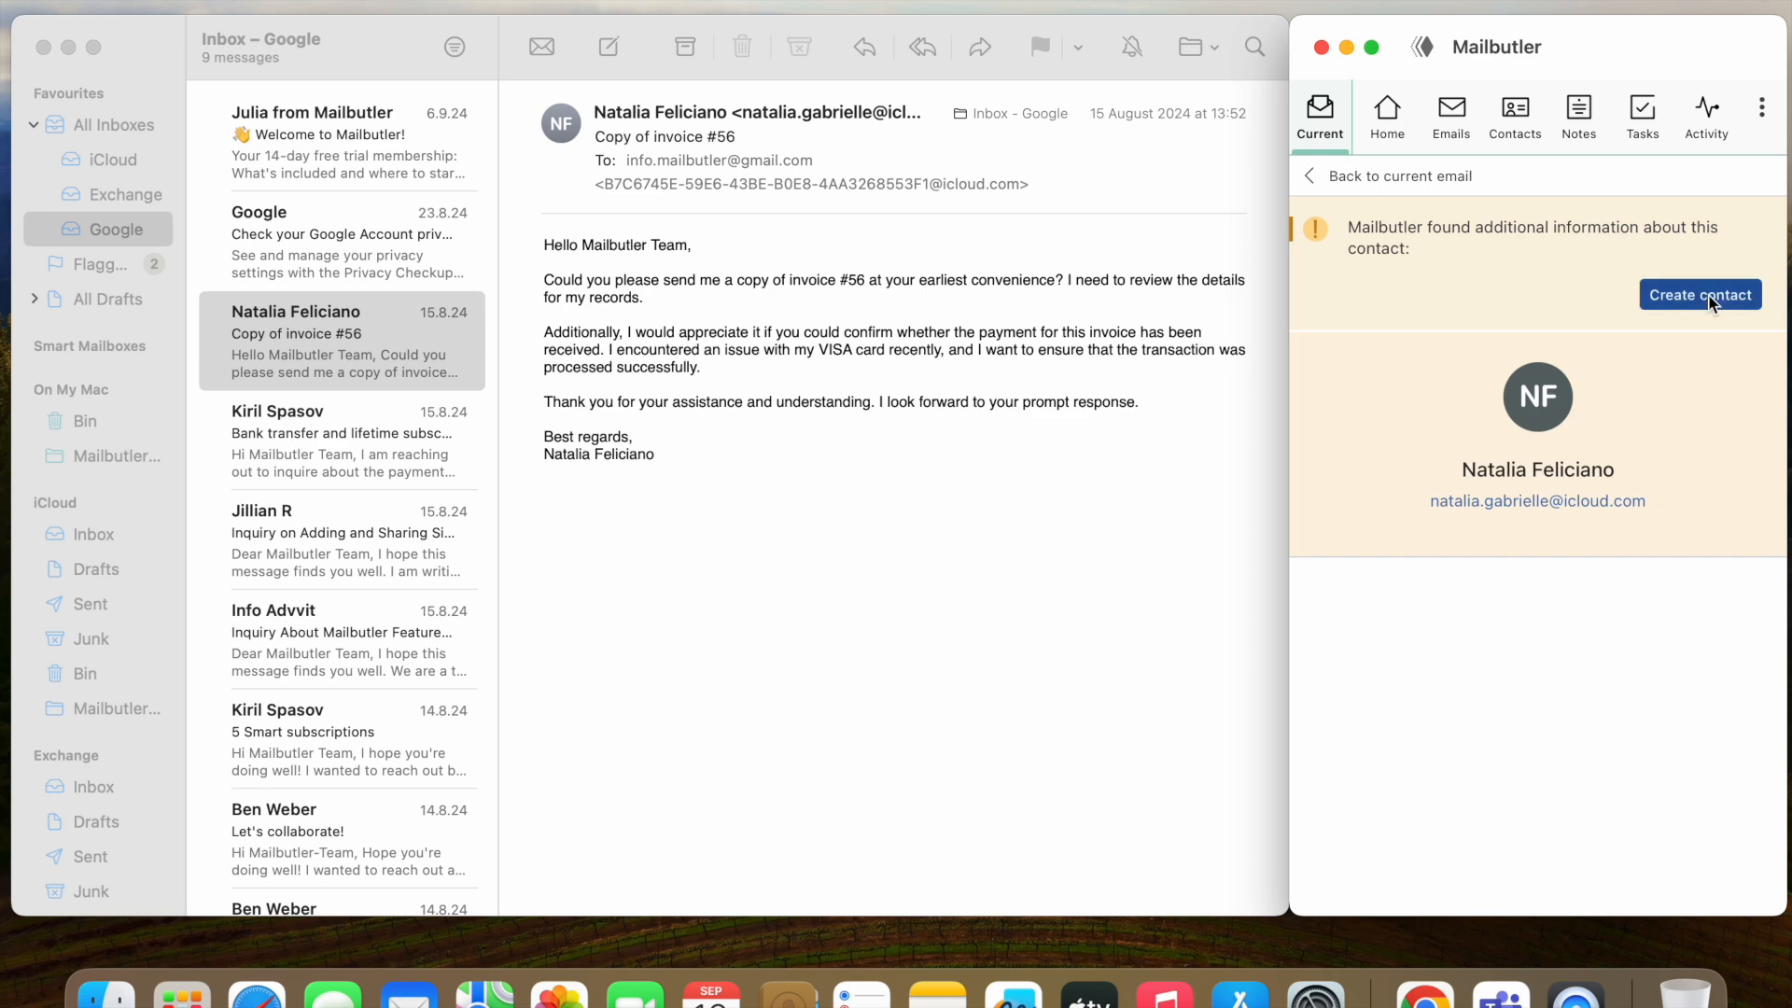
Step: Create a contact for the sender and try the note and task tools on her profile
click(1699, 295)
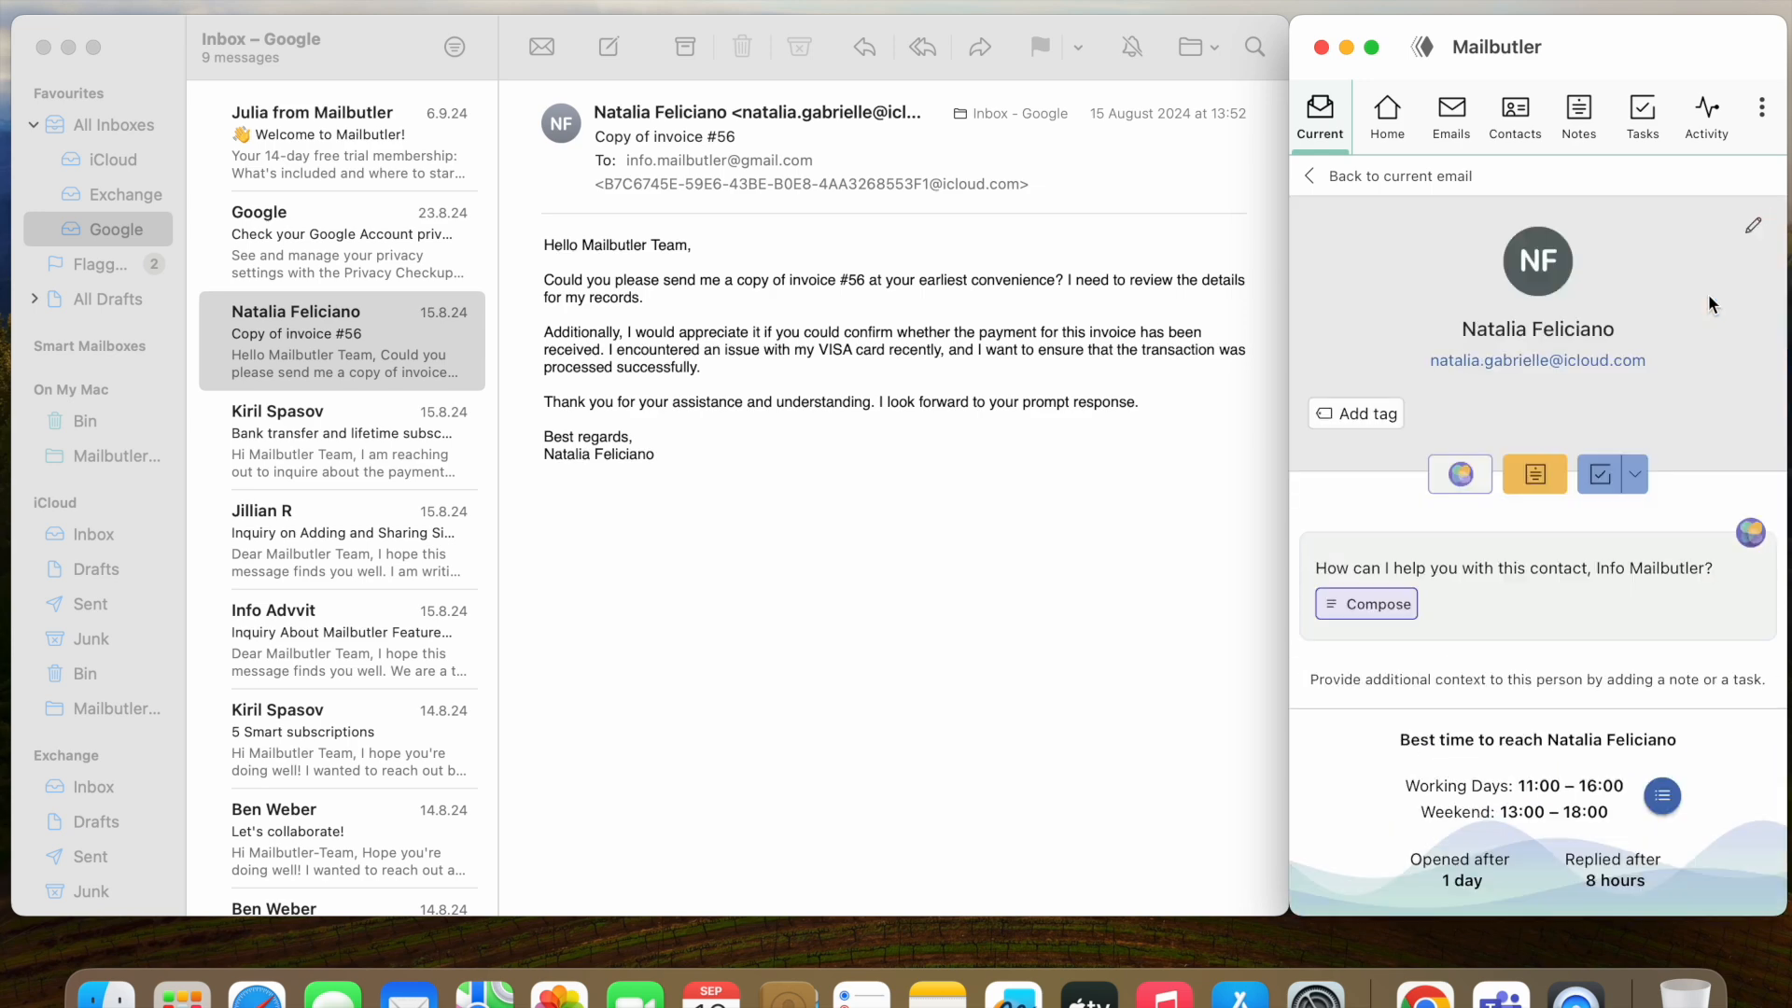
click(1535, 473)
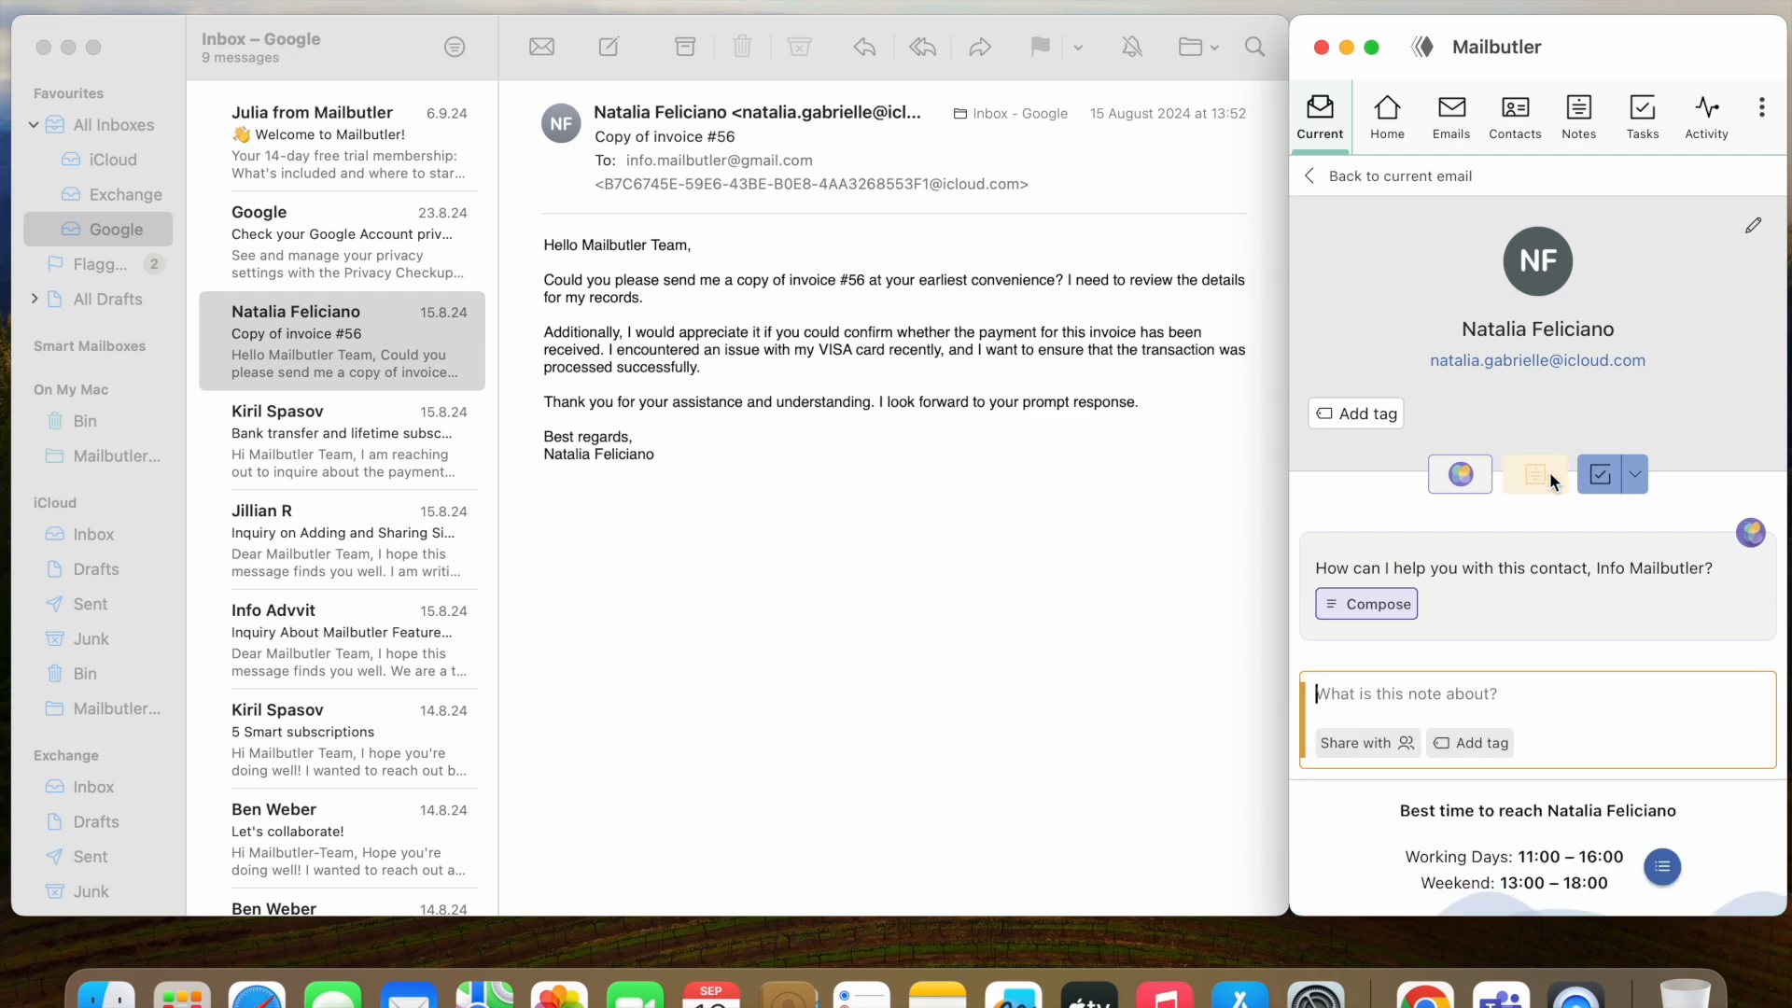
click(1600, 474)
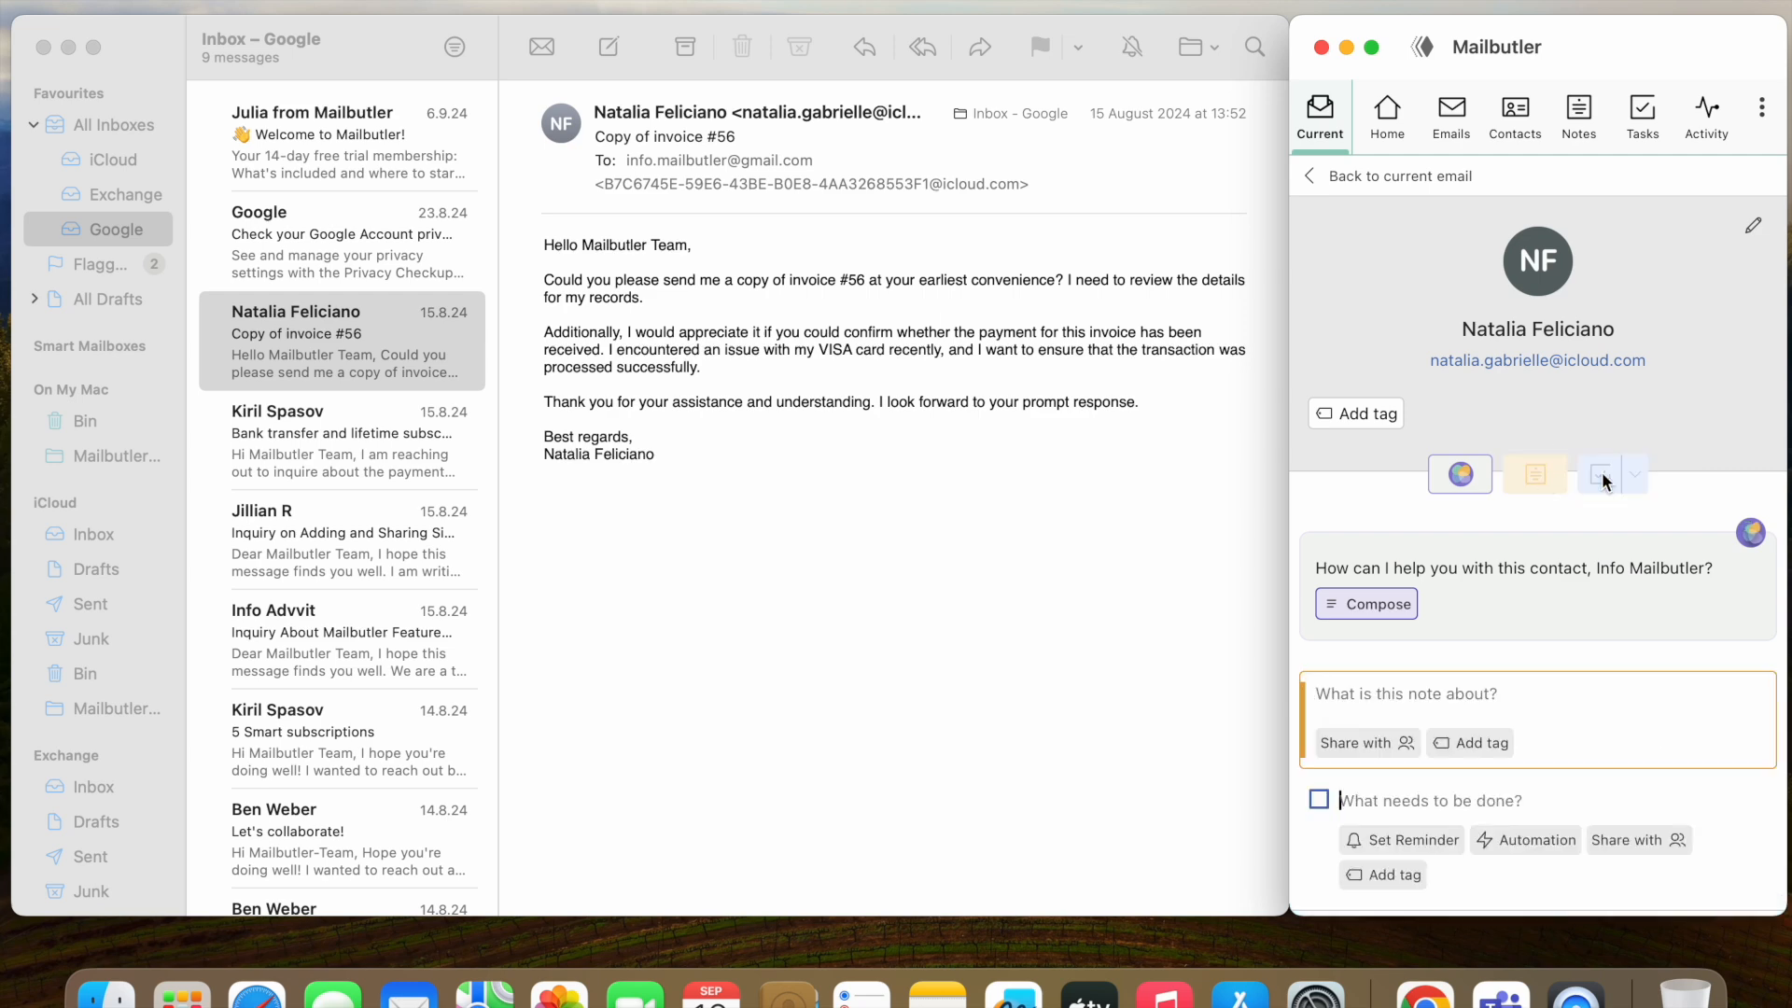
click(1367, 603)
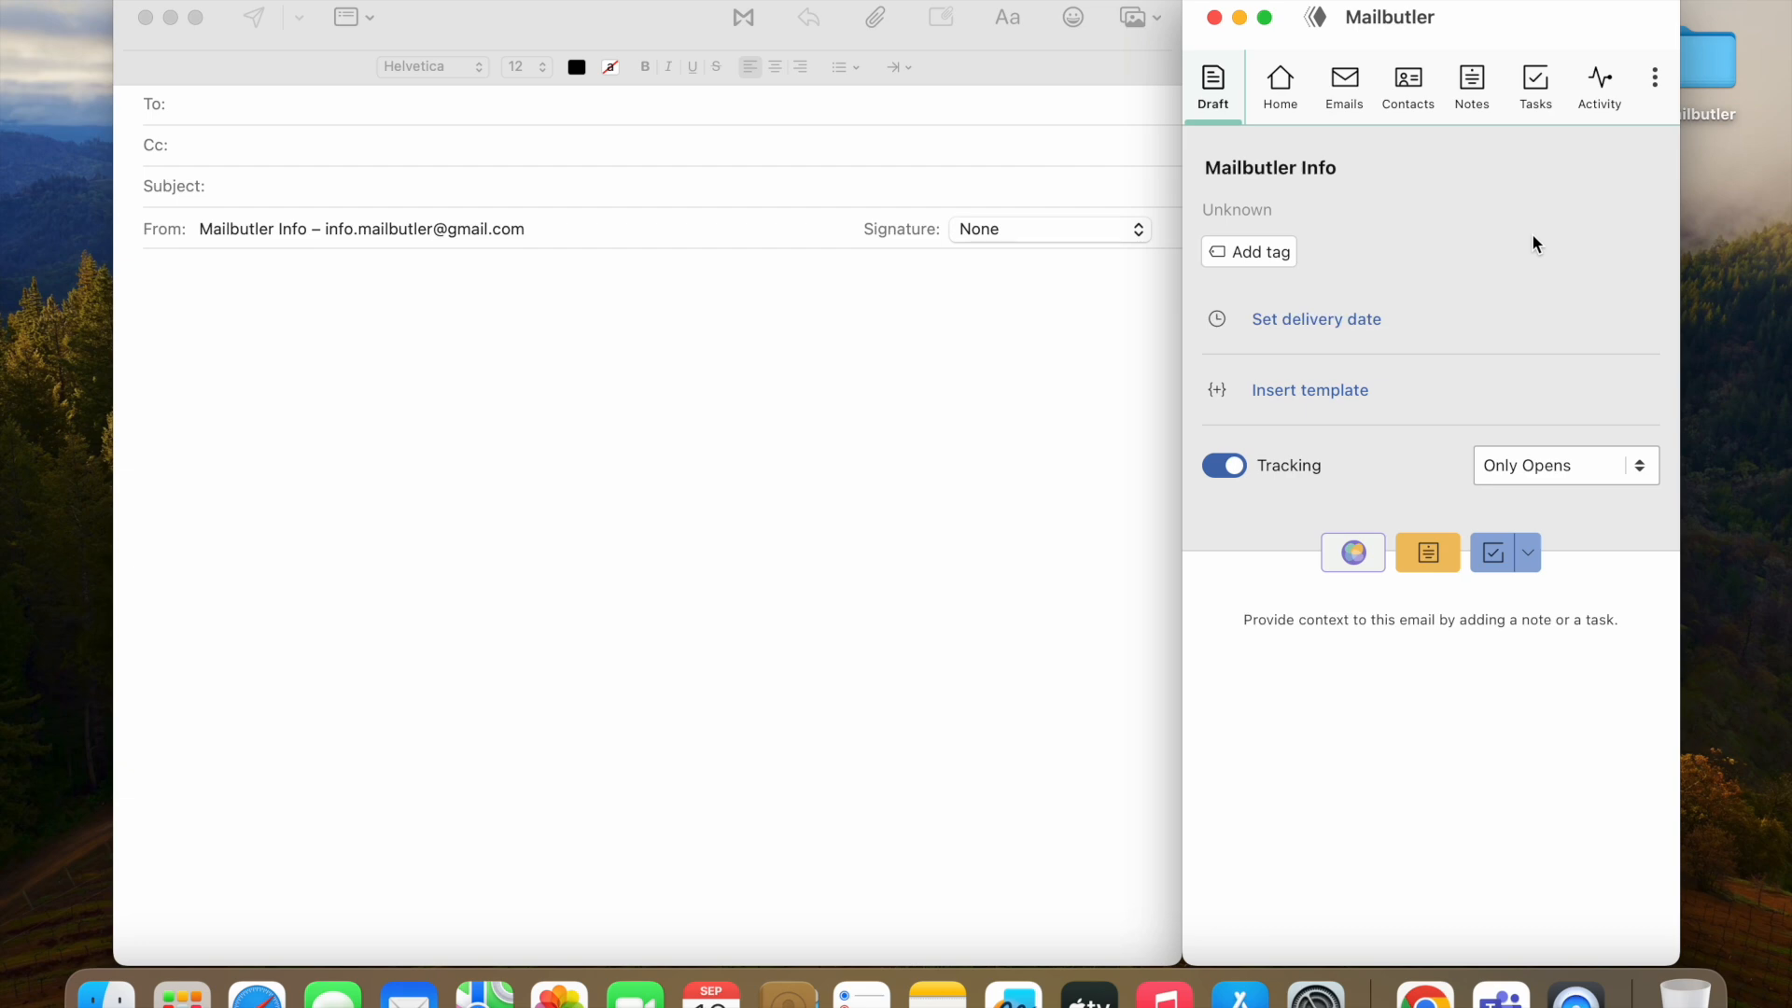
mouse_move(1316, 319)
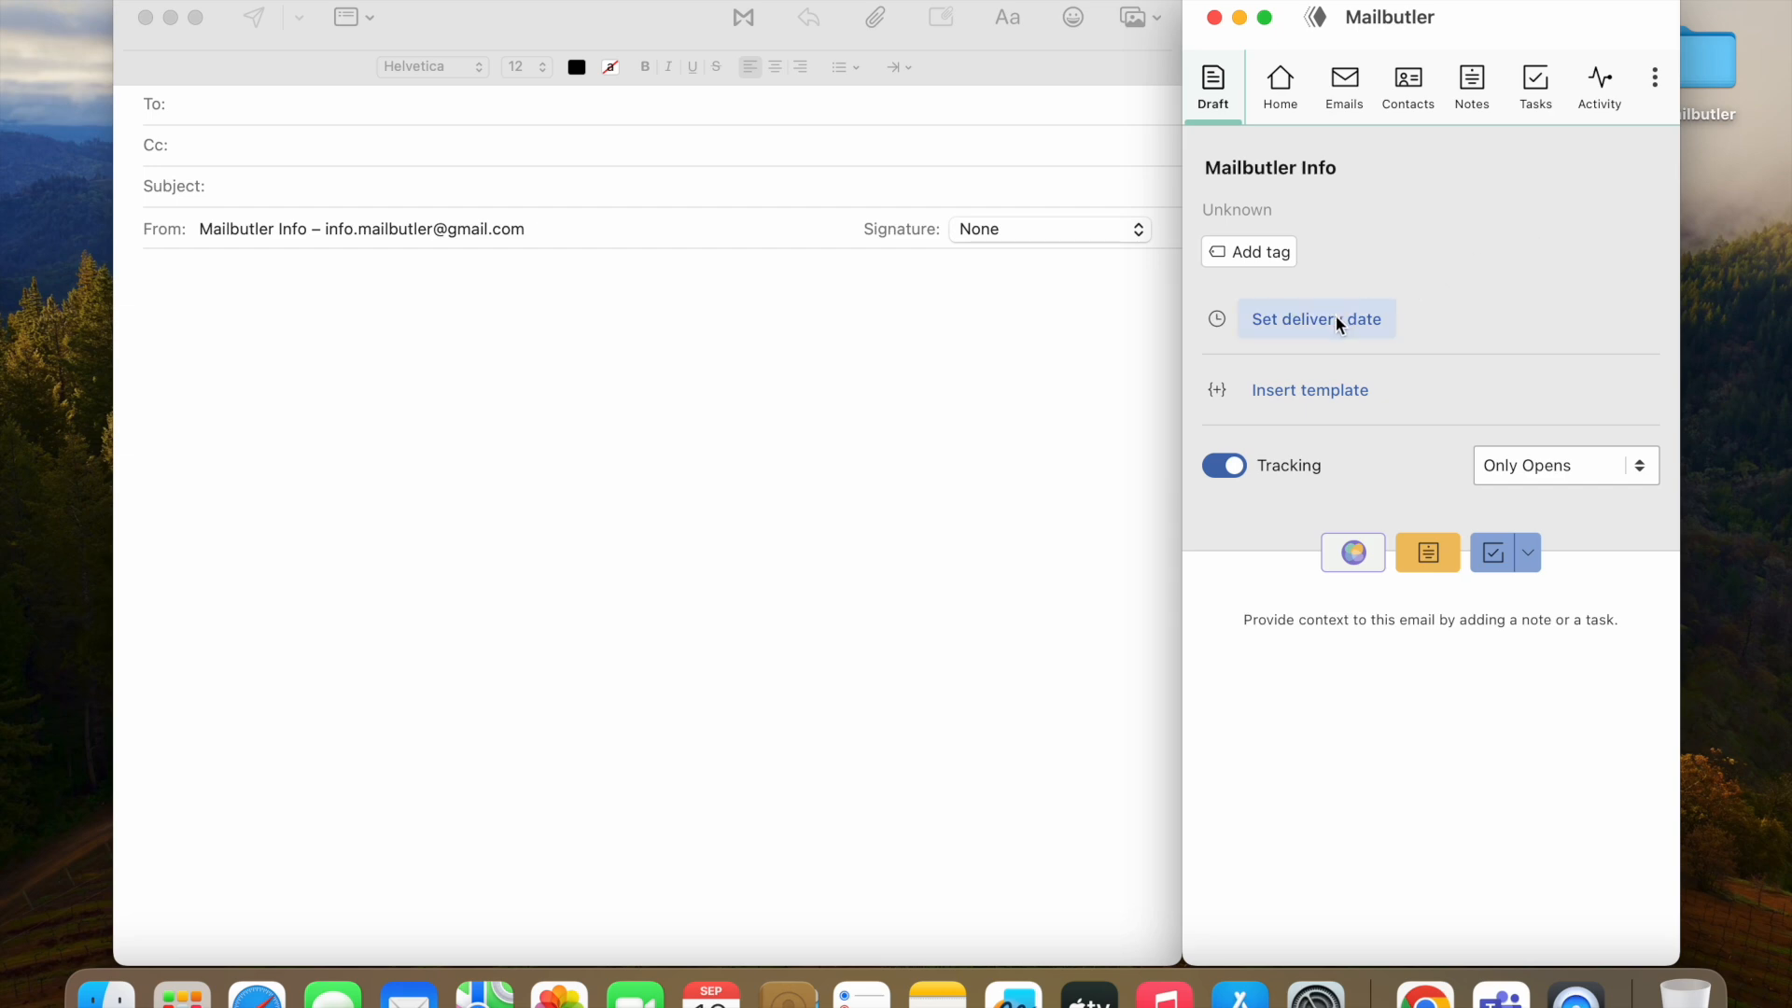
Step: Review delivery scheduling, set tracking to Opens and Clicks, and view the writing assistant
click(1317, 319)
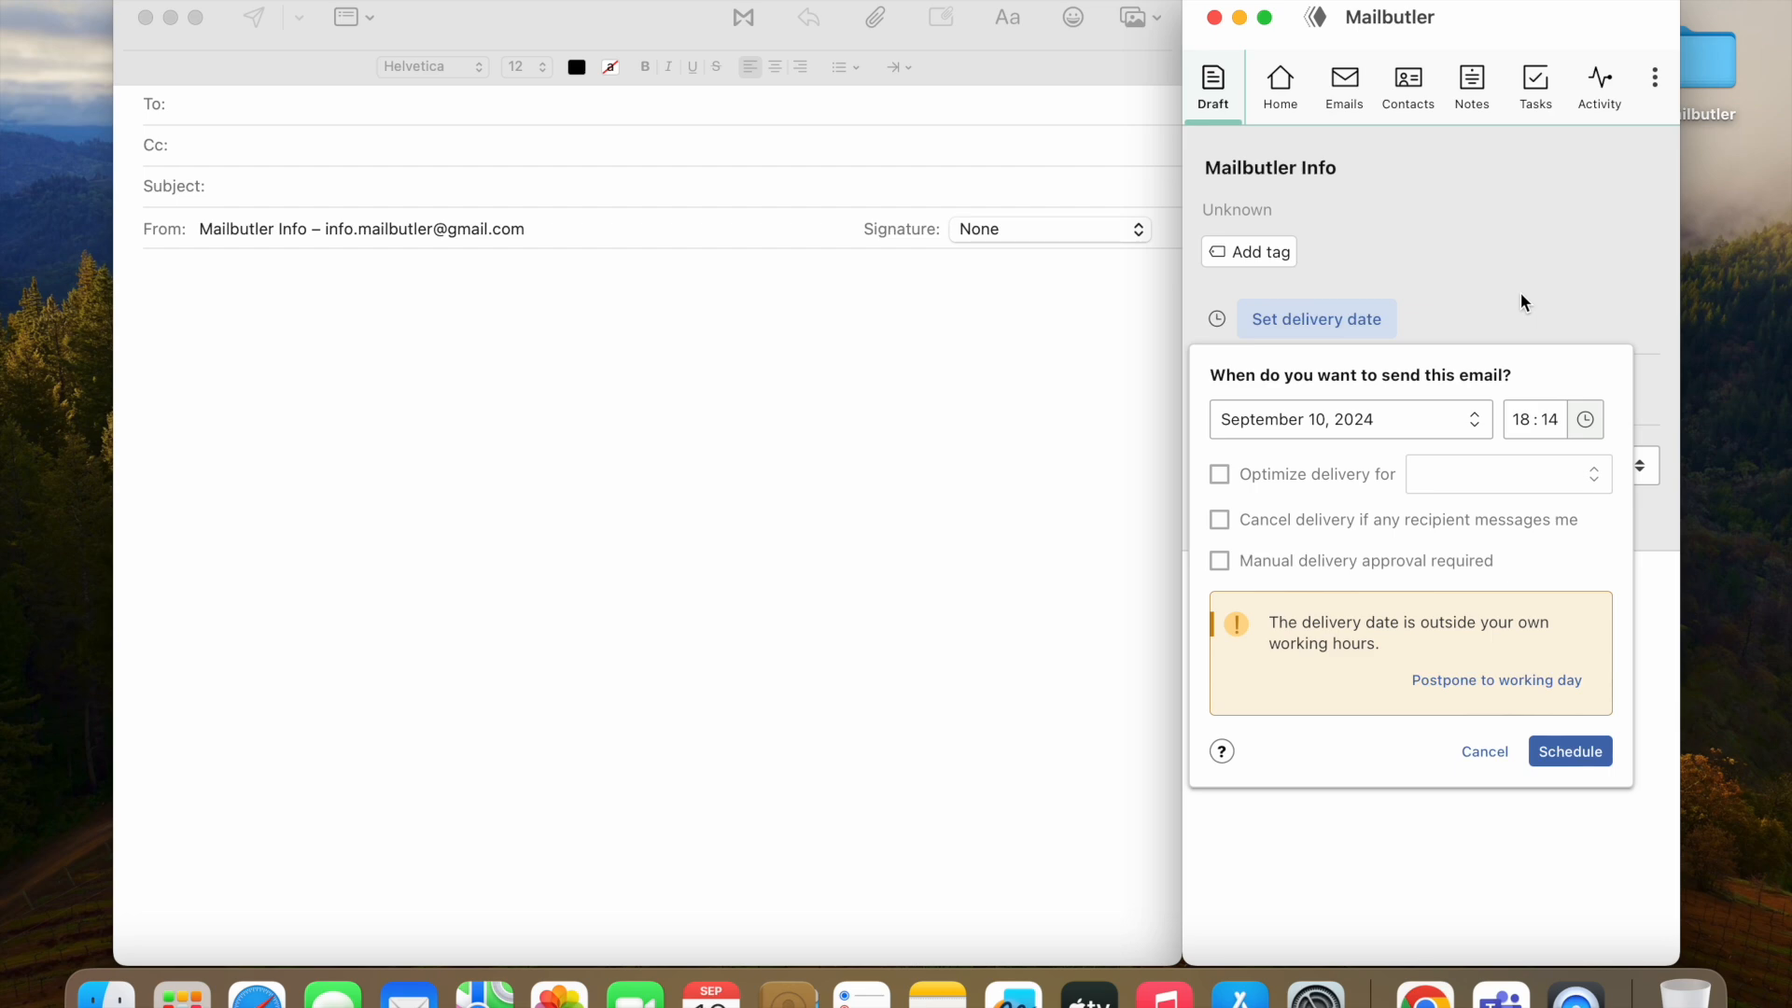
click(1310, 390)
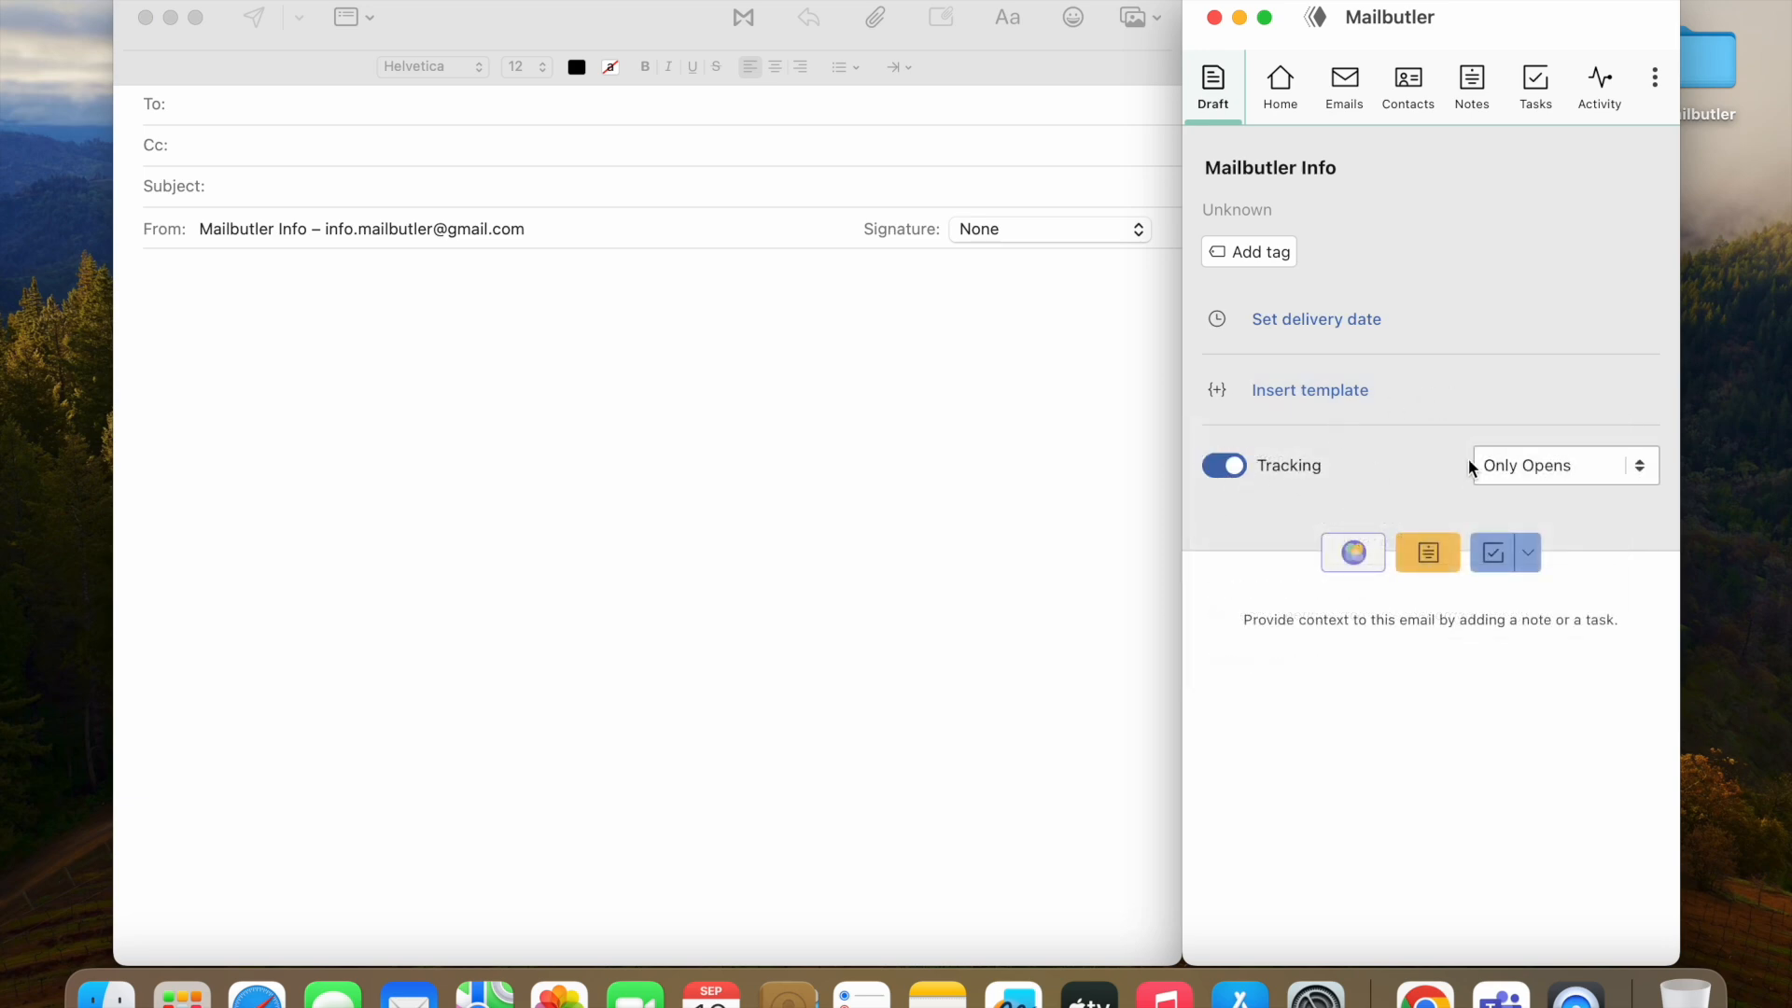
click(1562, 464)
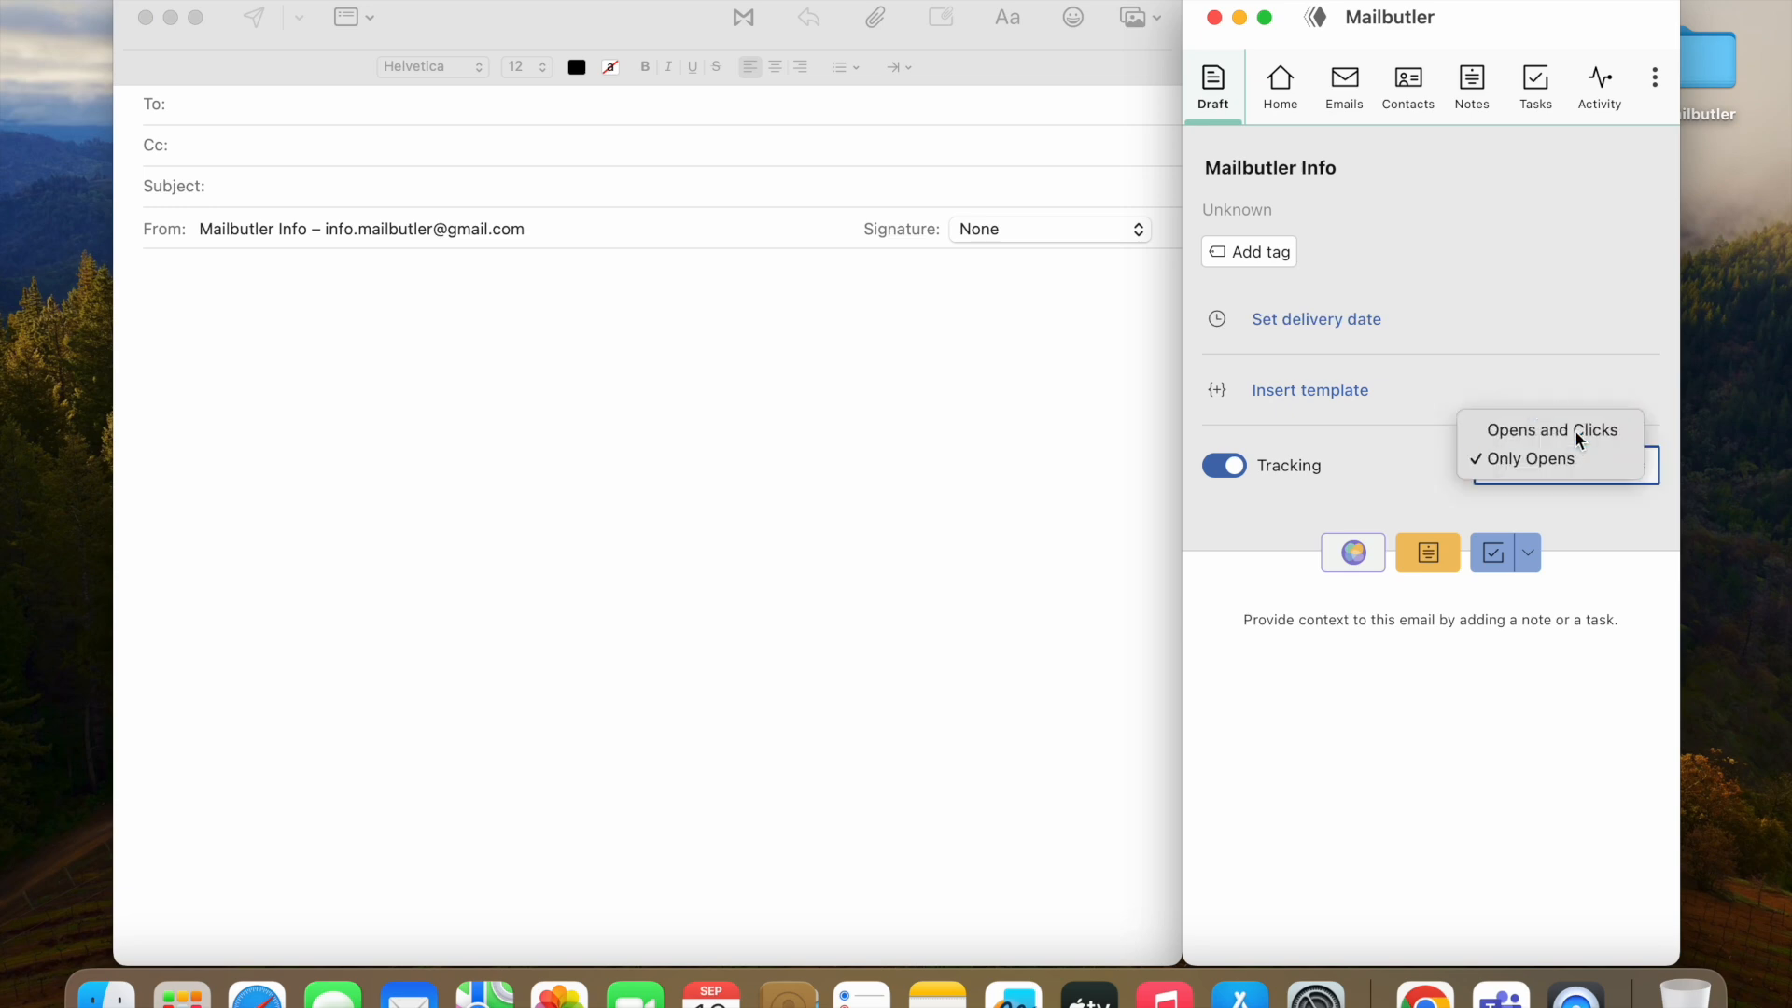
click(1552, 429)
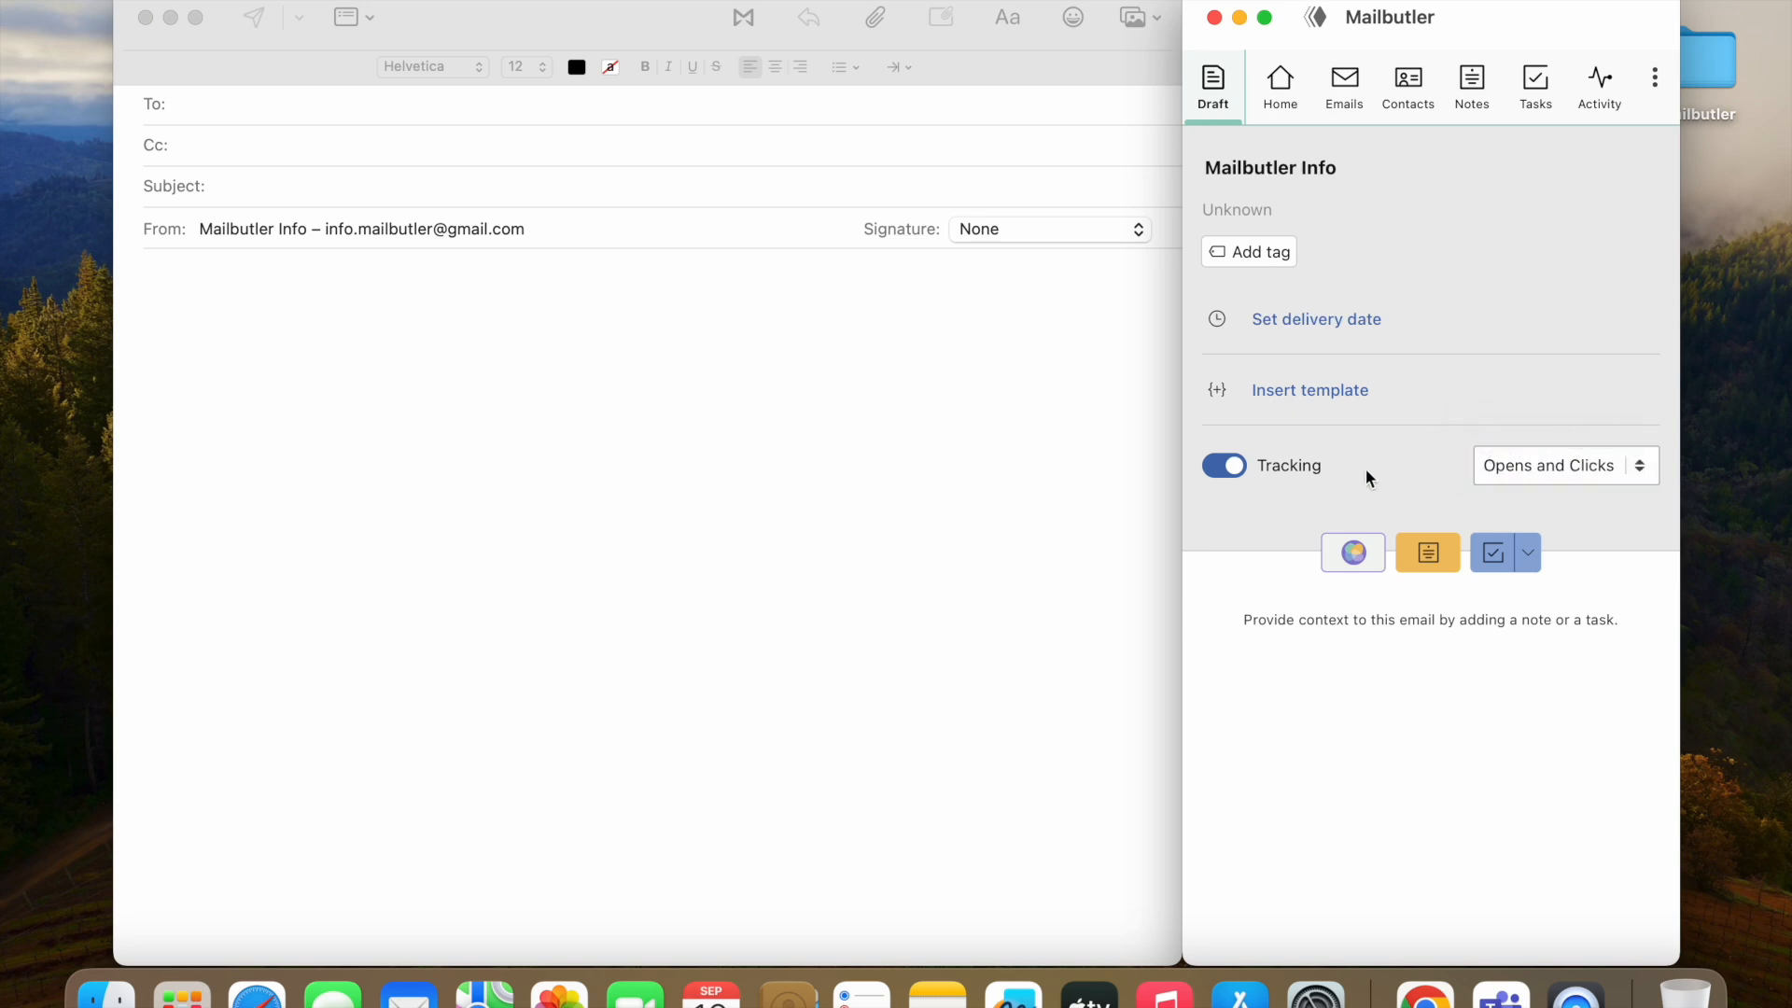
click(1354, 552)
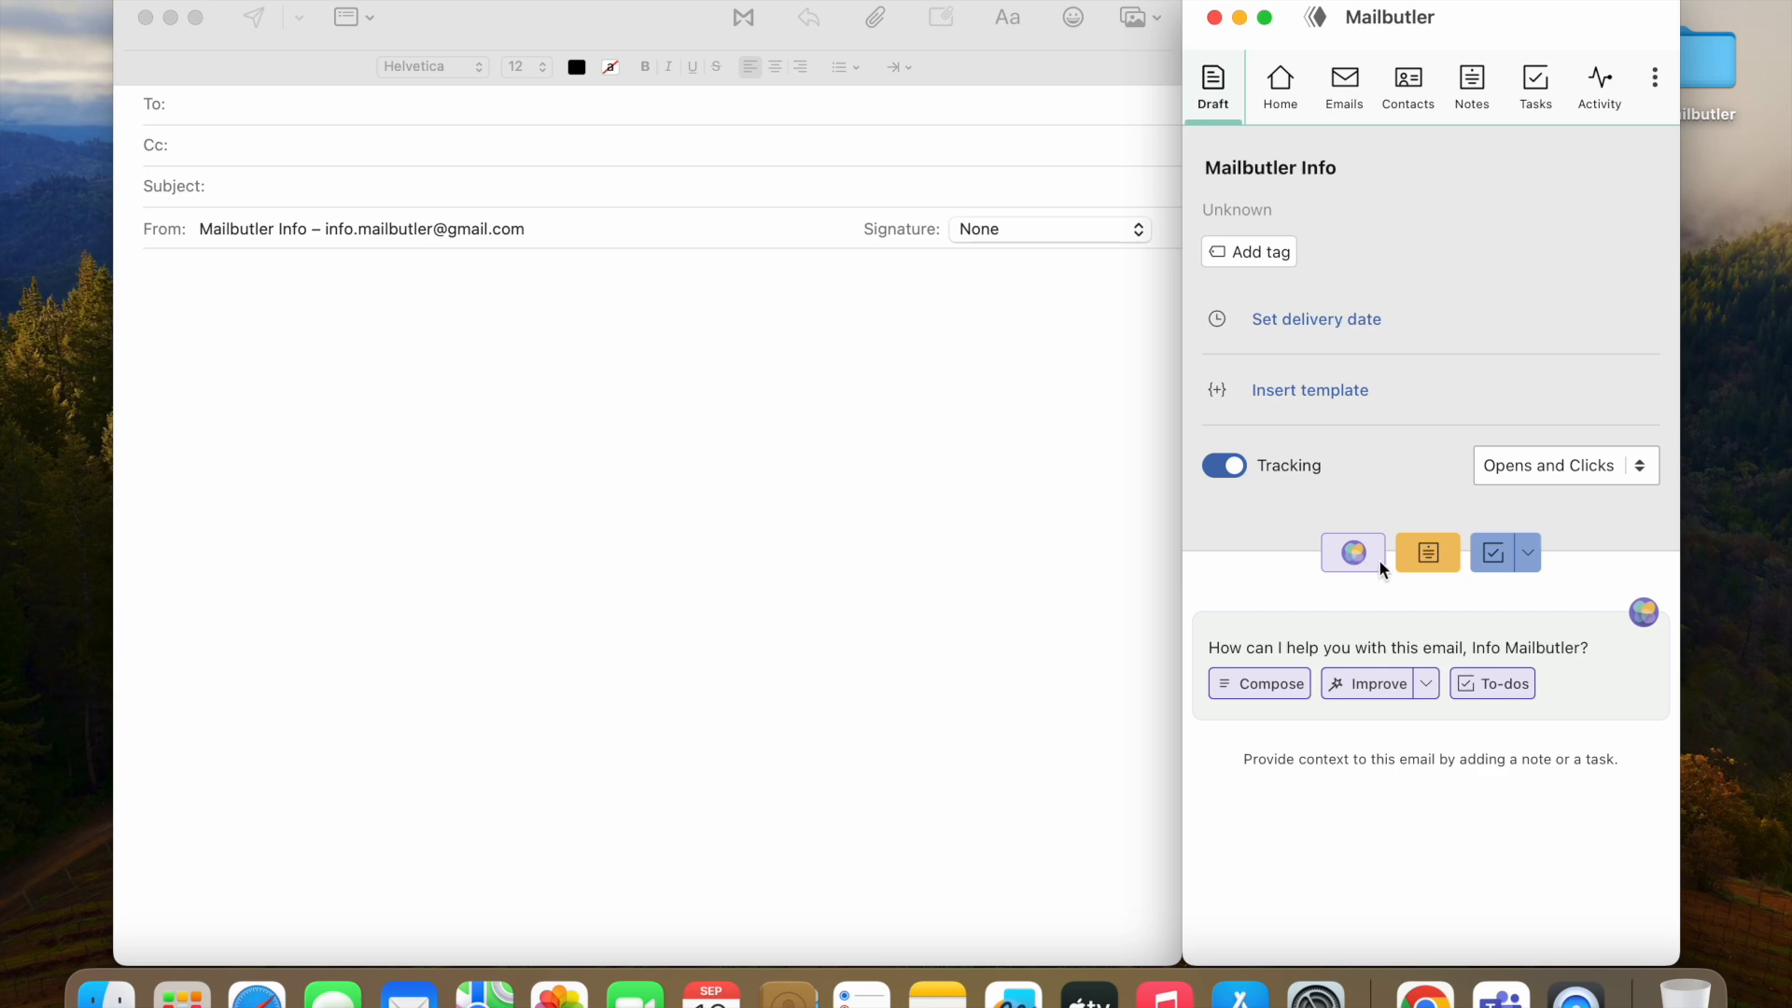
click(1494, 552)
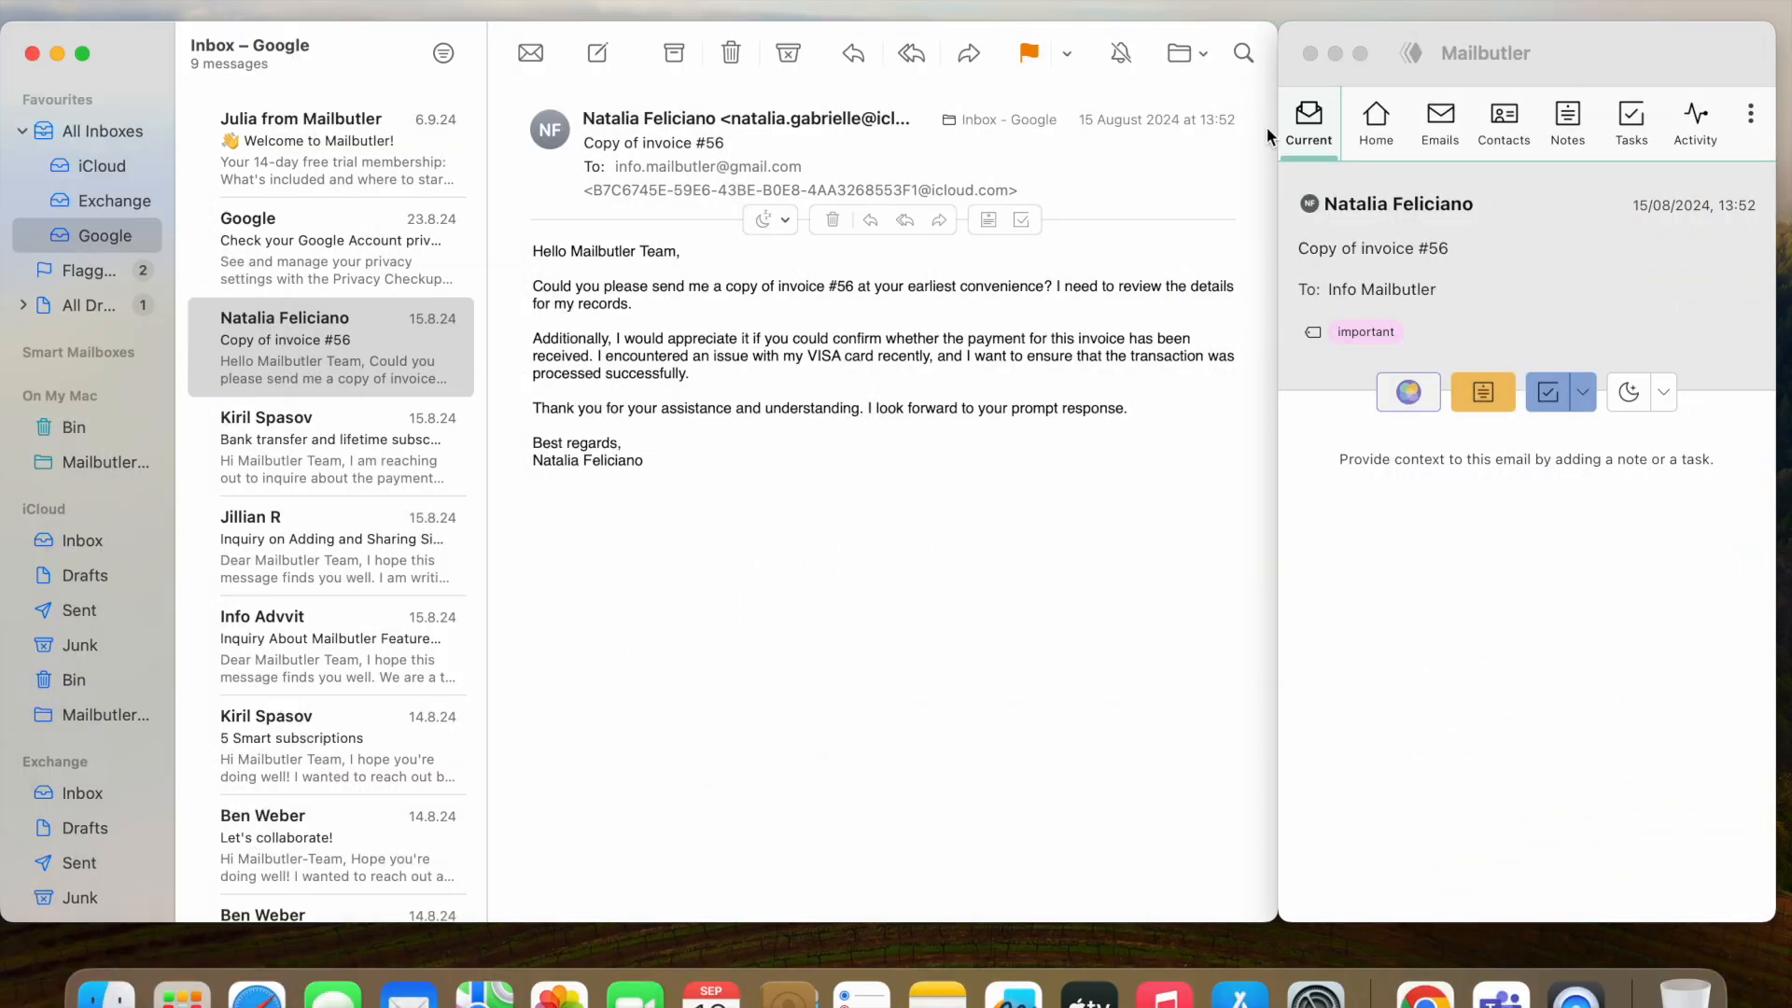
Step: Switch to the Emails list and expand its tag, type, date and sort filters
click(1376, 124)
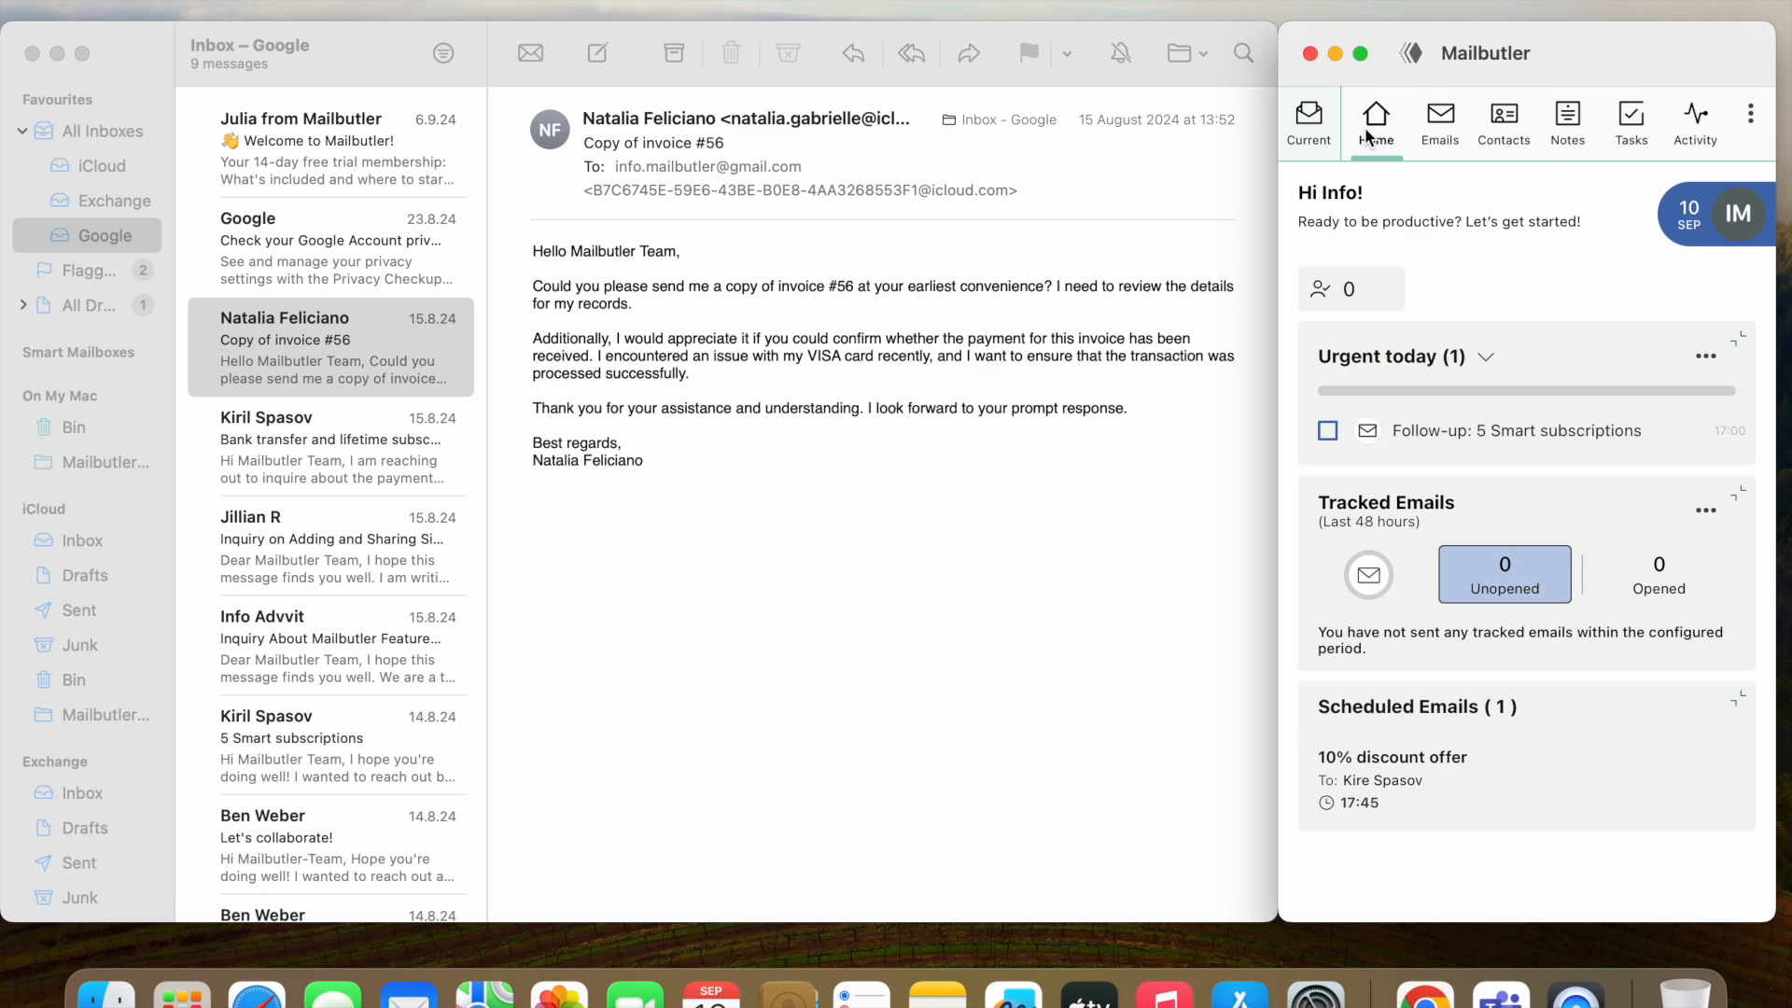
mouse_move(1376, 125)
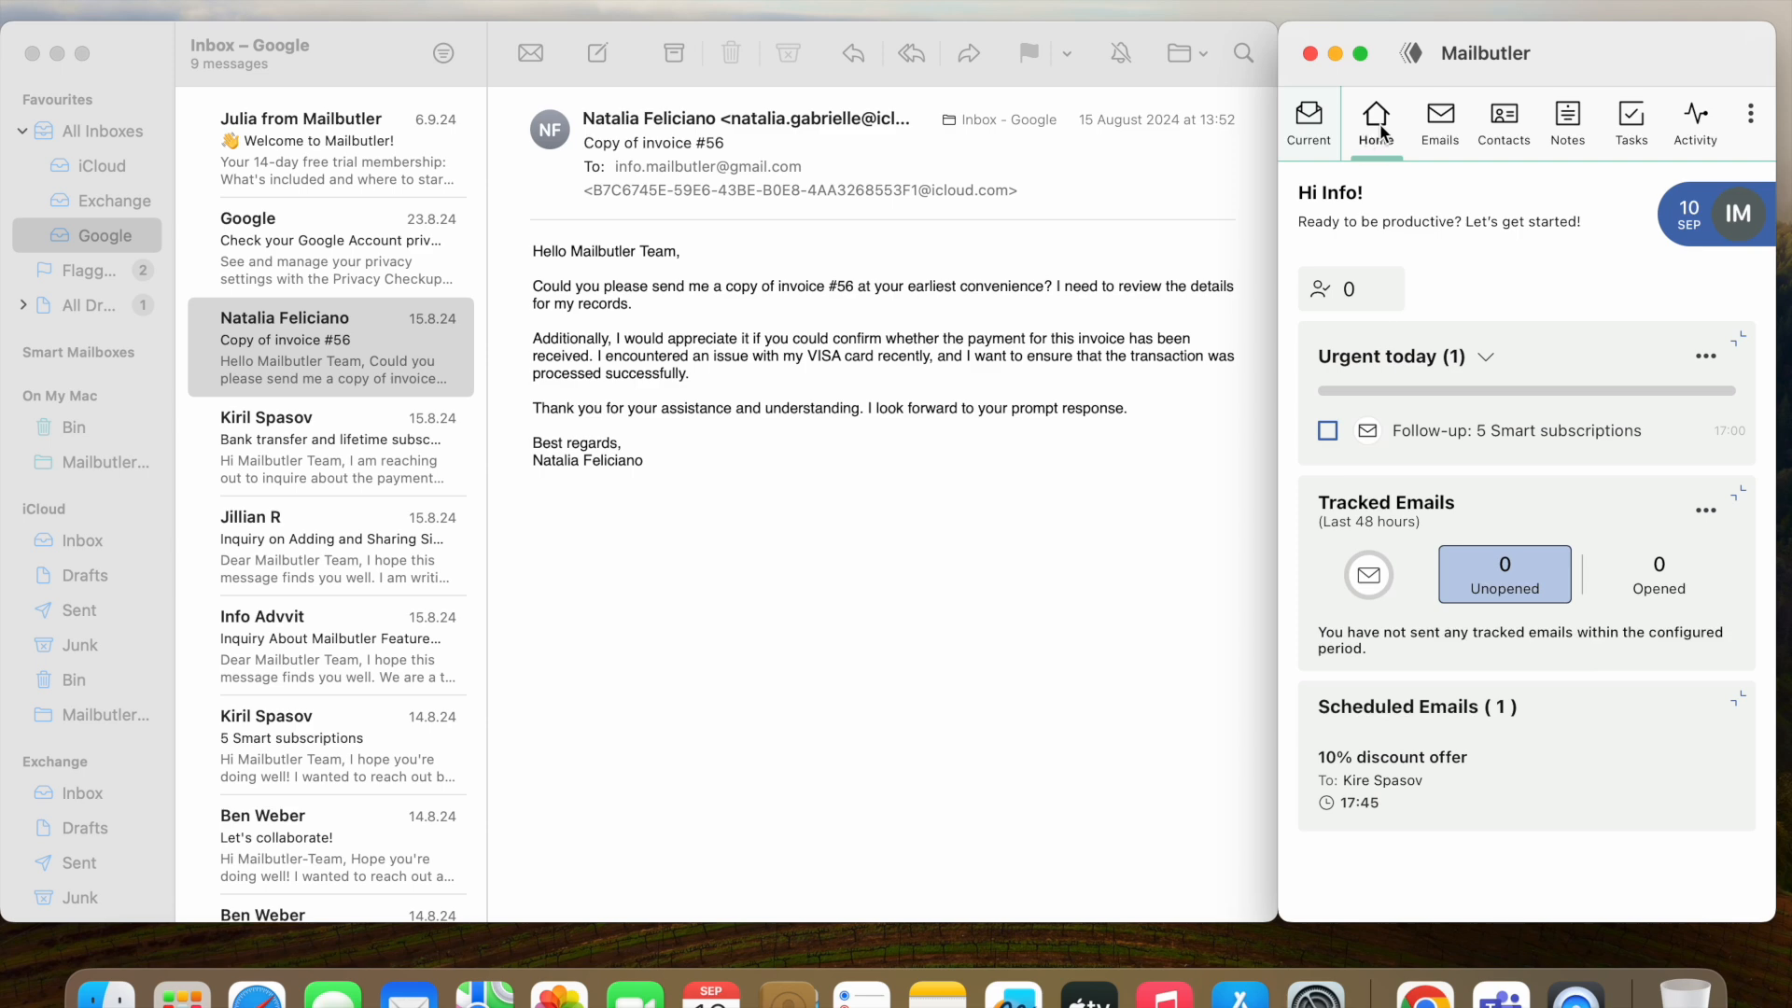
click(1439, 123)
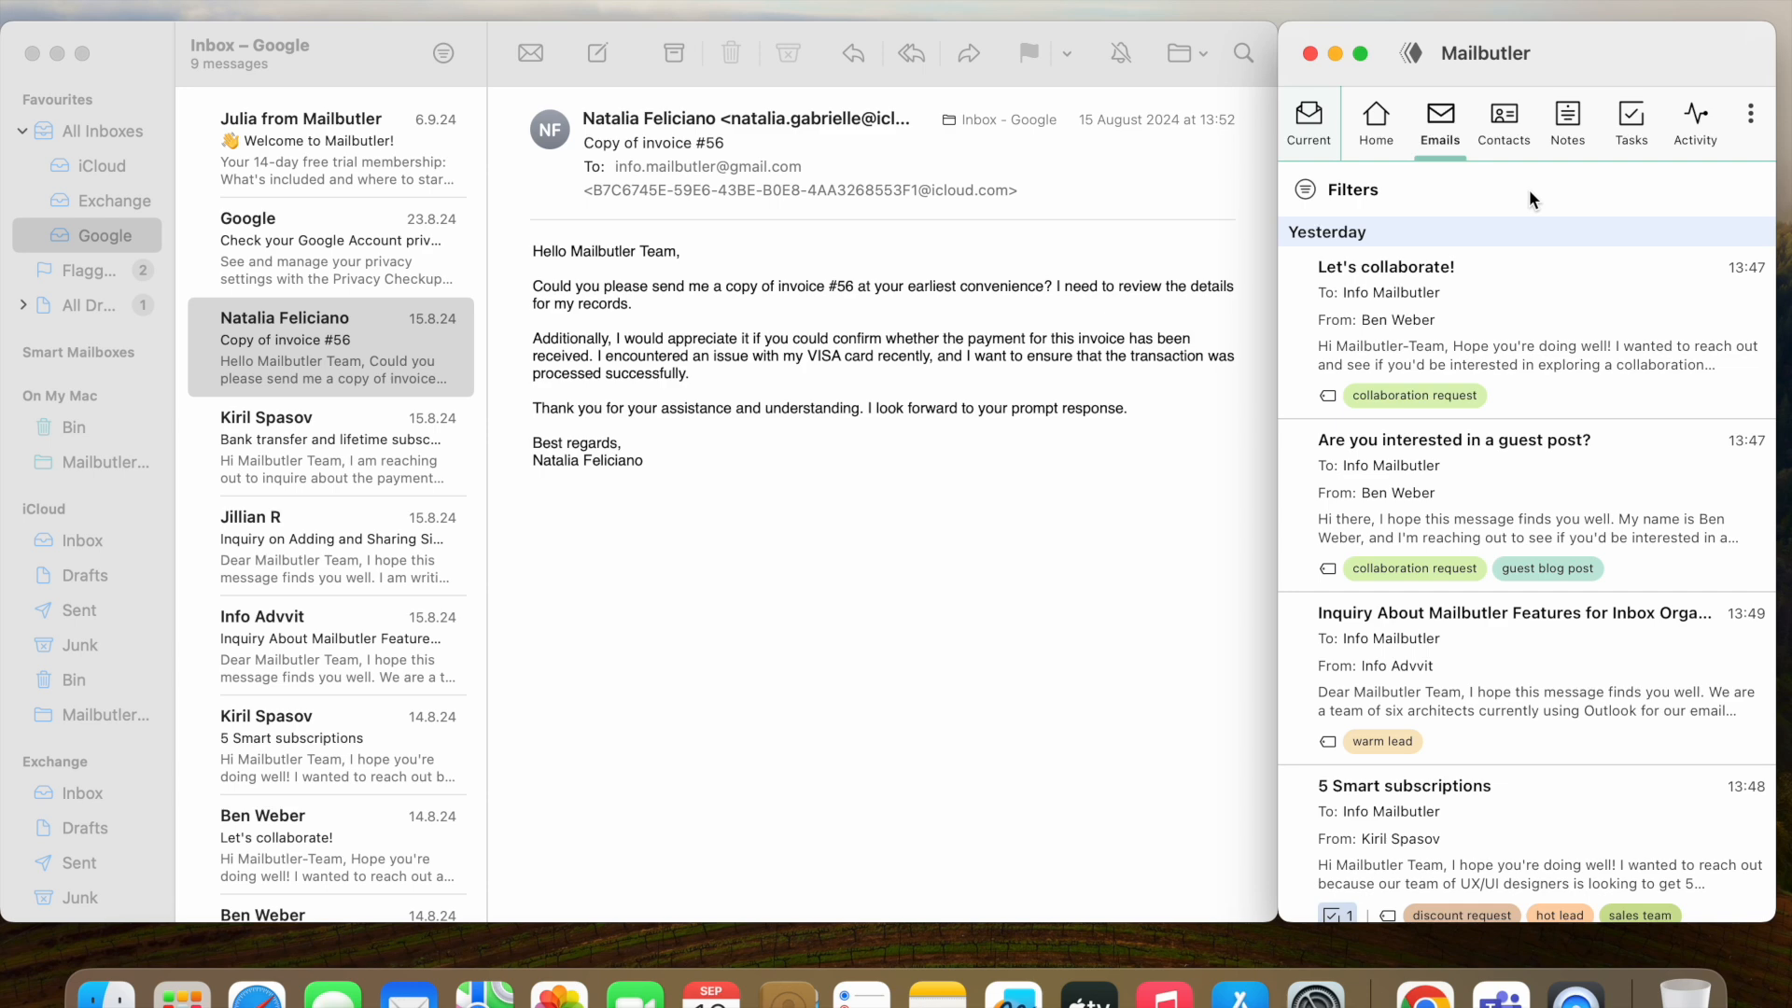
mouse_move(1328, 190)
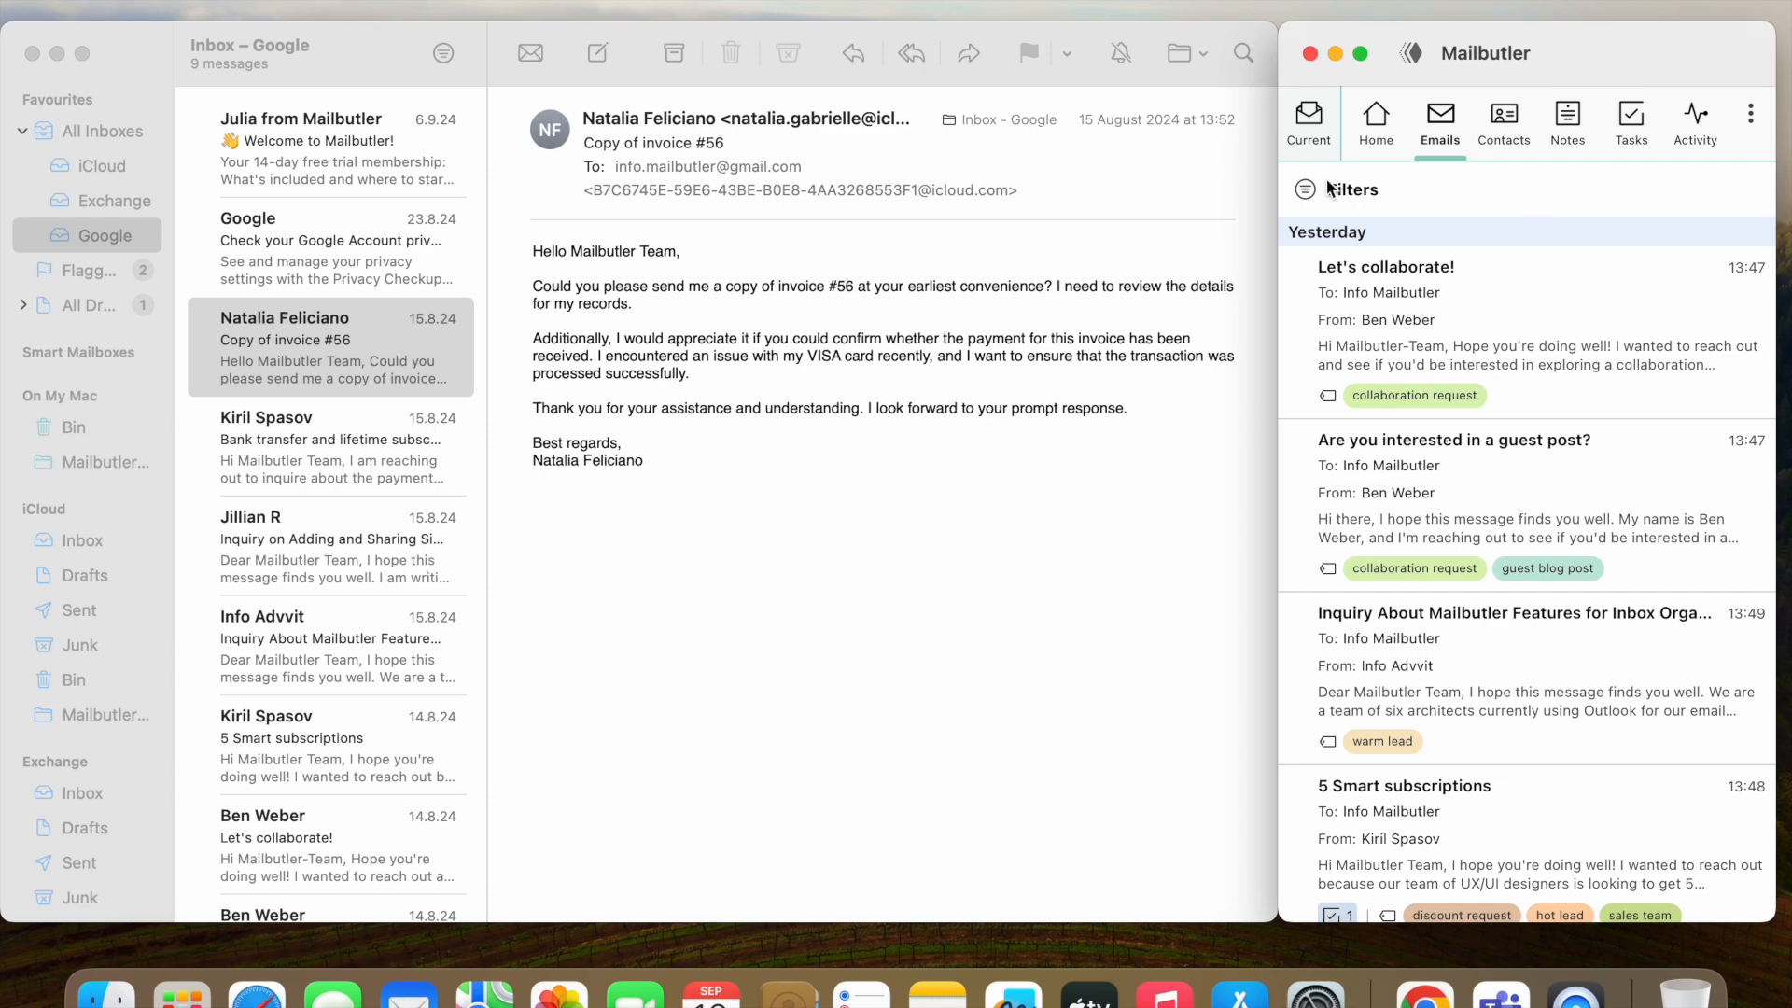
click(1303, 190)
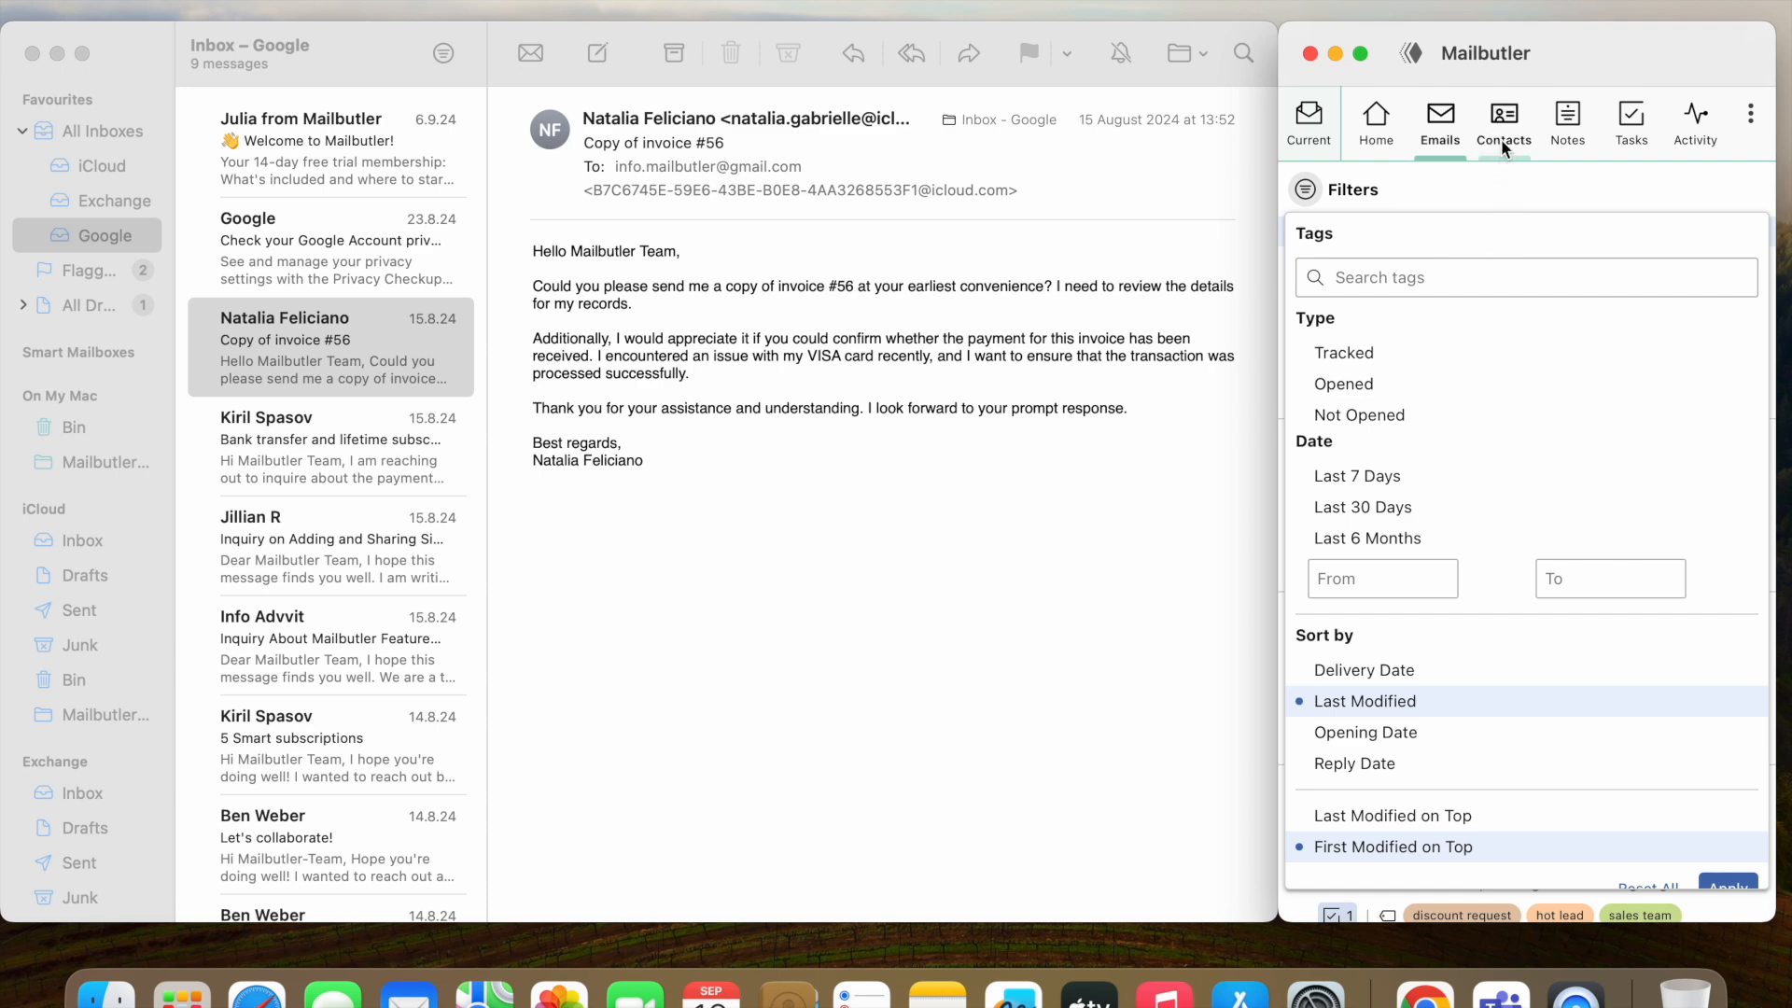
mouse_move(1568, 123)
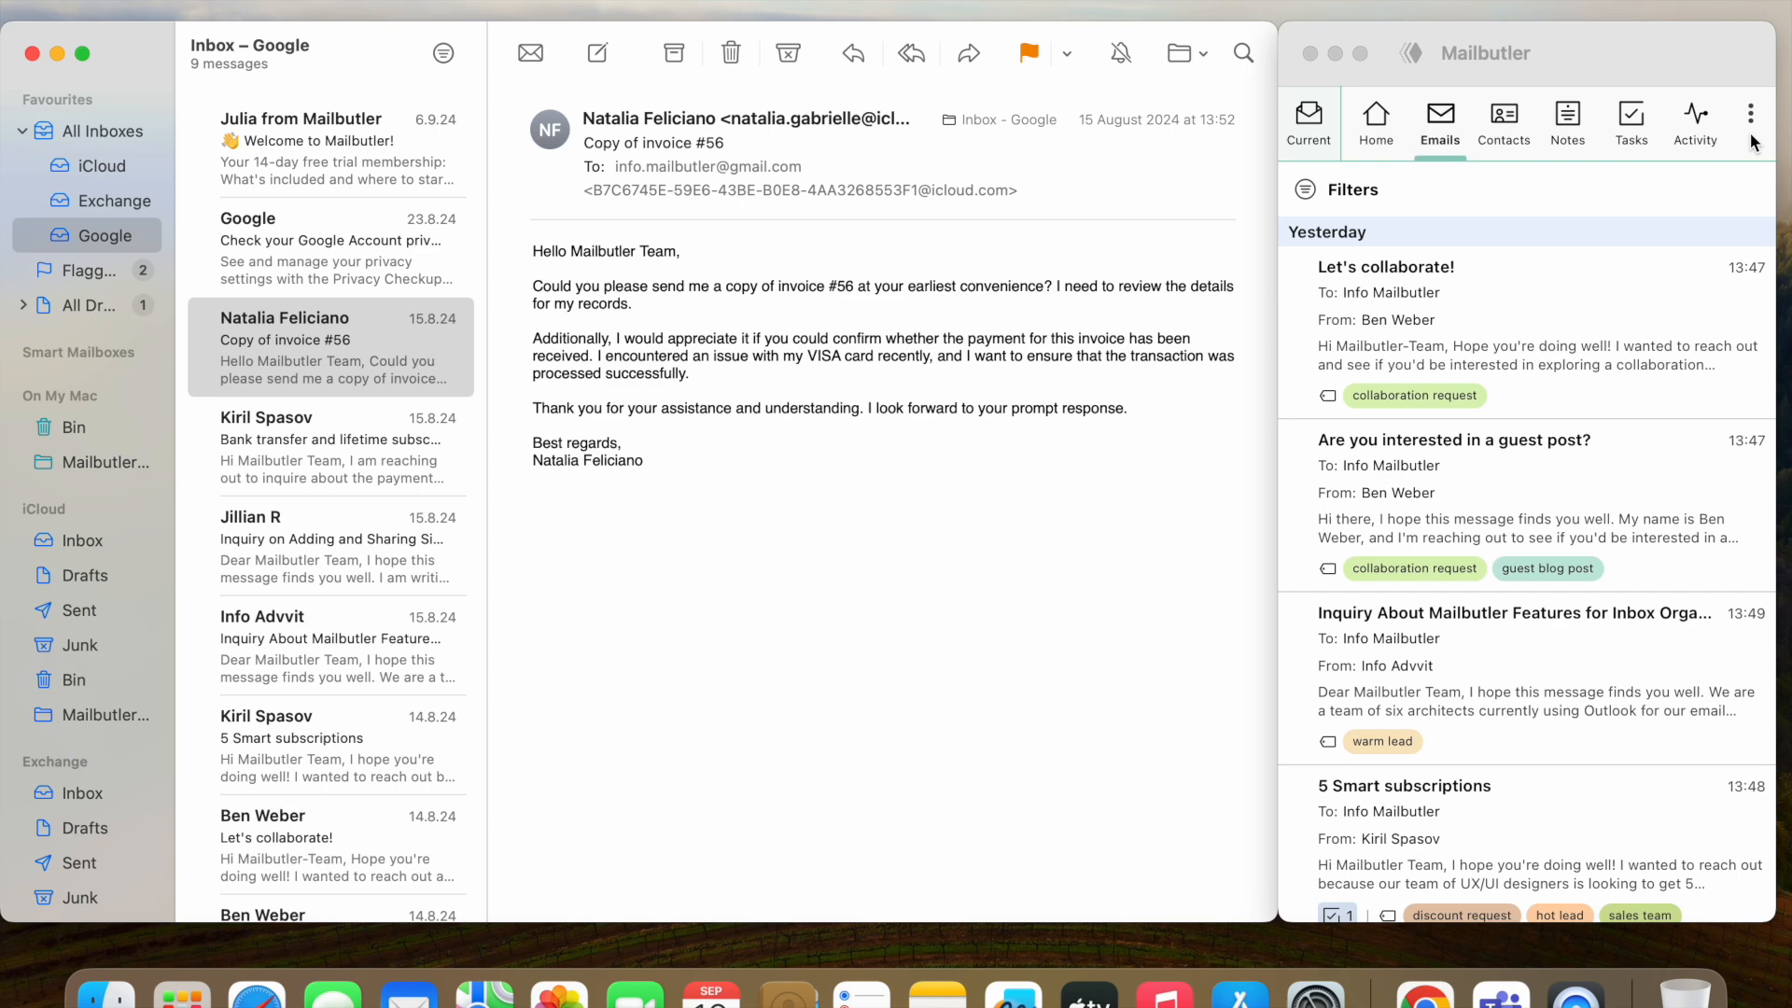
Step: Expand the three-dot menu with preferences, signatures, templates, help and trial plan
click(1750, 114)
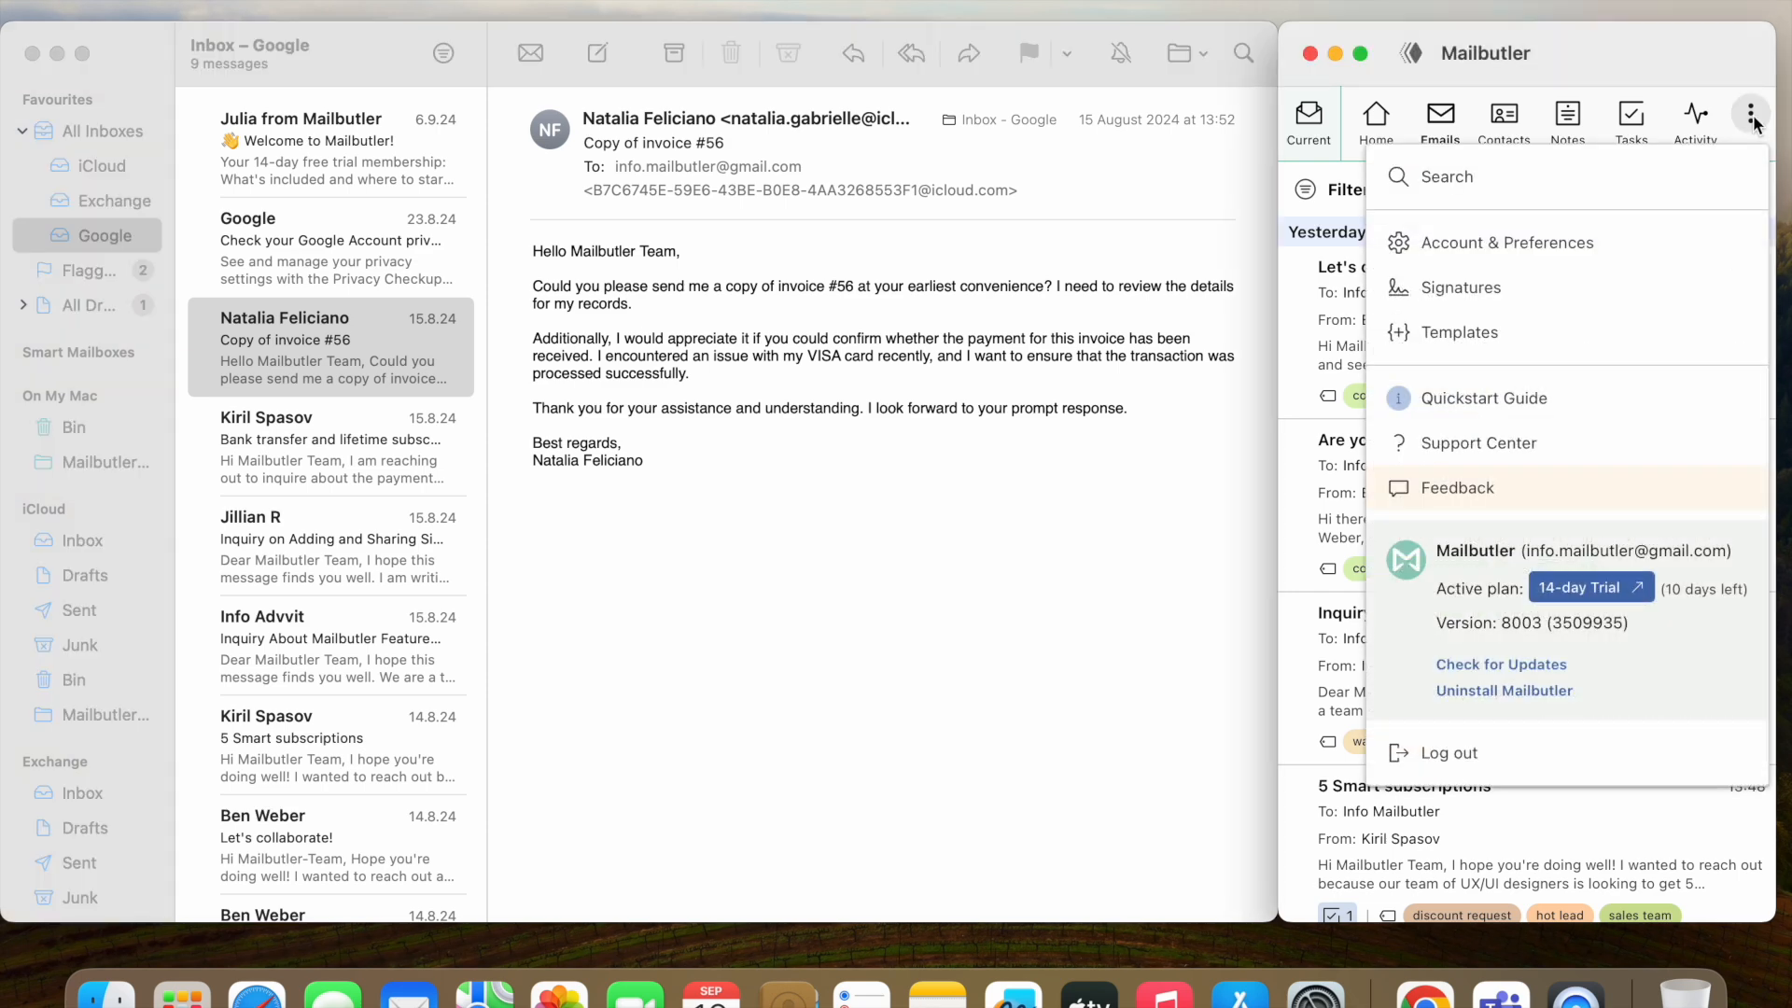
mouse_move(1692, 288)
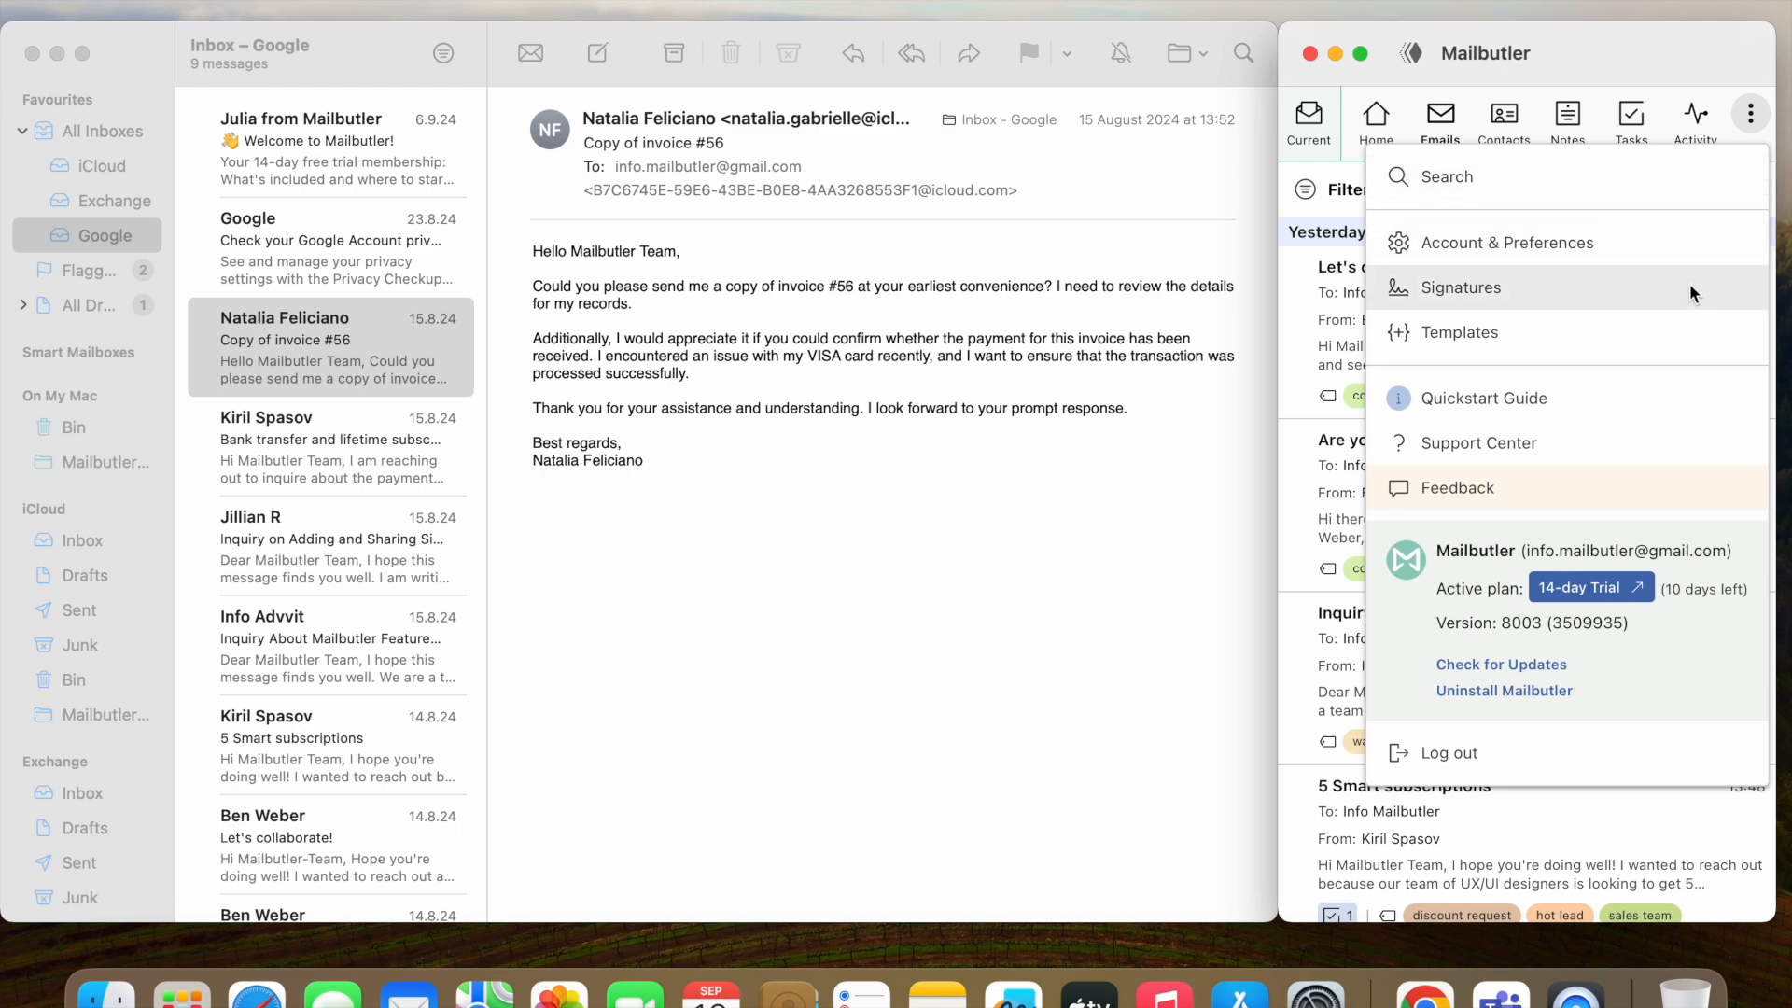
mouse_move(1676, 344)
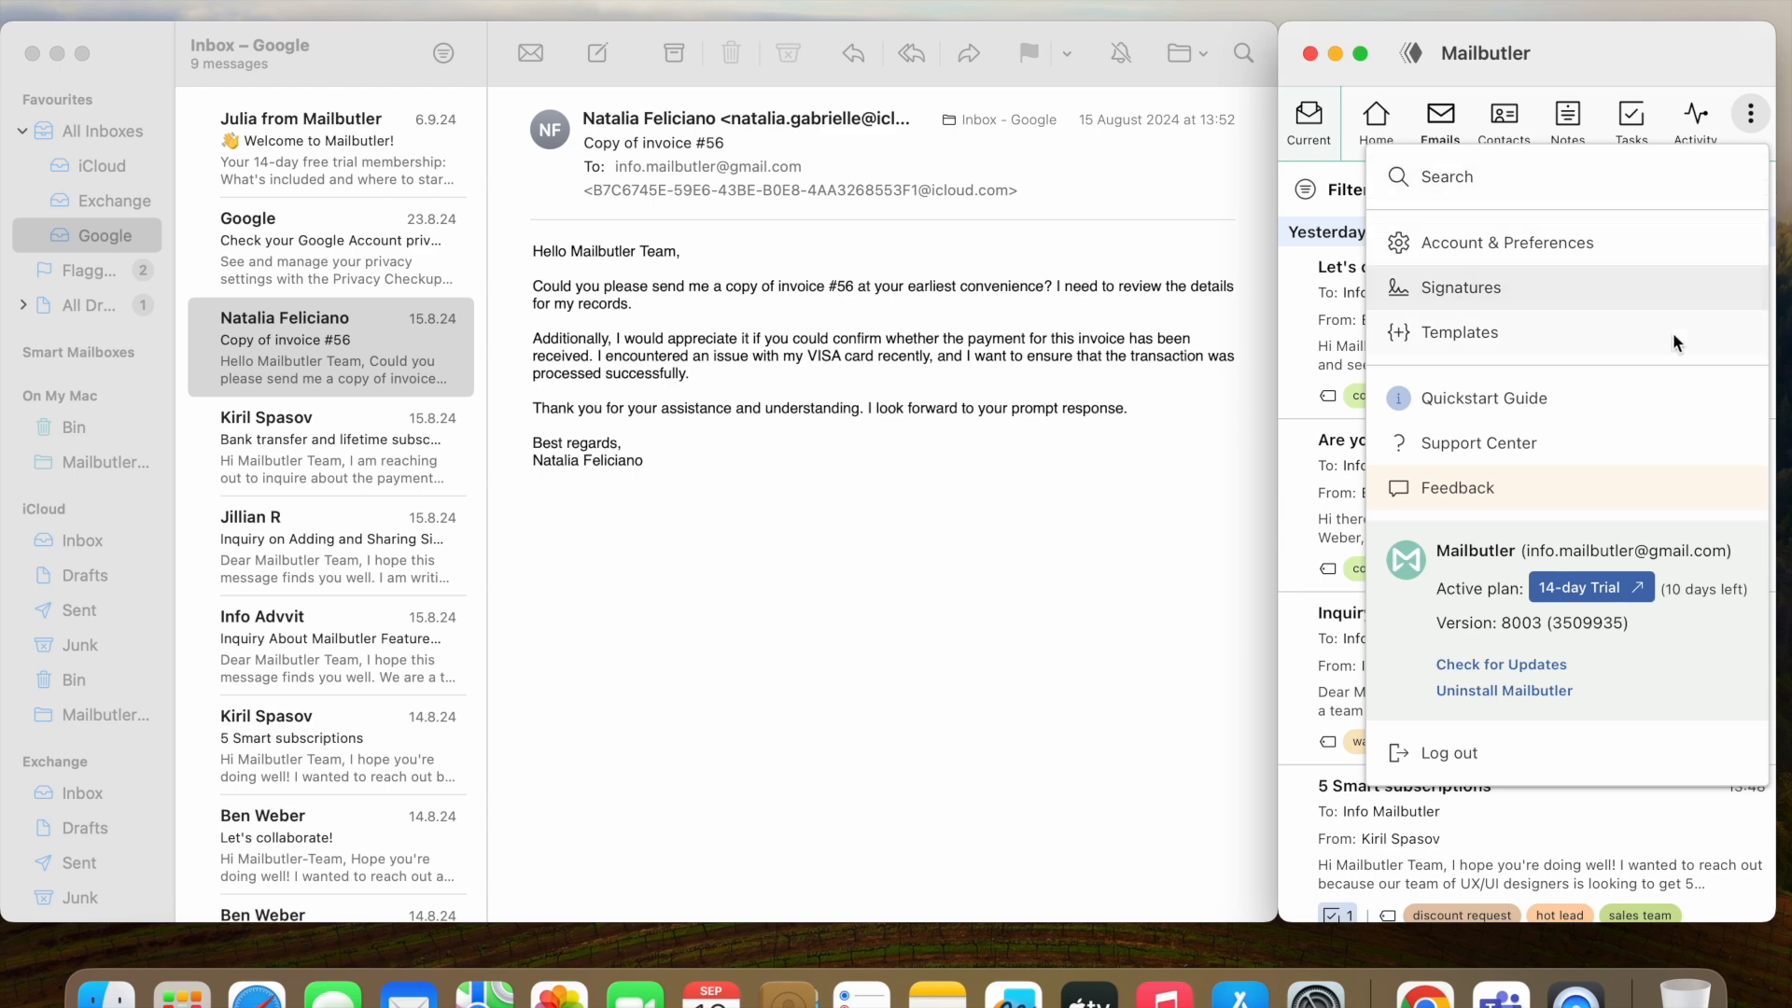
mouse_move(1669, 355)
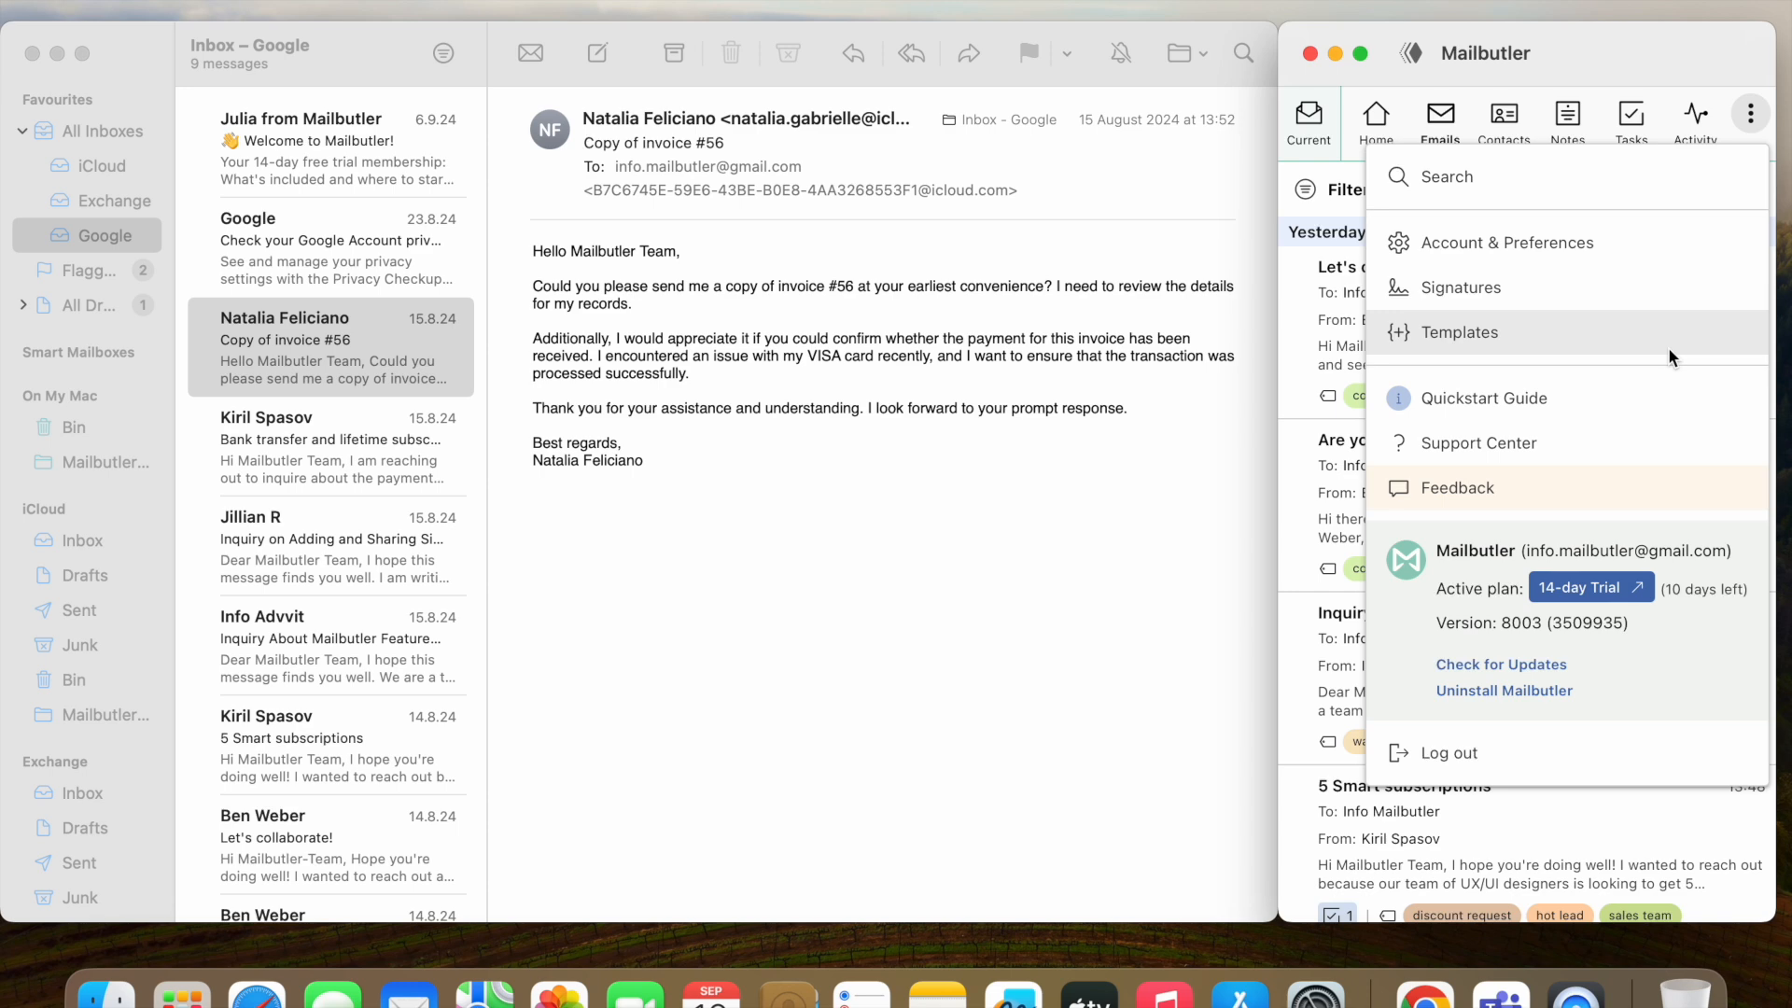
mouse_move(1633, 243)
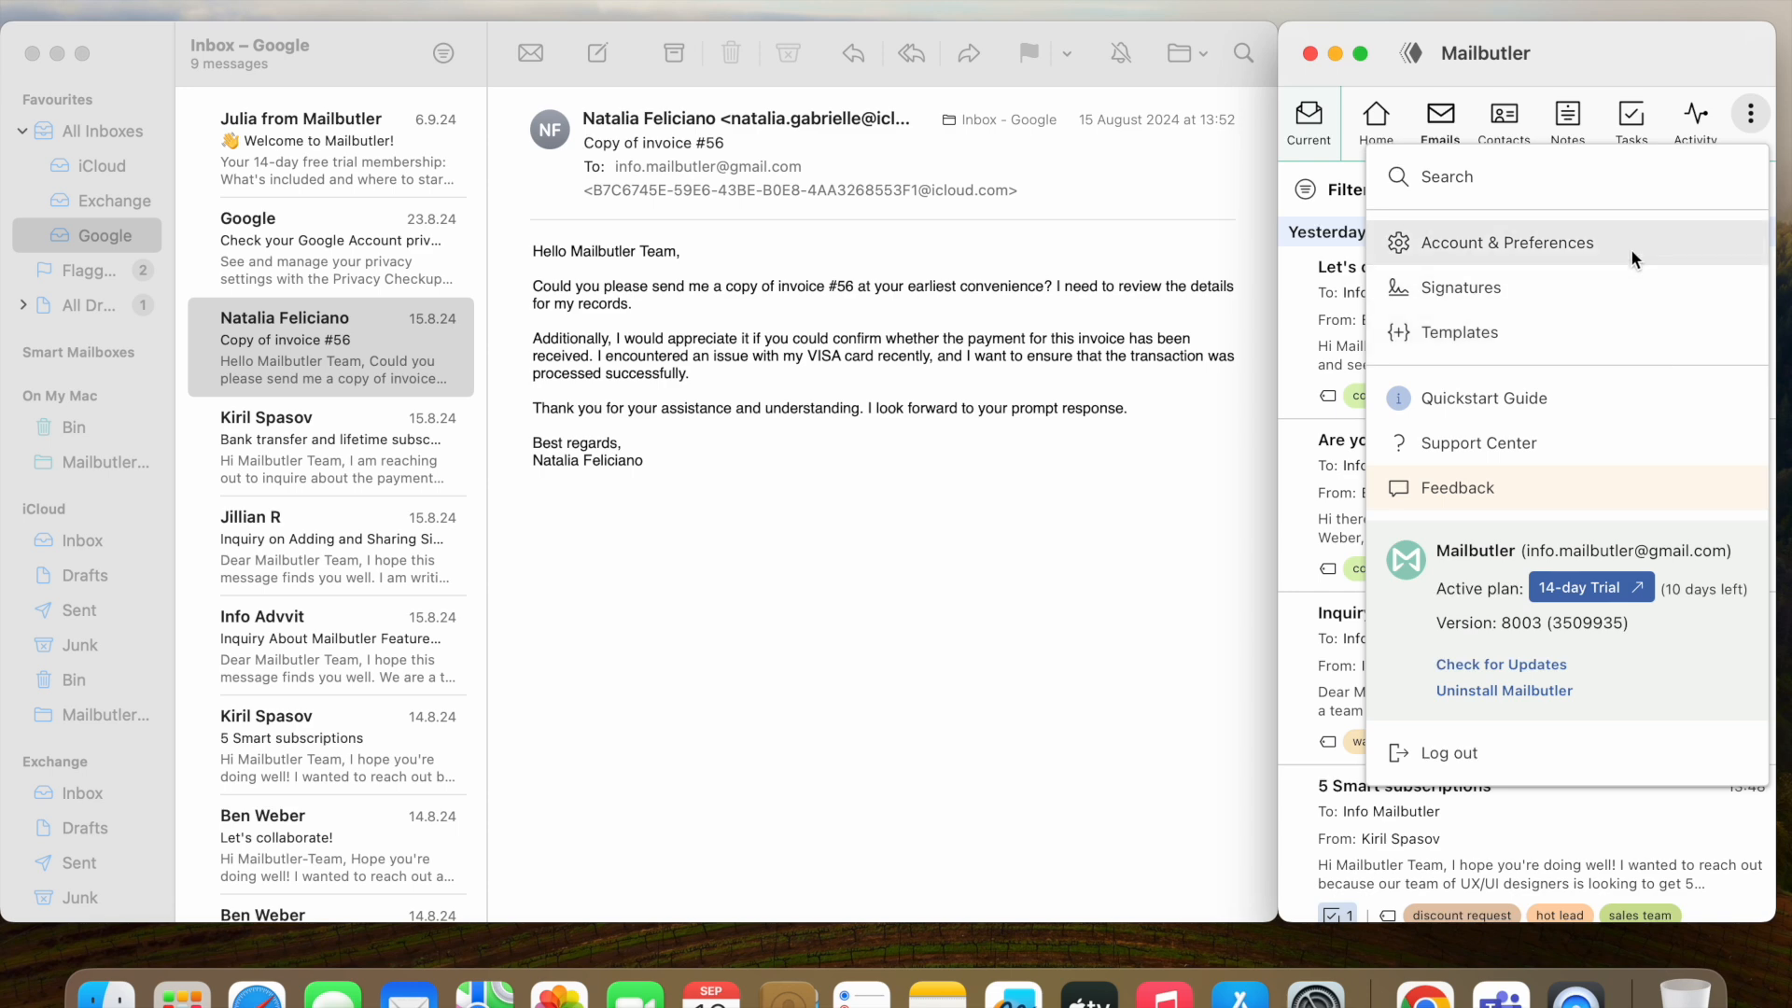
Step: Enter Account & Preferences and browse Profile, Collaborators and Subscriptions pages
click(1509, 243)
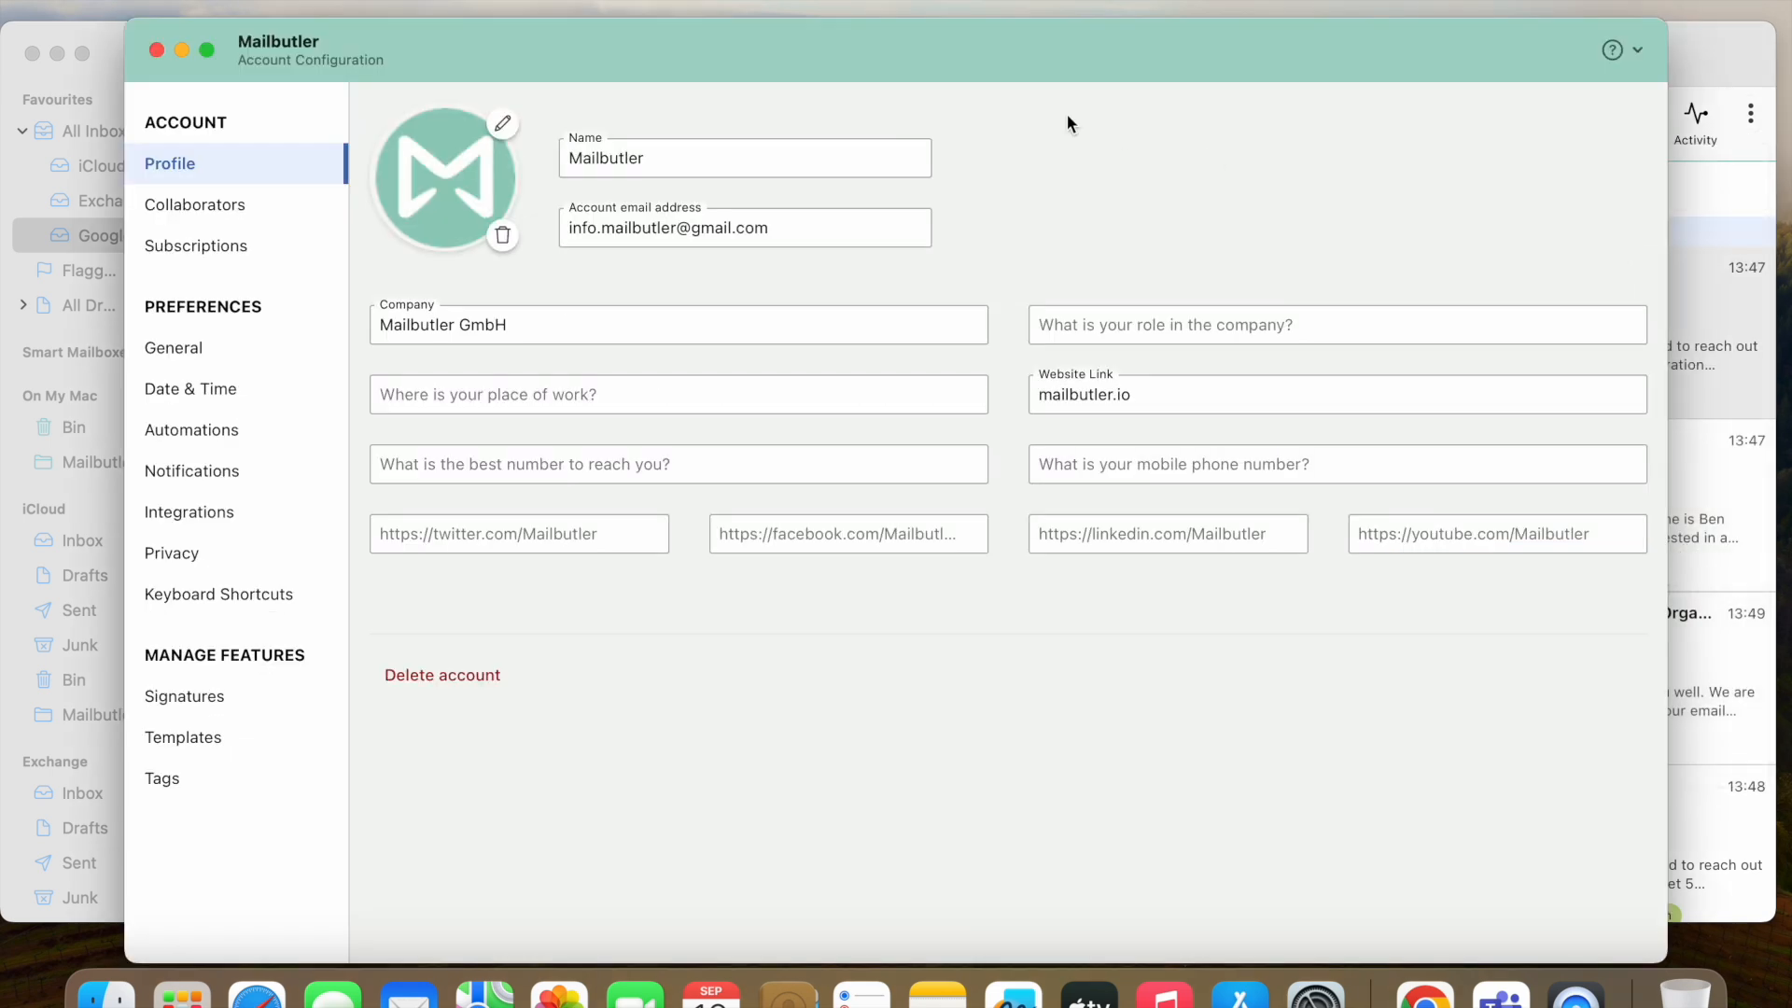
mouse_move(258, 166)
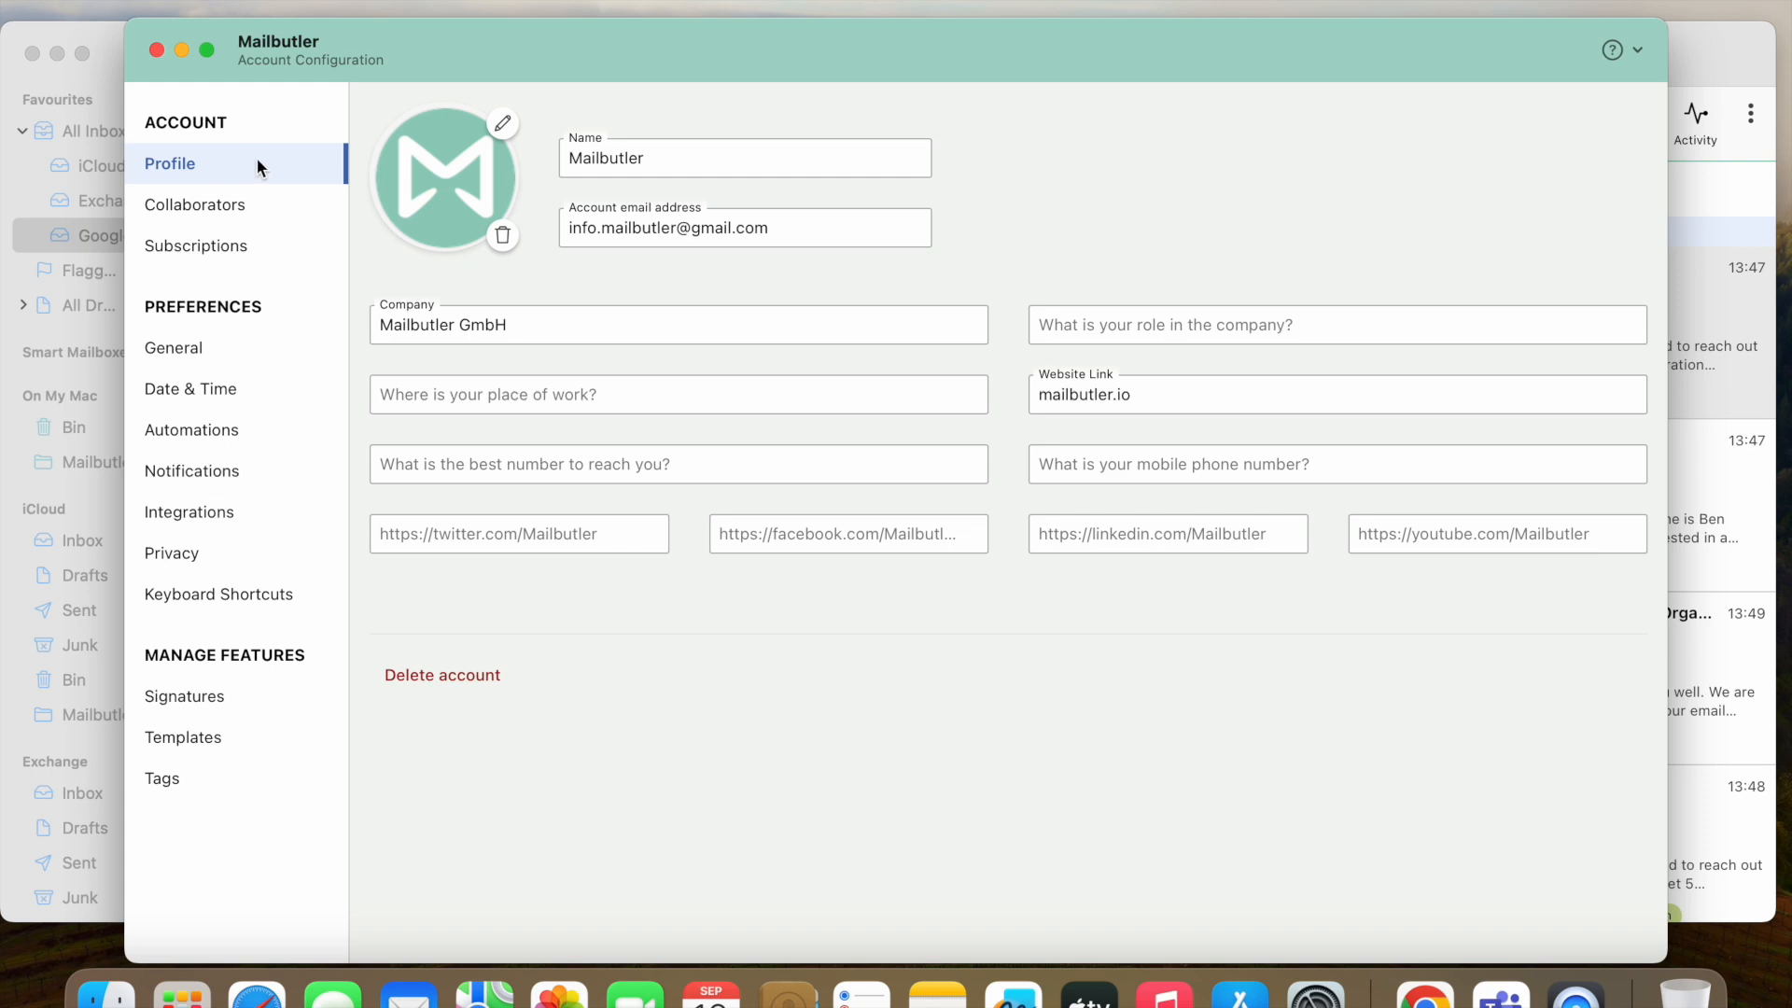
mouse_move(252, 175)
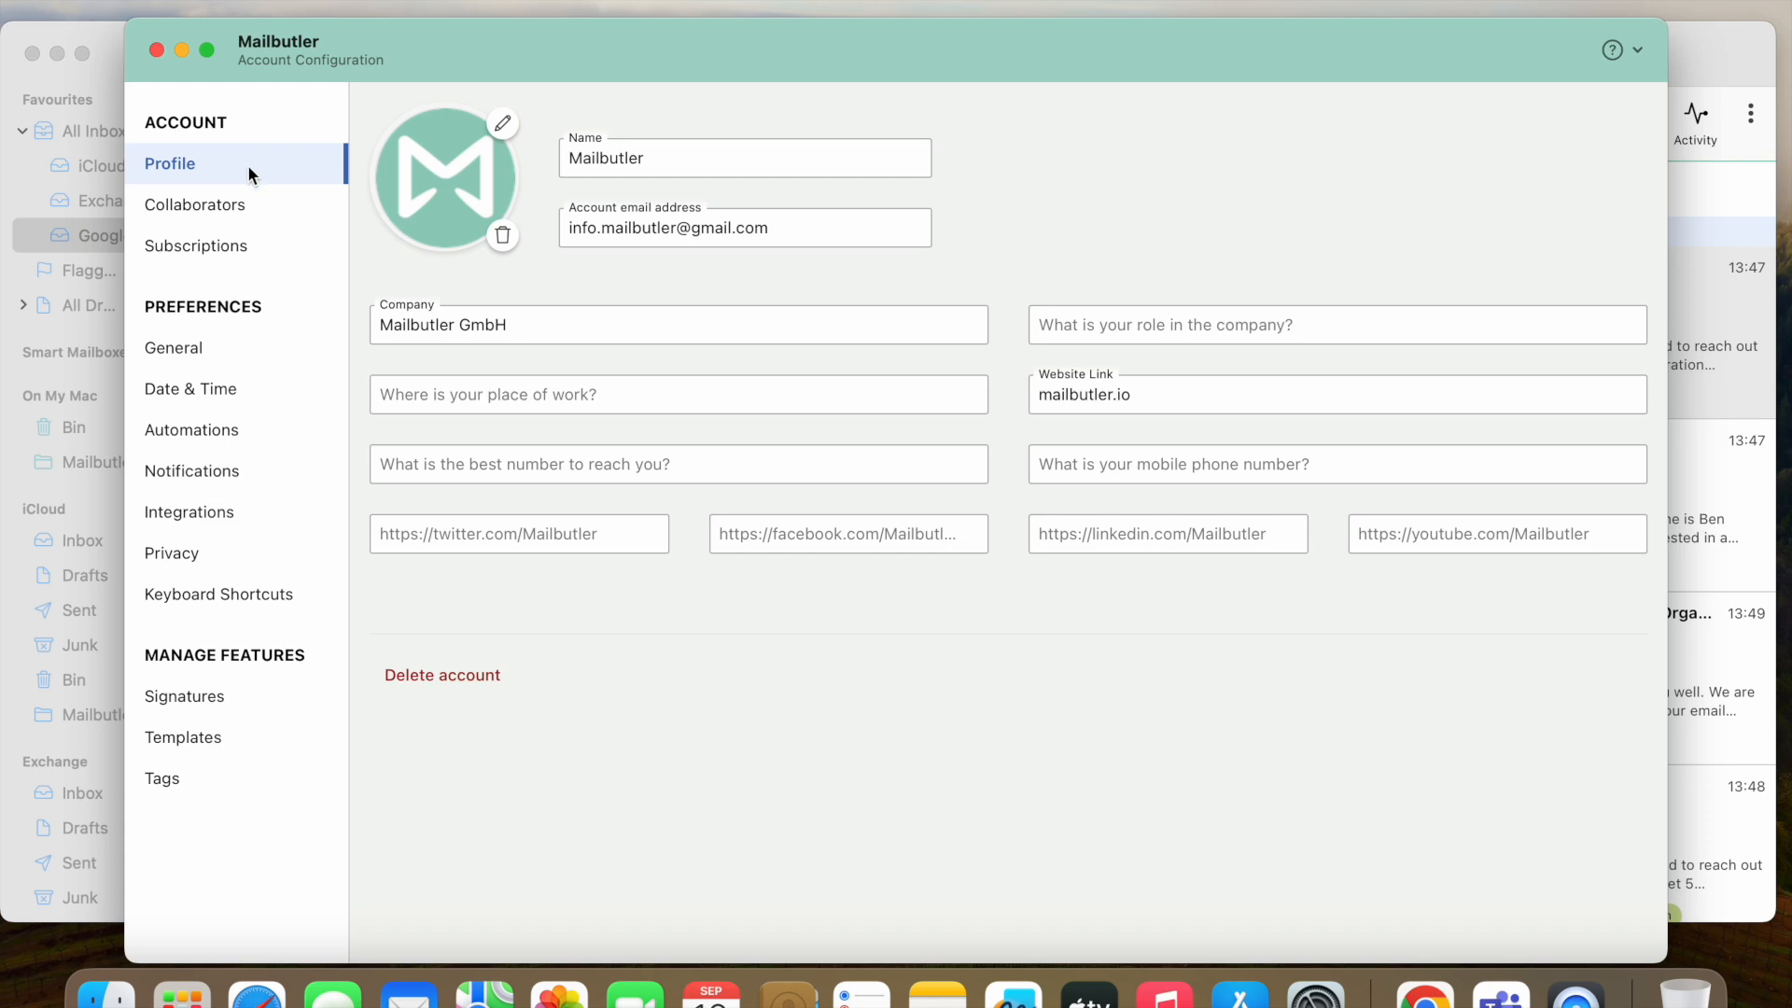
click(196, 205)
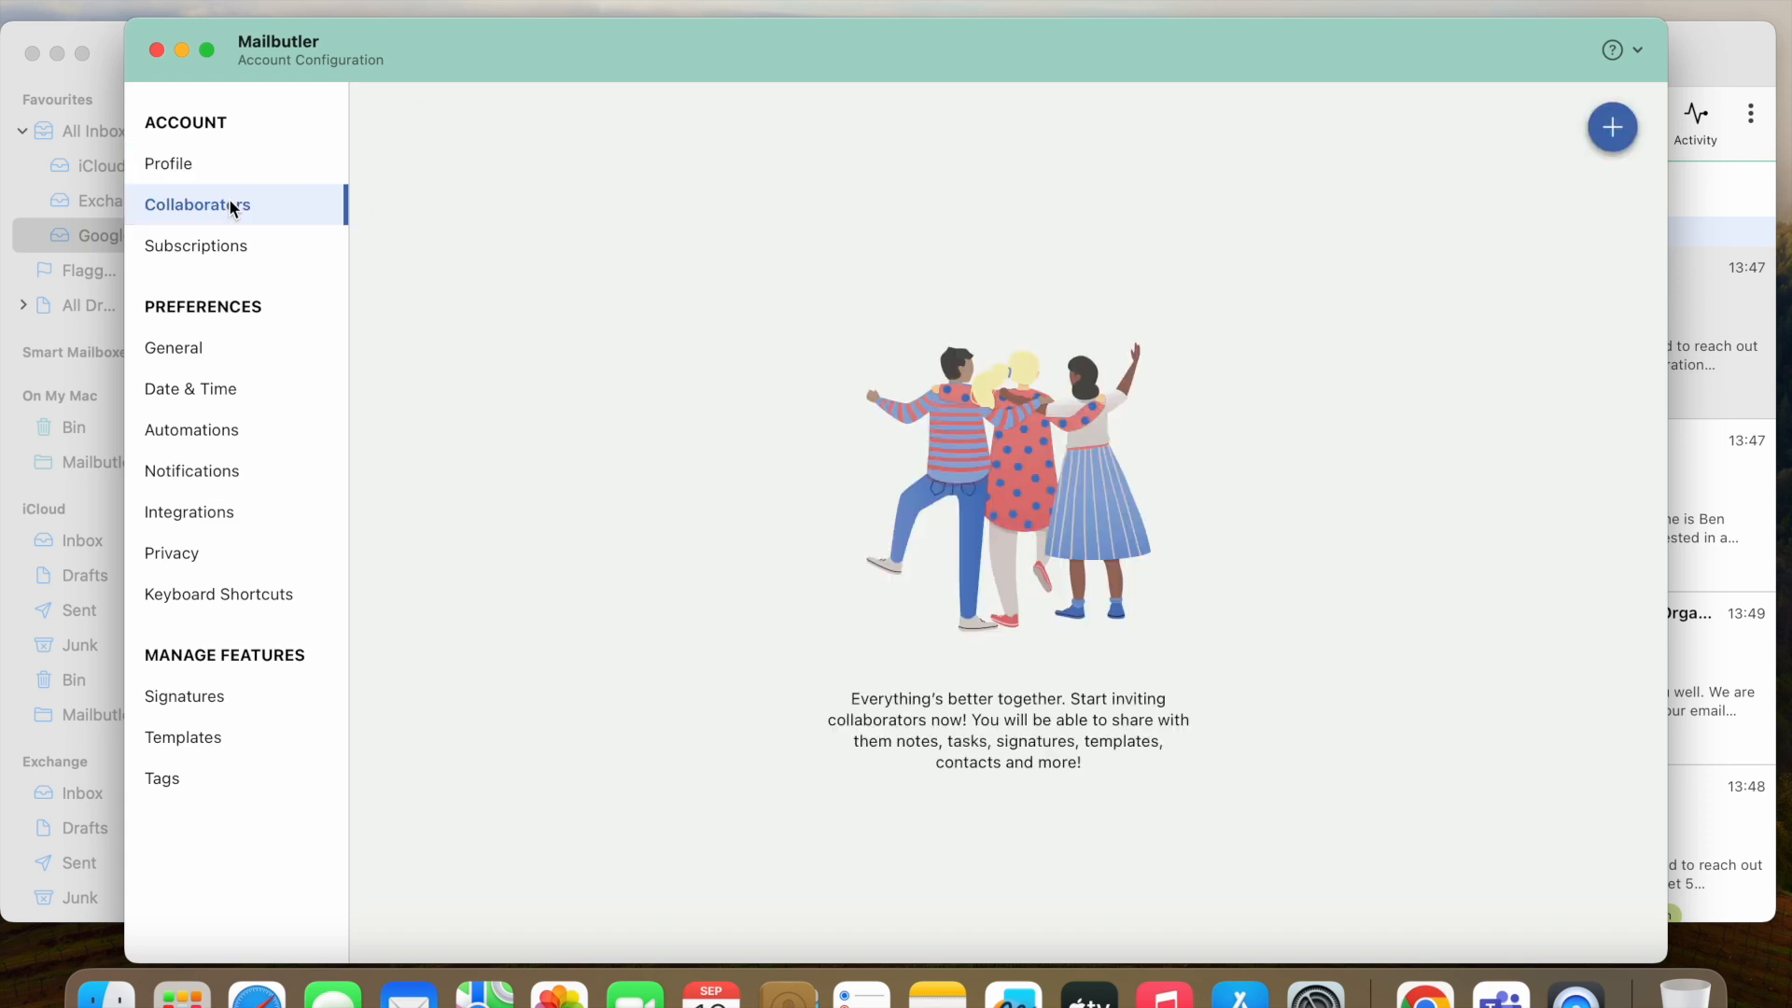
click(196, 244)
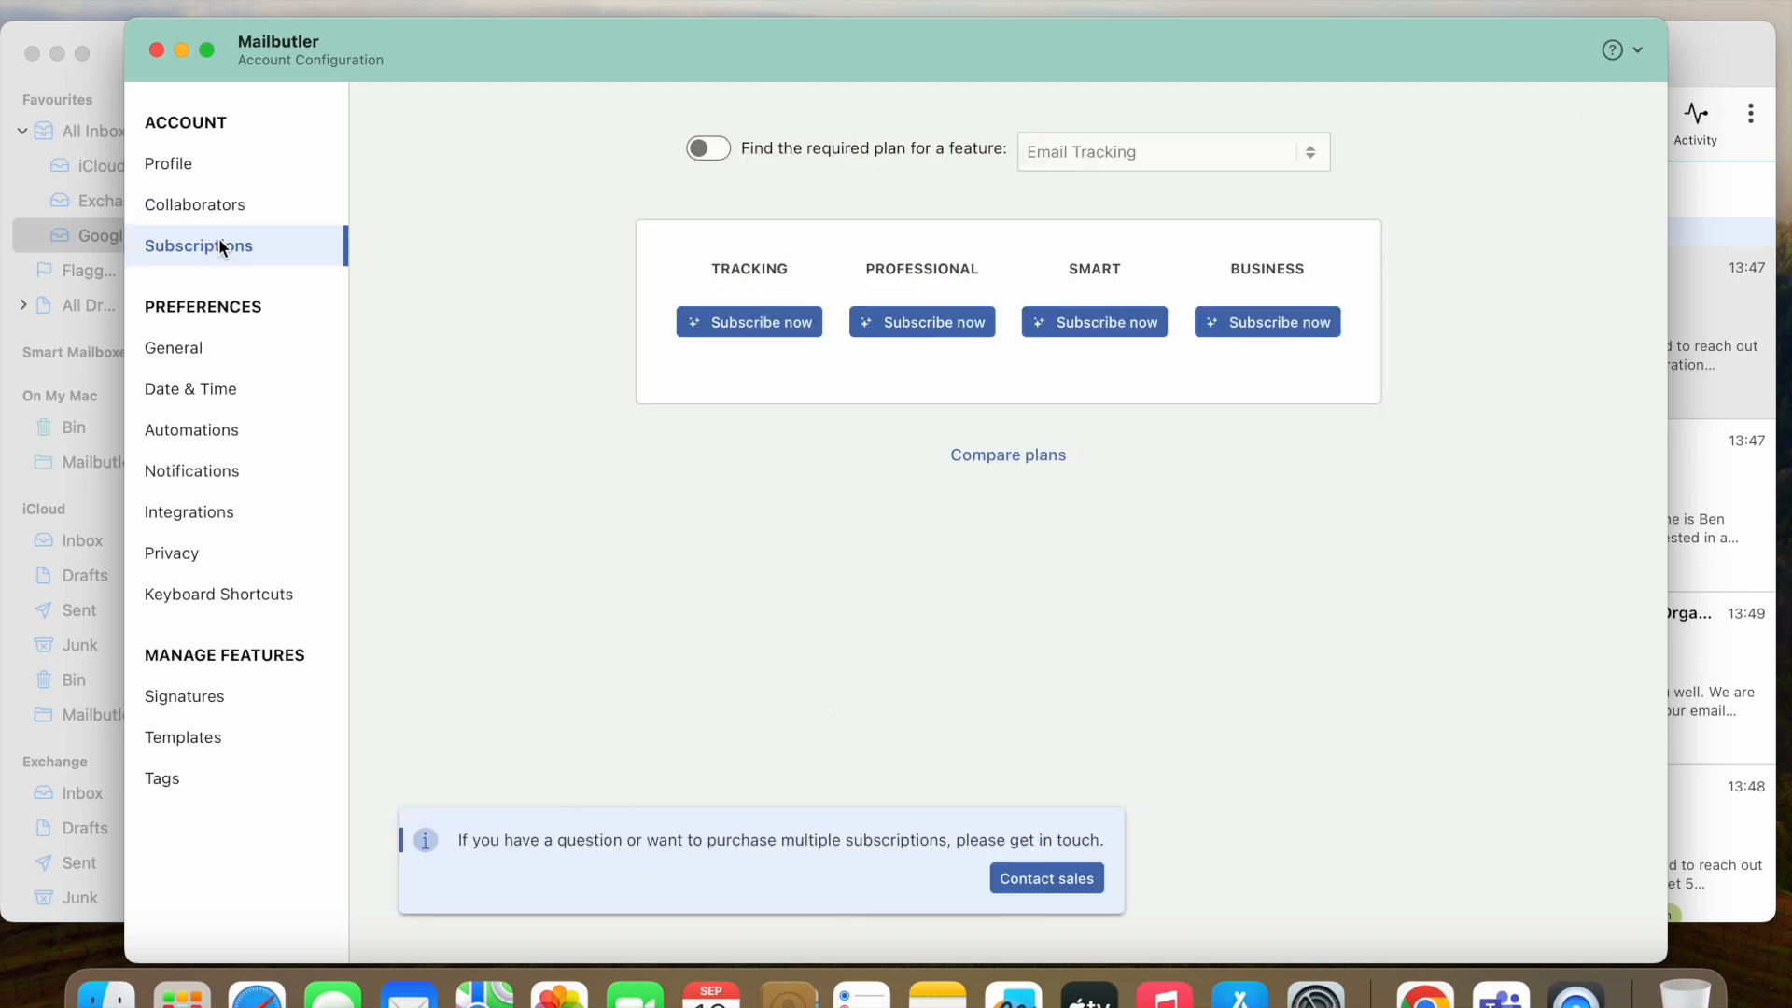
mouse_move(172, 348)
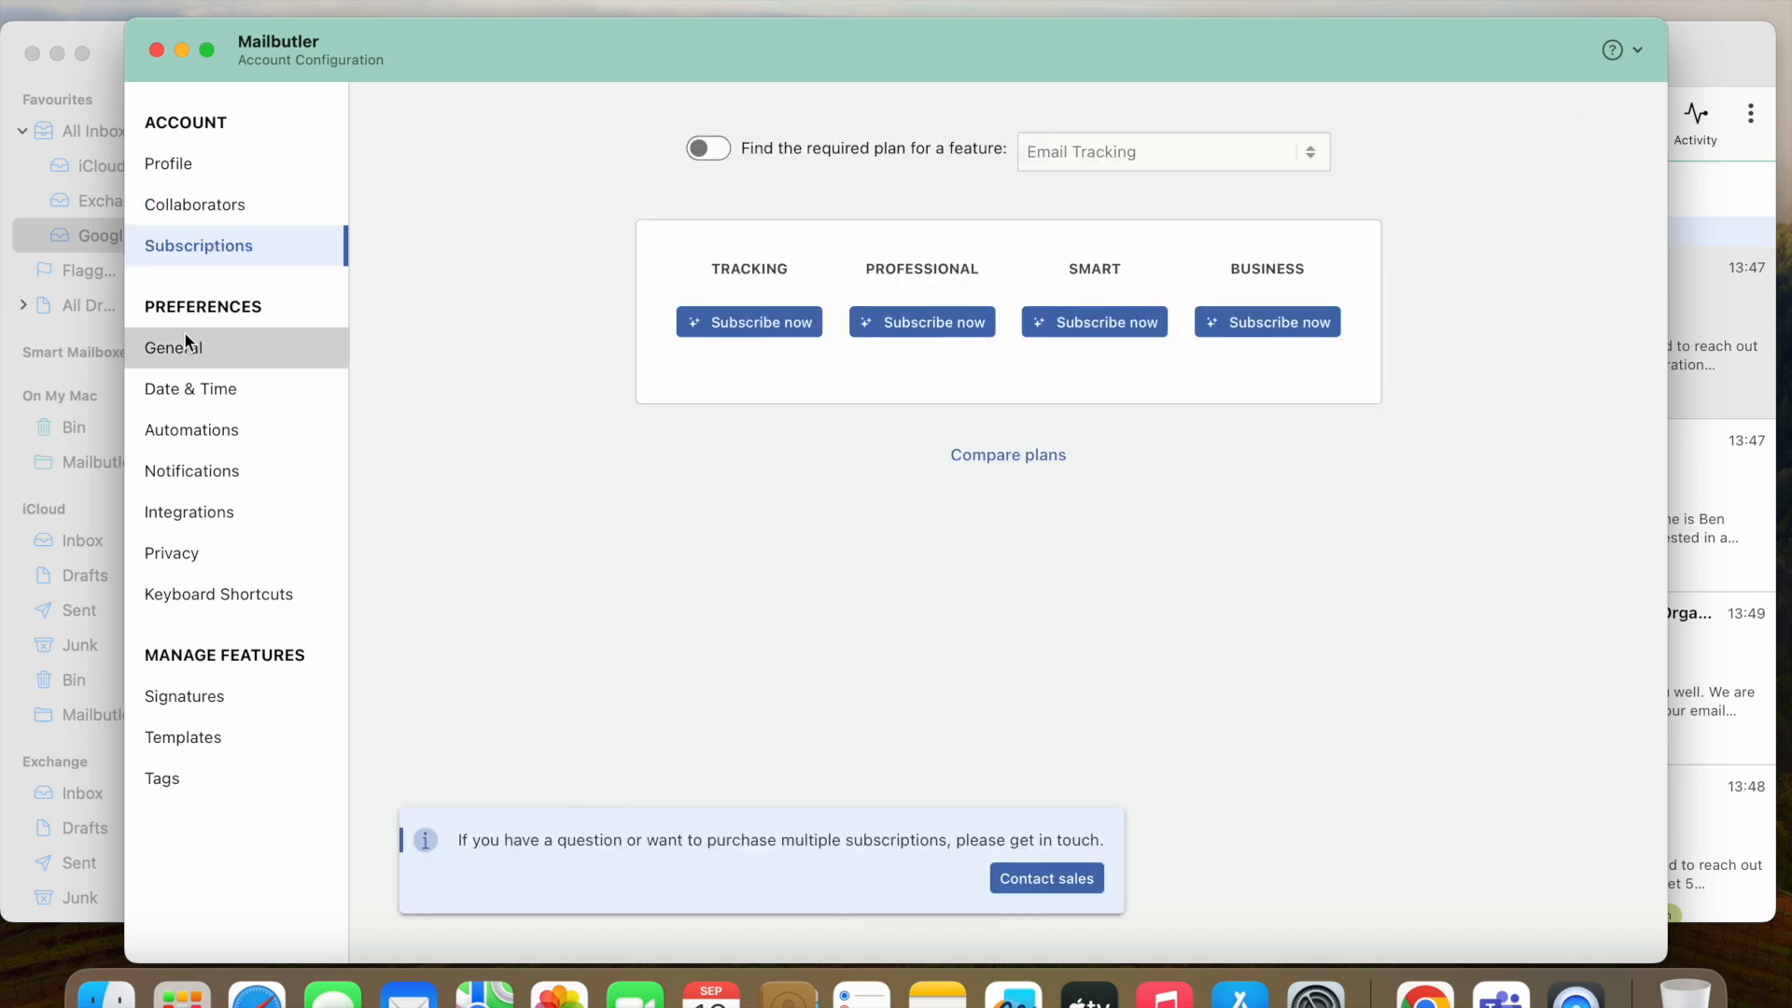
Step: Browse the General, Date & Time and Automations preferences, then go to the Mailbutler website
click(175, 348)
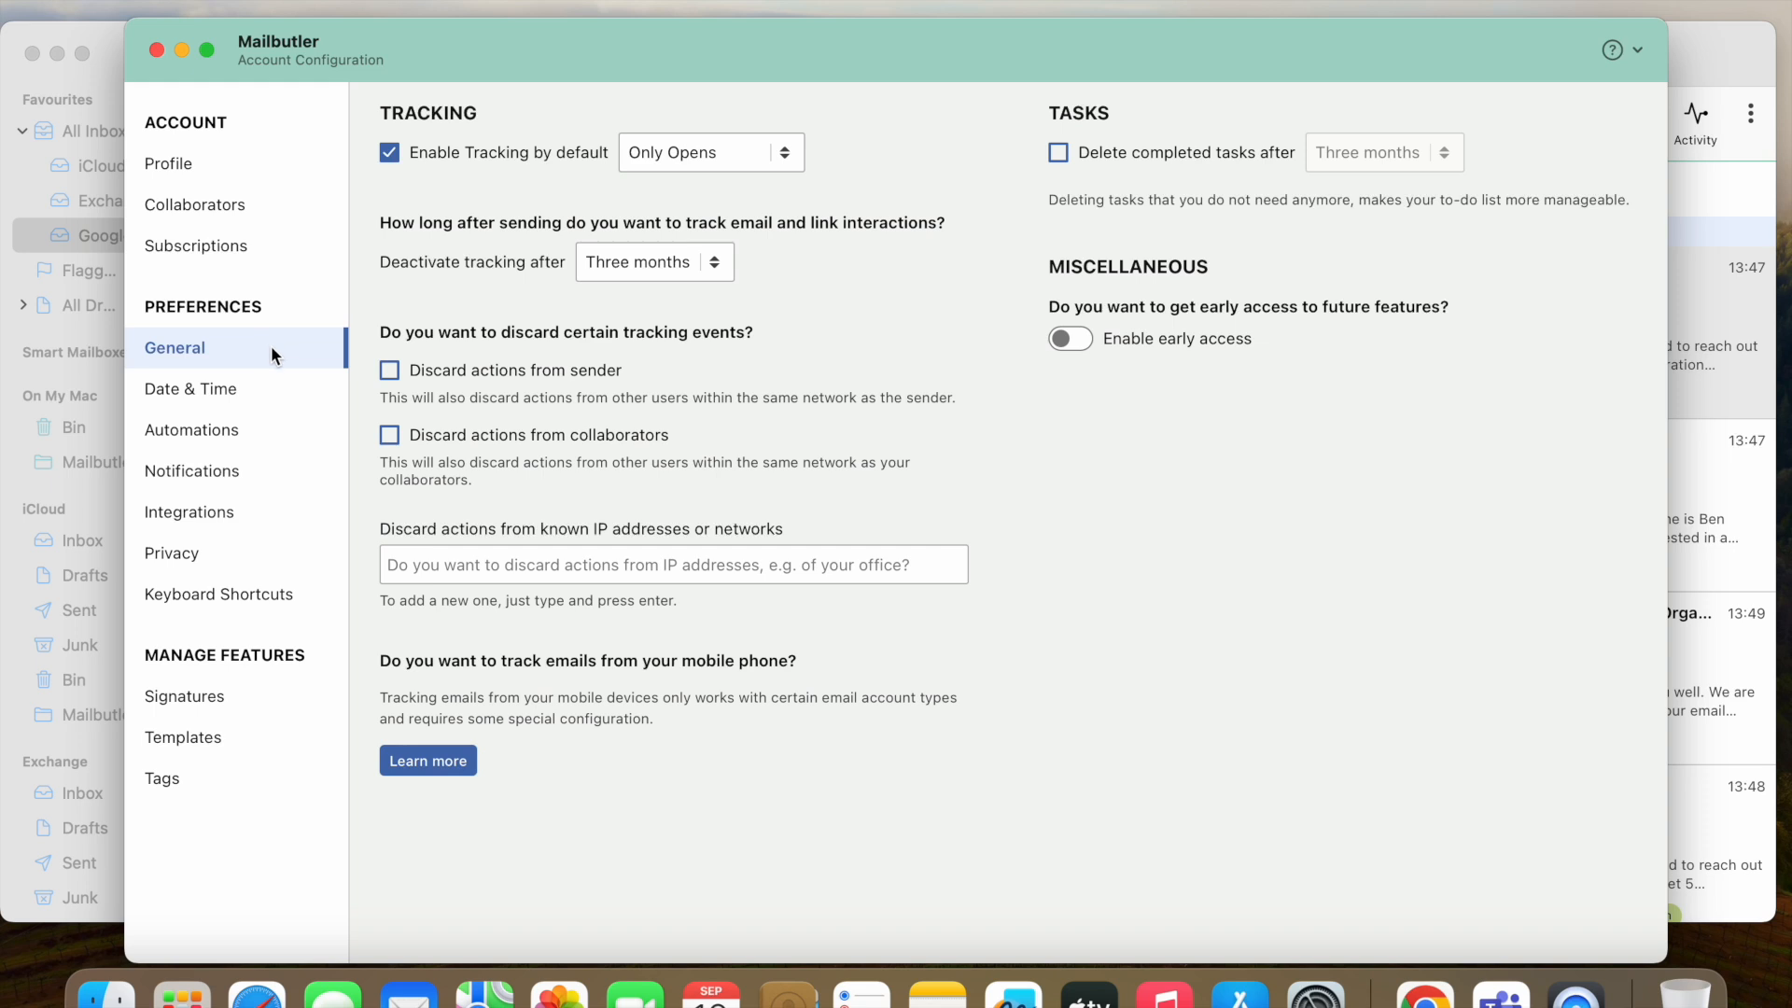
click(192, 388)
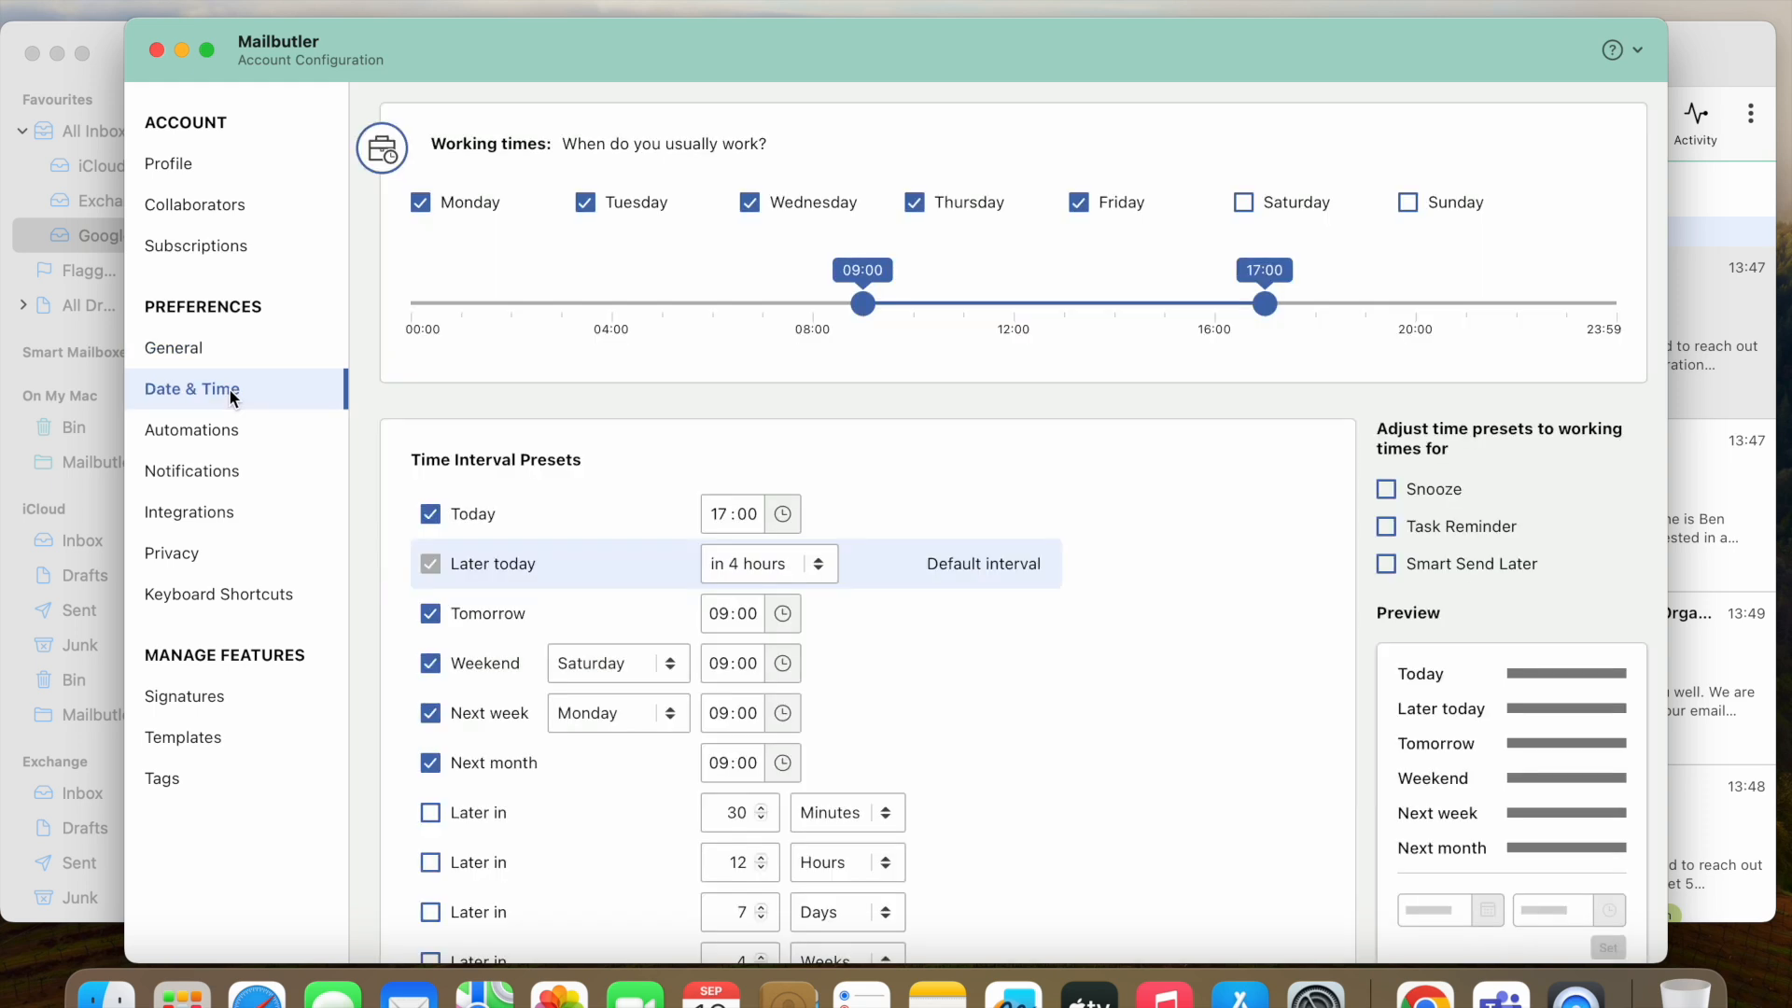
mouse_move(191, 430)
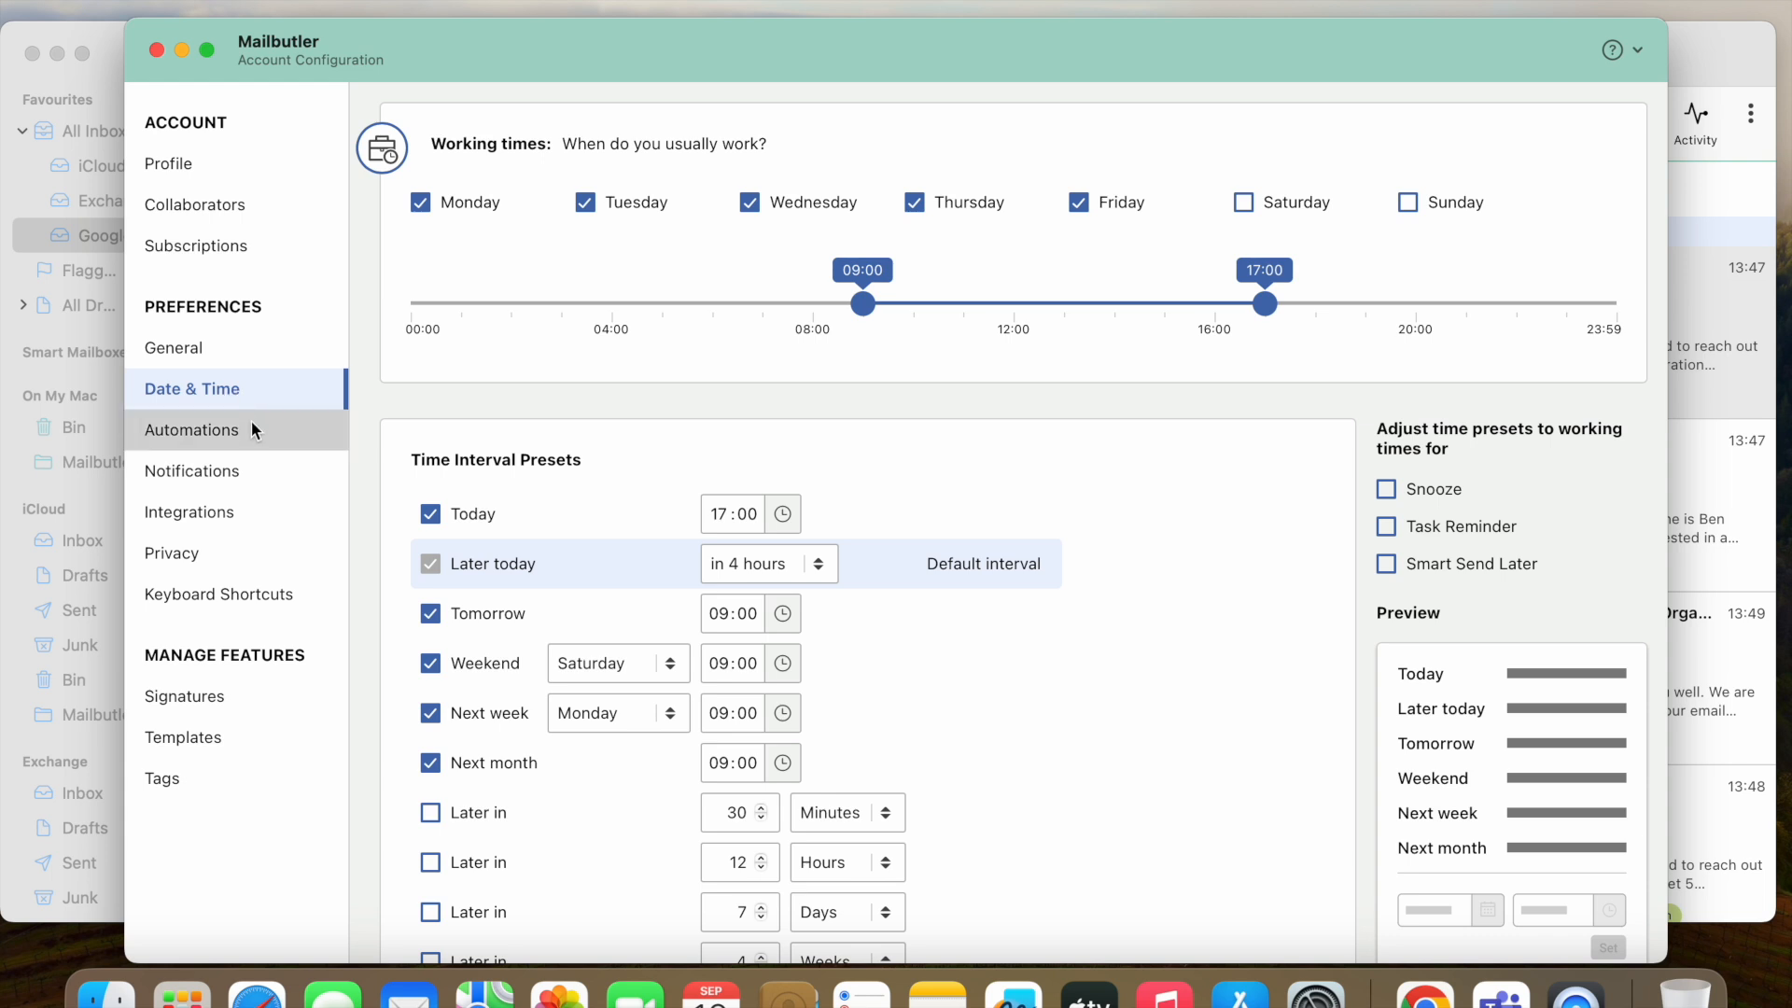
click(192, 430)
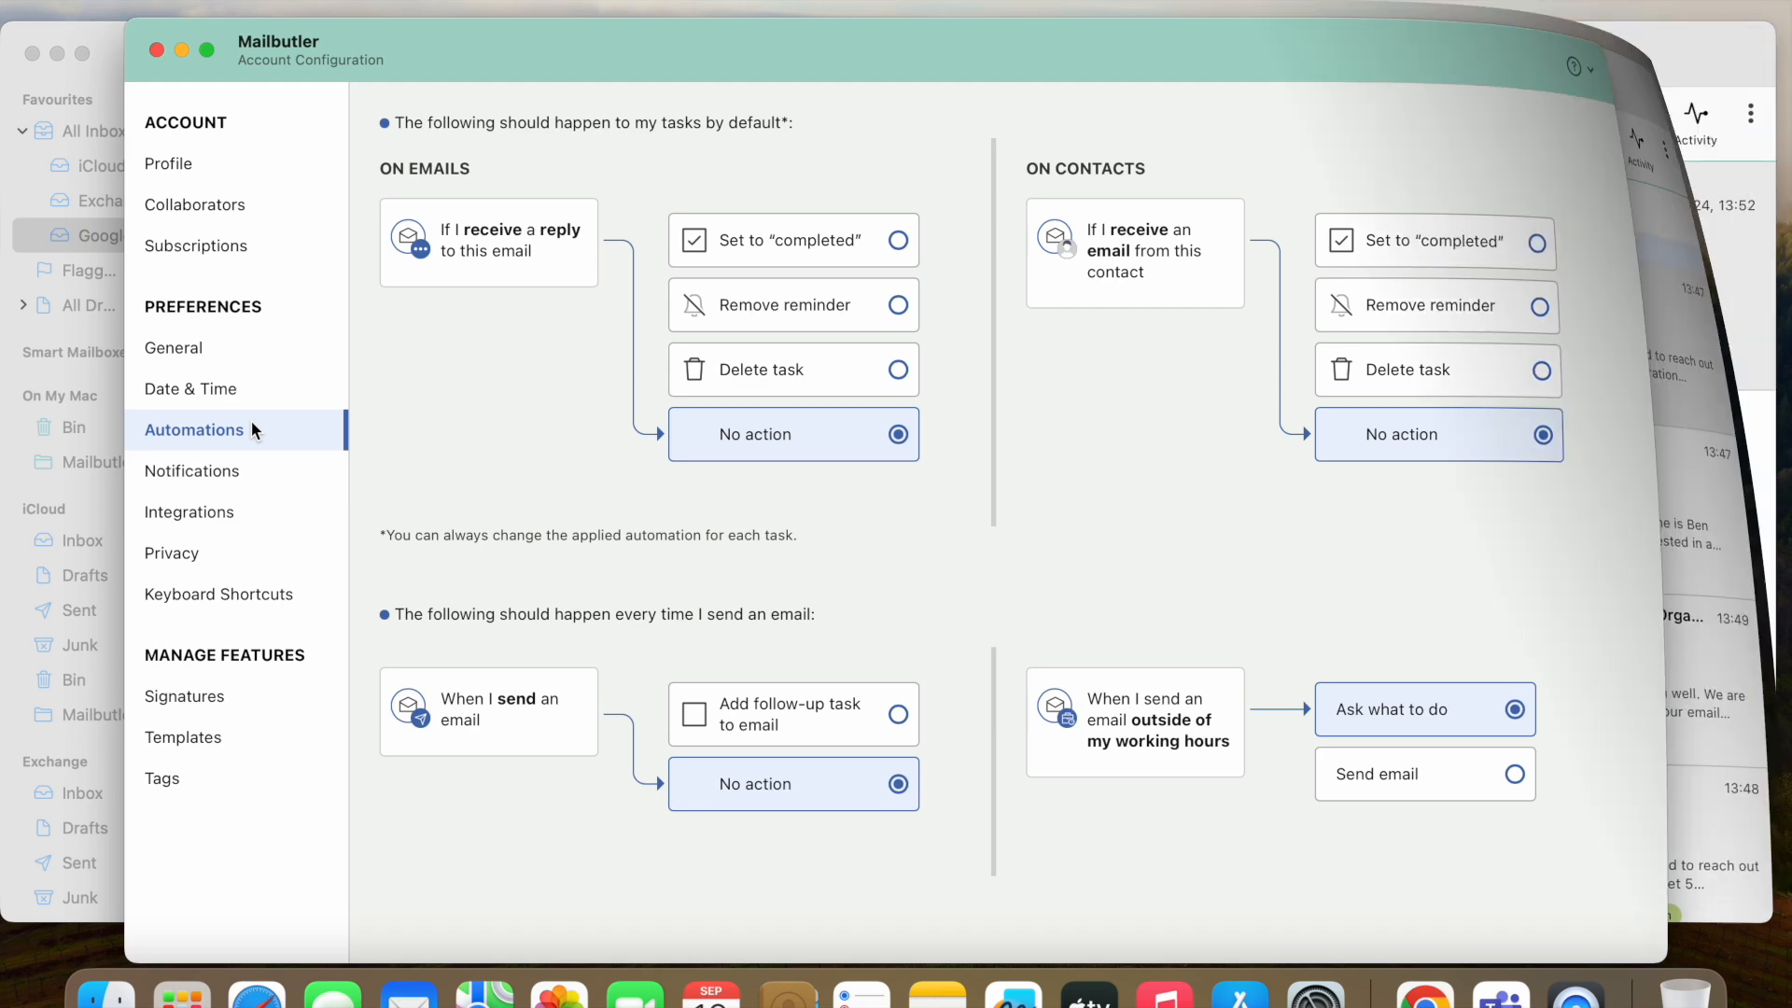
click(157, 50)
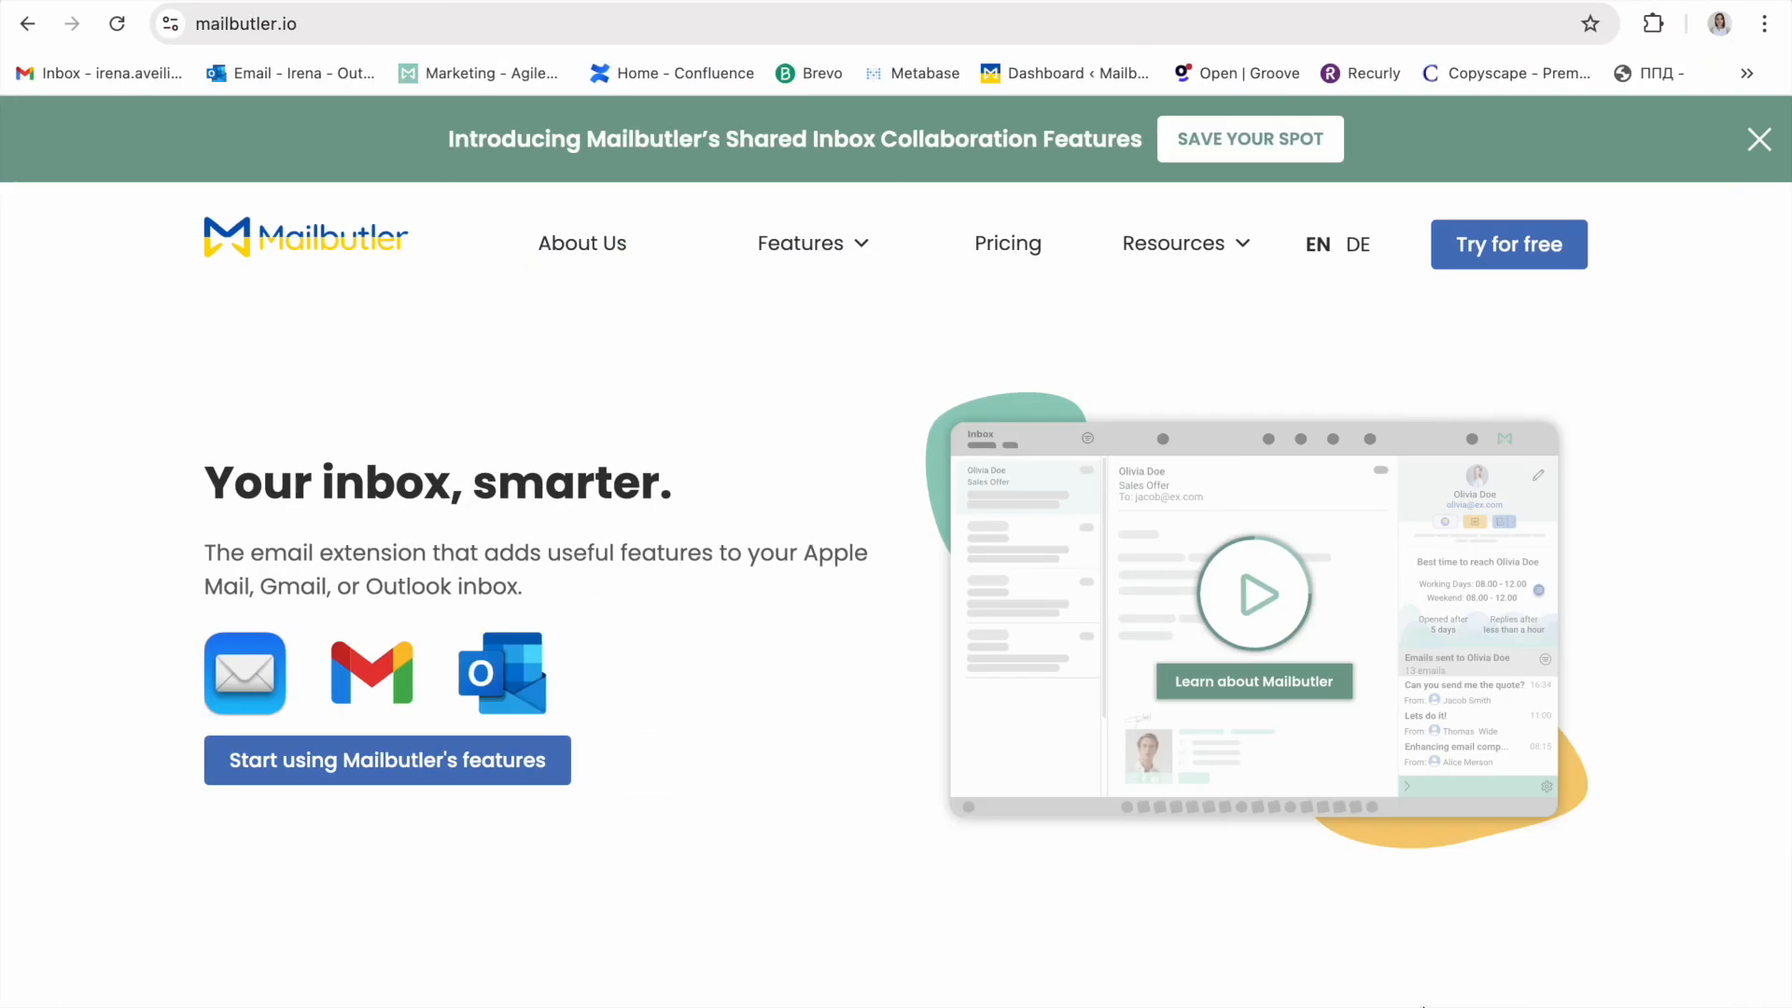
Step: Expand the site's Resources menu listing Support Center, Tutorials, Webinars and Blog
click(1174, 243)
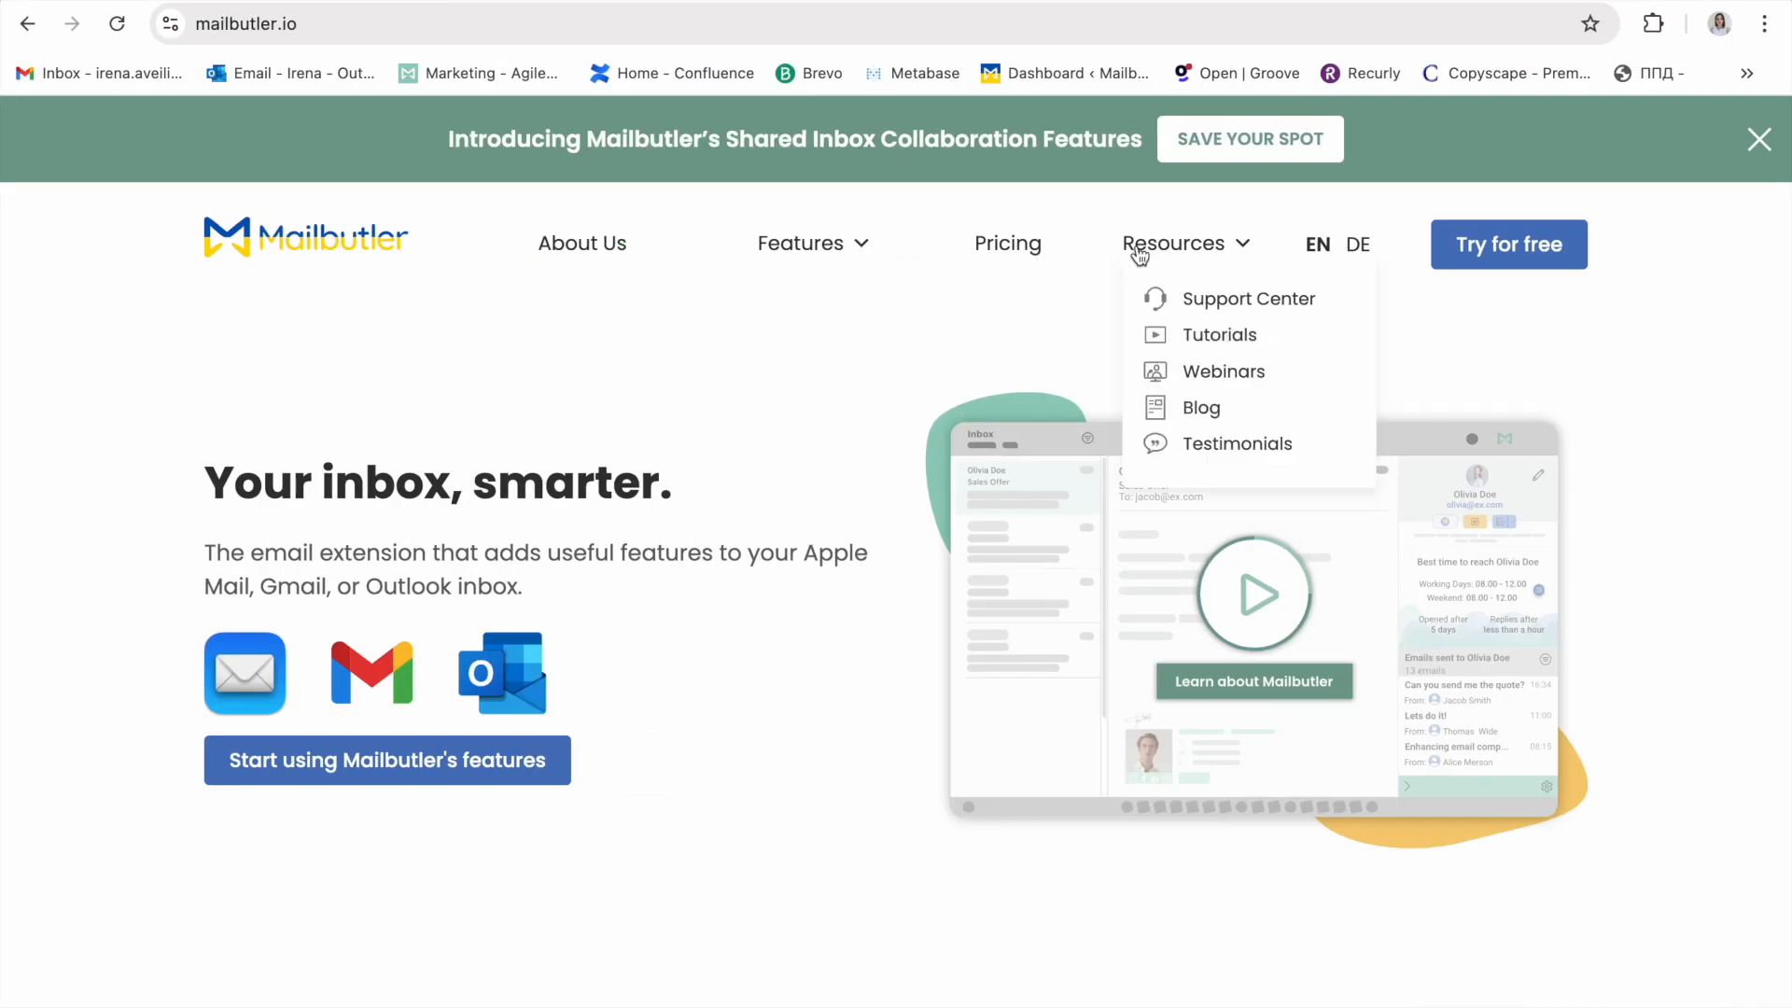